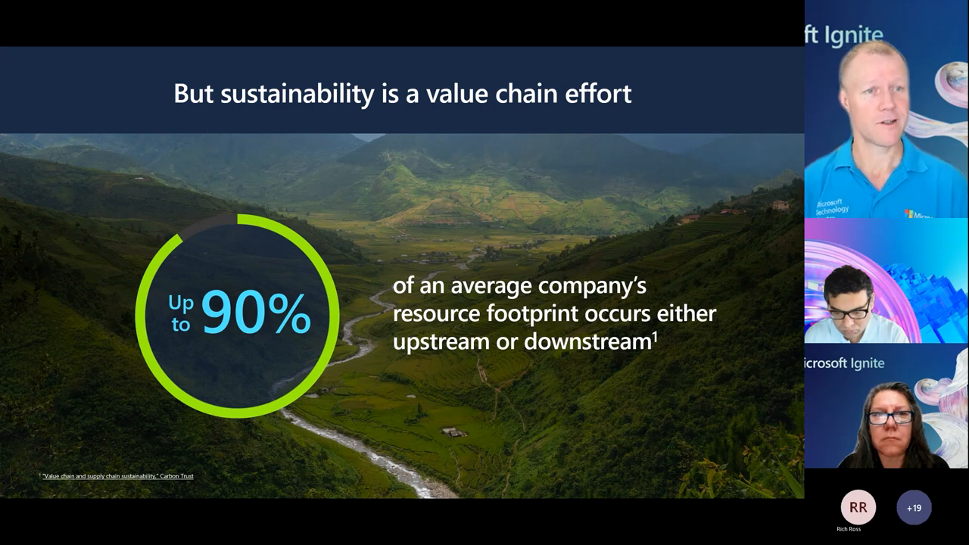
- Advance to the Solution view board noting a Common Data Model for Sustainability at the core
{"action": "key", "text": "Right"}
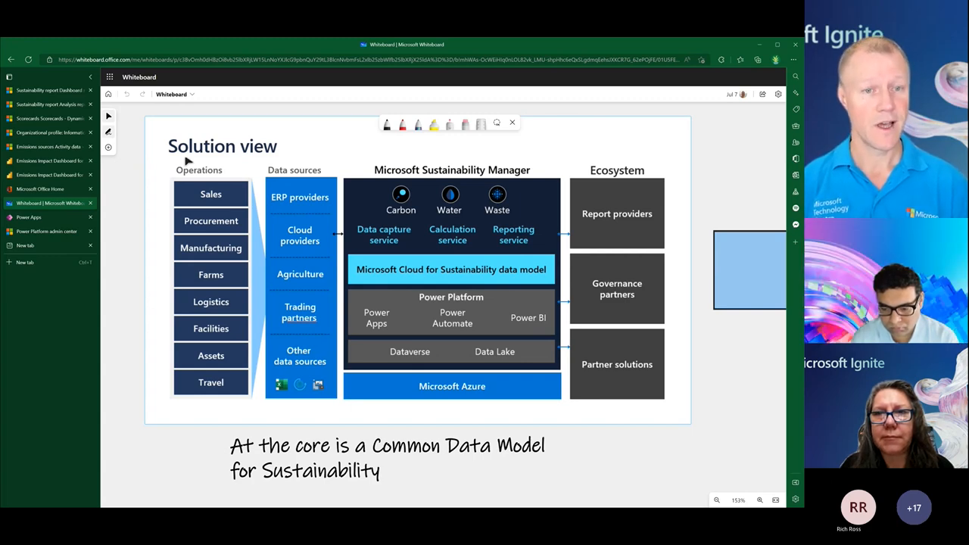
{"action": "mouse_move", "coordinate": [235, 215]}
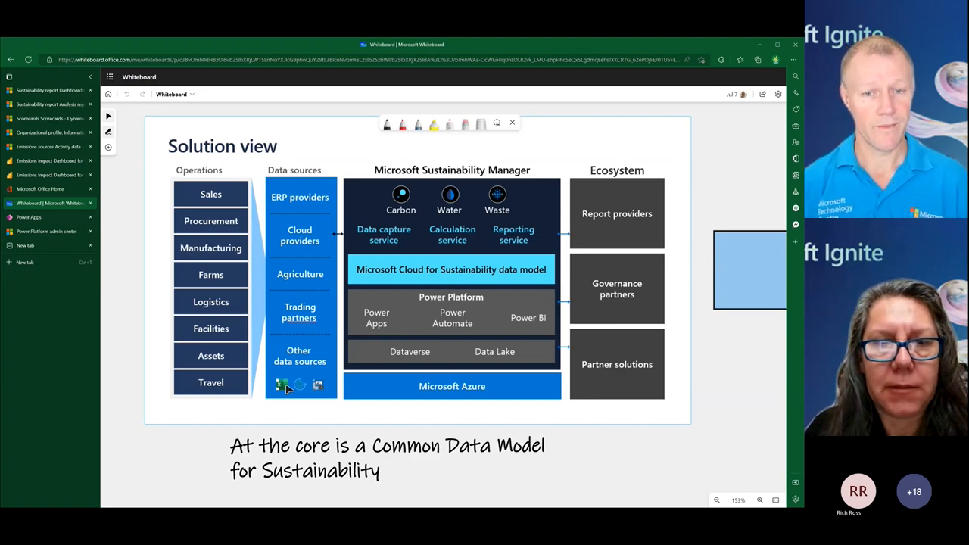
{"action": "mouse_move", "coordinate": [451, 281]}
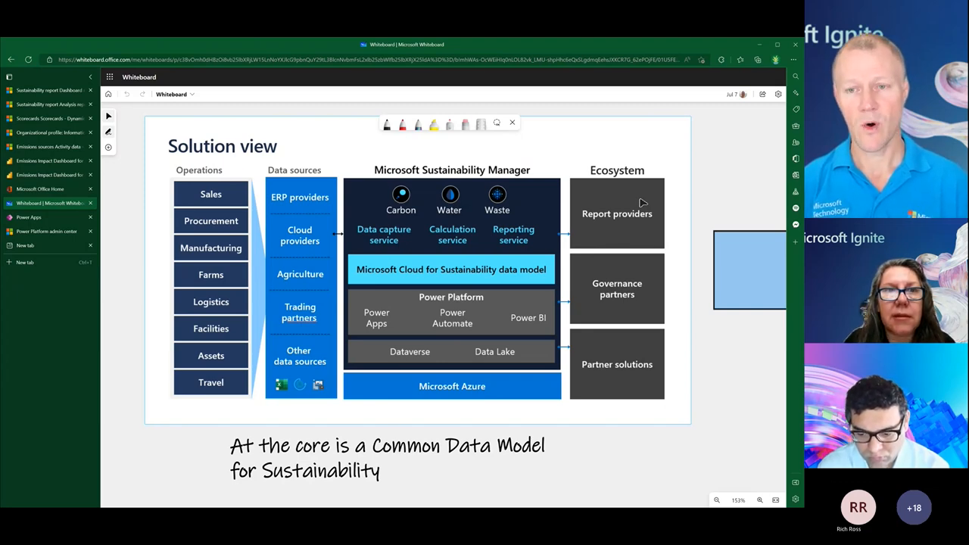
{"action": "mouse_move", "coordinate": [637, 264]}
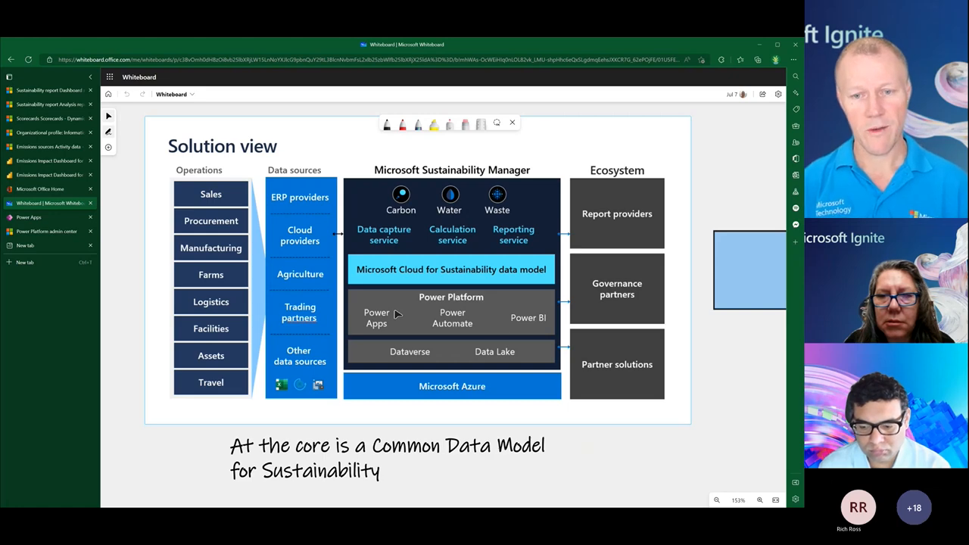
{"action": "mouse_move", "coordinate": [522, 327]}
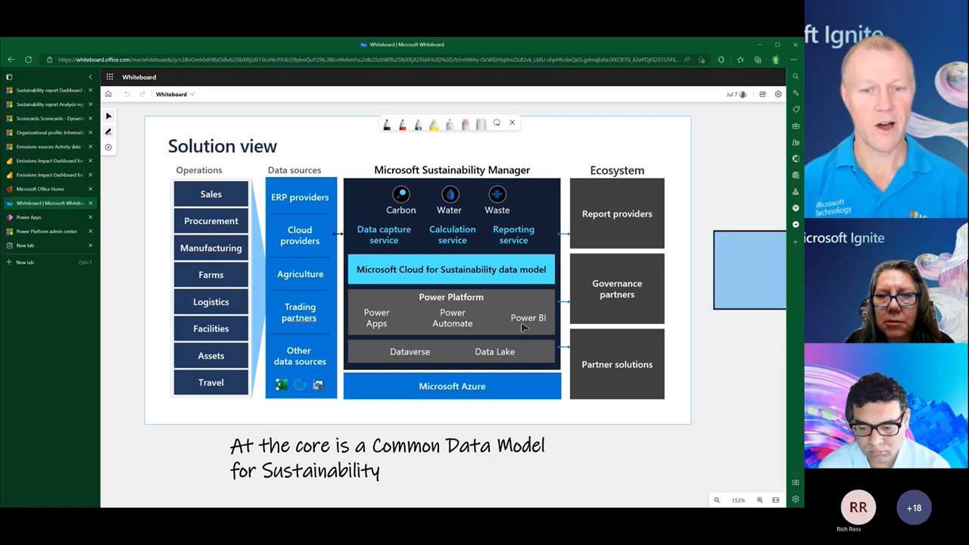
{"action": "mouse_move", "coordinate": [409, 360]}
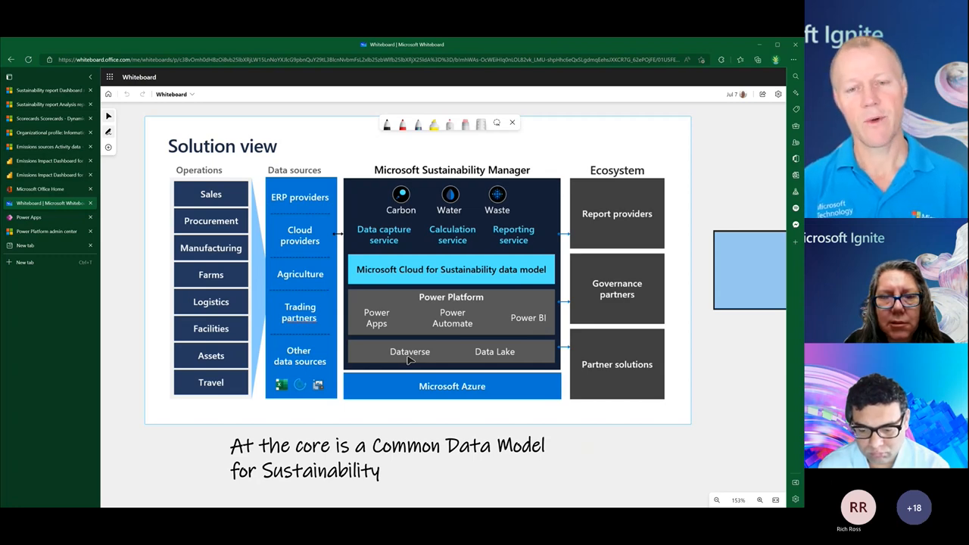
{"action": "mouse_move", "coordinate": [400, 372]}
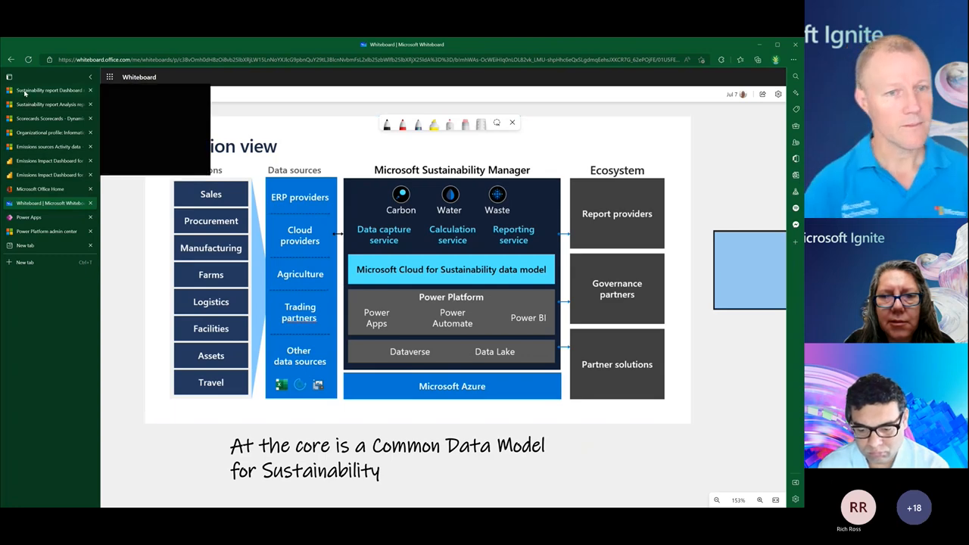
- Show the Sustainability report dashboard with 1,337 emissions, 3.05 revenue intensity and 9.87% renewable energy
{"action": "left_click", "coordinate": [49, 89]}
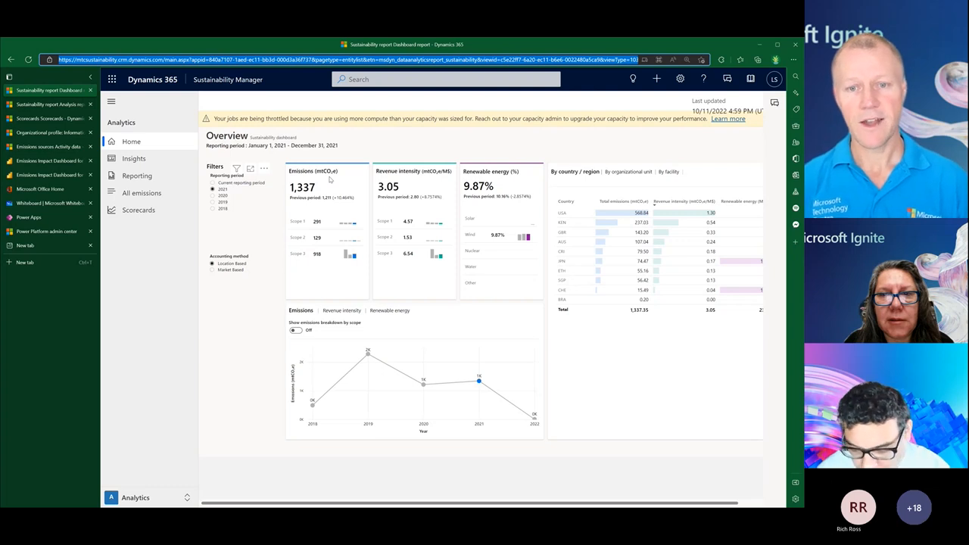
{"action": "mouse_move", "coordinate": [351, 241]}
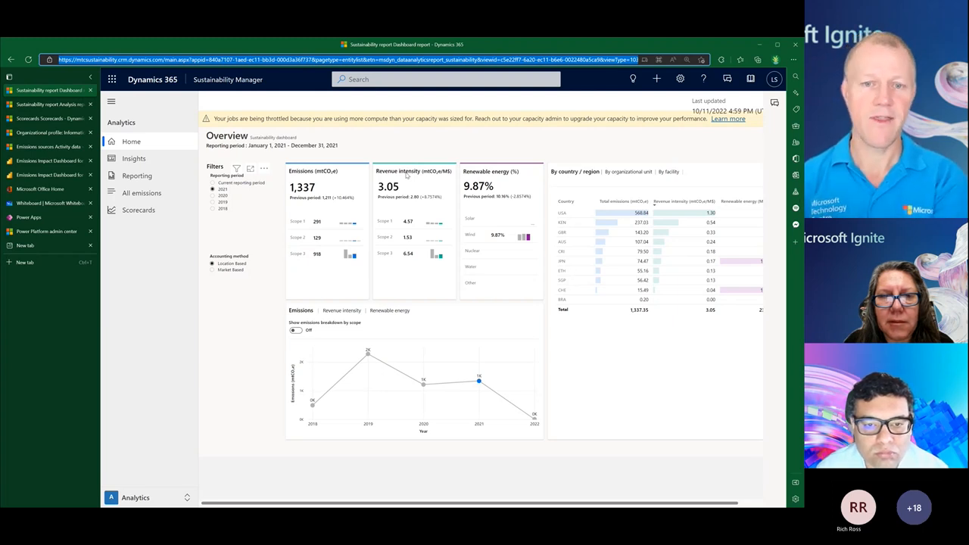
{"action": "mouse_move", "coordinate": [491, 178]}
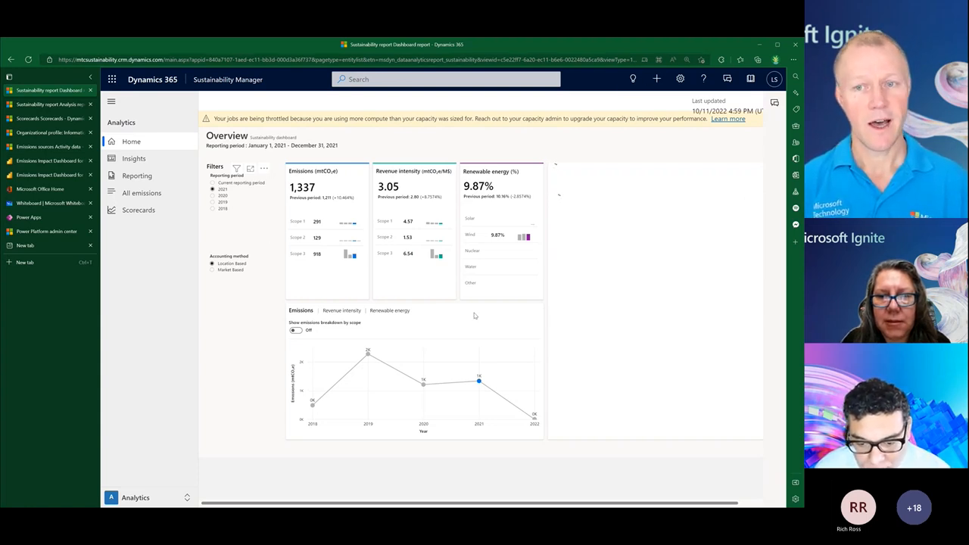
{"action": "mouse_move", "coordinate": [454, 233]}
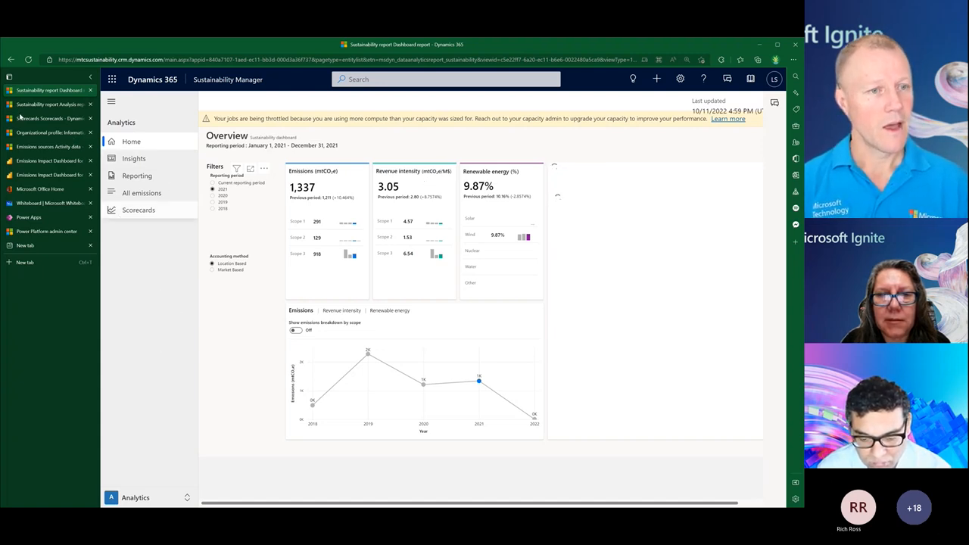
{"action": "mouse_move", "coordinate": [85, 163]}
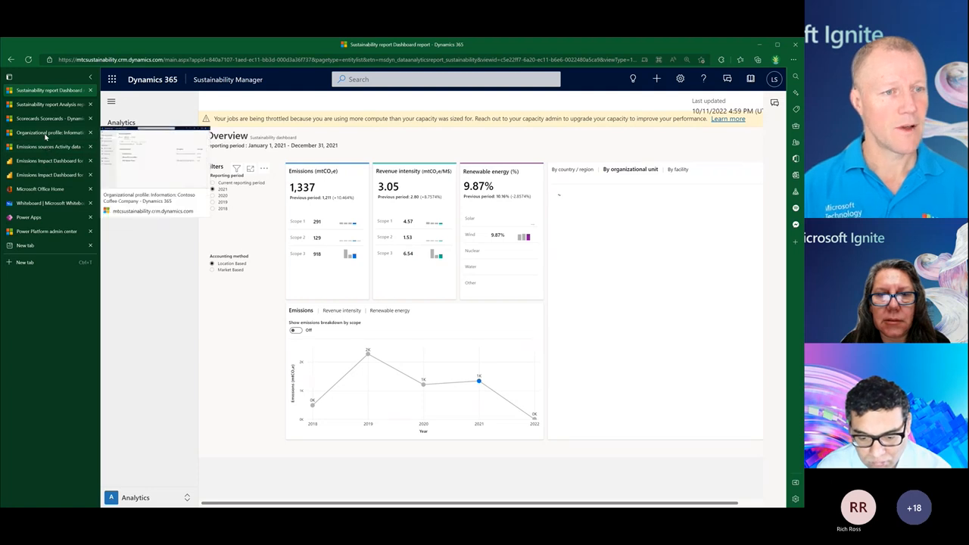
- Show the Contoso Coffee organizational profile listing Contoso Corp, Microsoft Corporation and MTC Warsaw Demo
{"action": "left_click", "coordinate": [49, 133]}
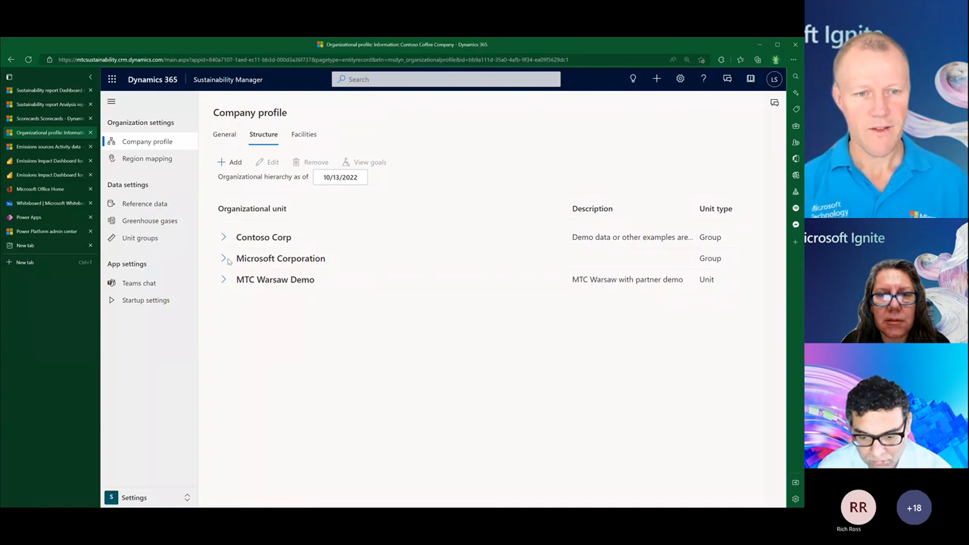
- Expand Microsoft Corporation and Contoso Corp, then list the Contoso facilities with addresses beside a map
{"action": "left_click", "coordinate": [224, 257]}
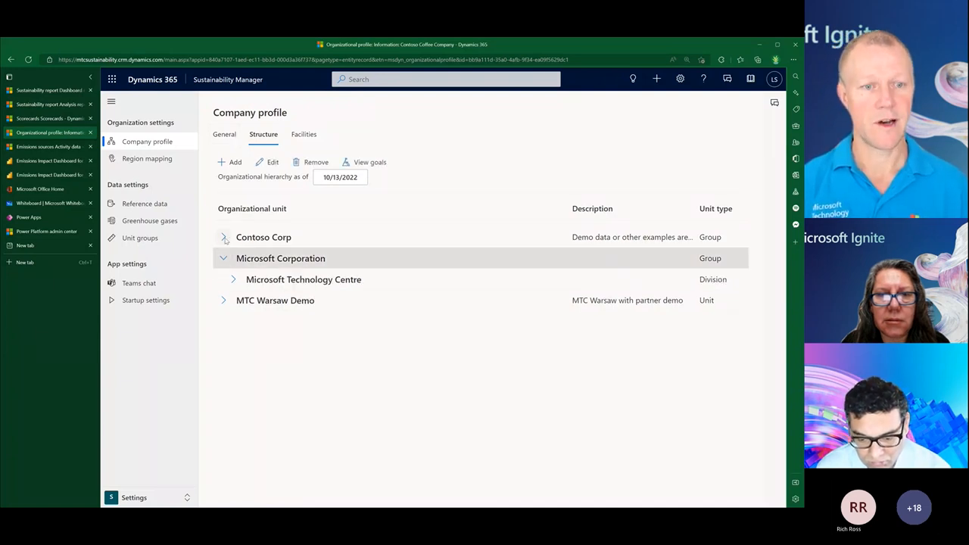
{"action": "left_click", "coordinate": [225, 236]}
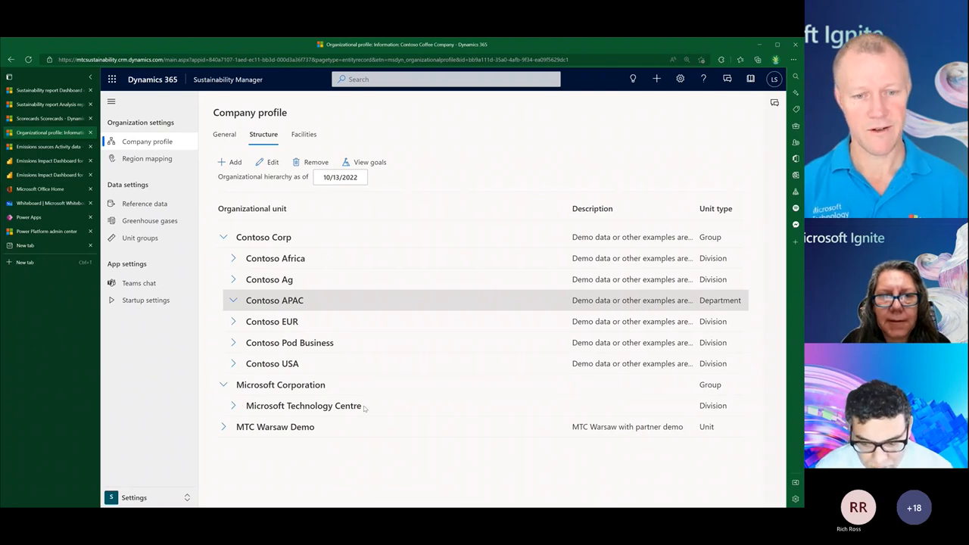
{"action": "mouse_move", "coordinate": [309, 330]}
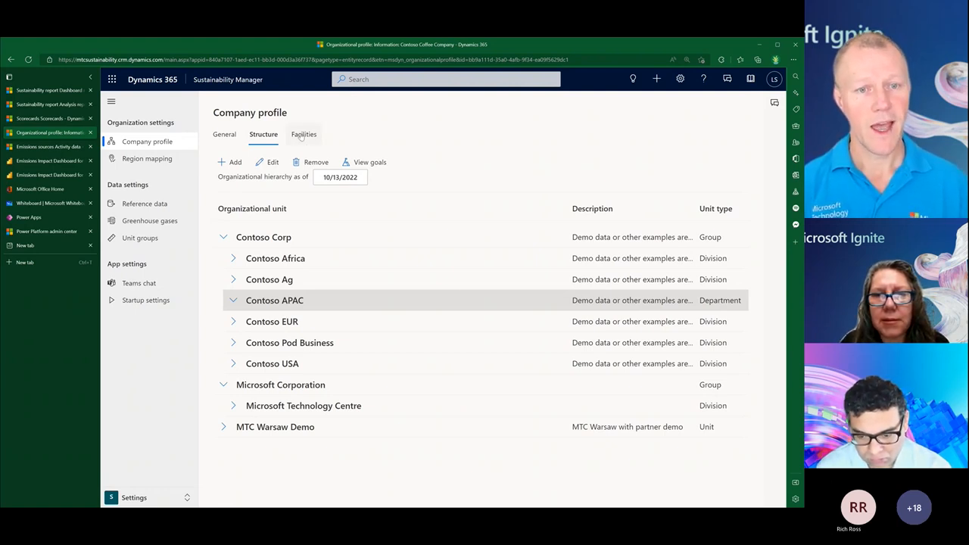
{"action": "left_click", "coordinate": [303, 134]}
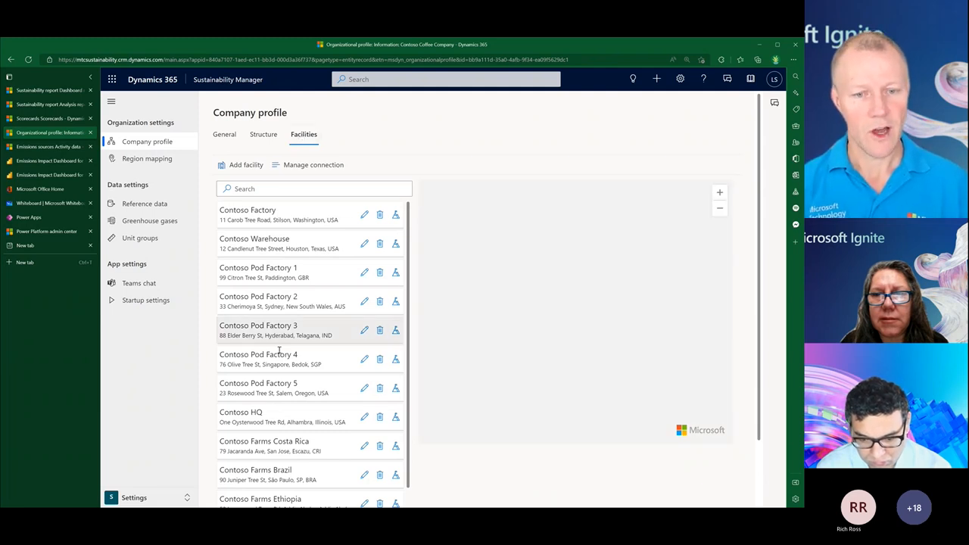
- Go to Reference data under Data settings and dismiss the 'Lay the groundwork' tip
{"action": "scroll", "scroll_direction": "down", "scroll_amount": 3}
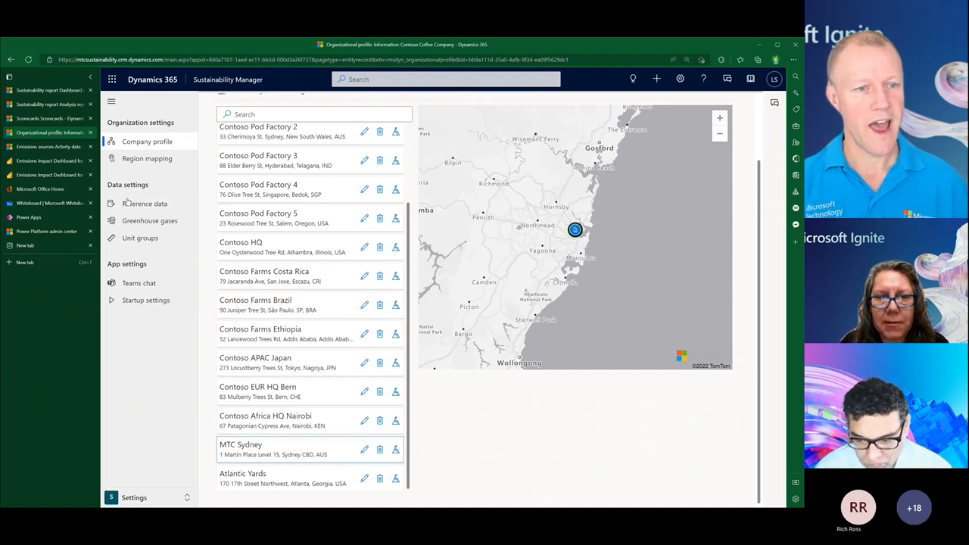
{"action": "left_click", "coordinate": [144, 203]}
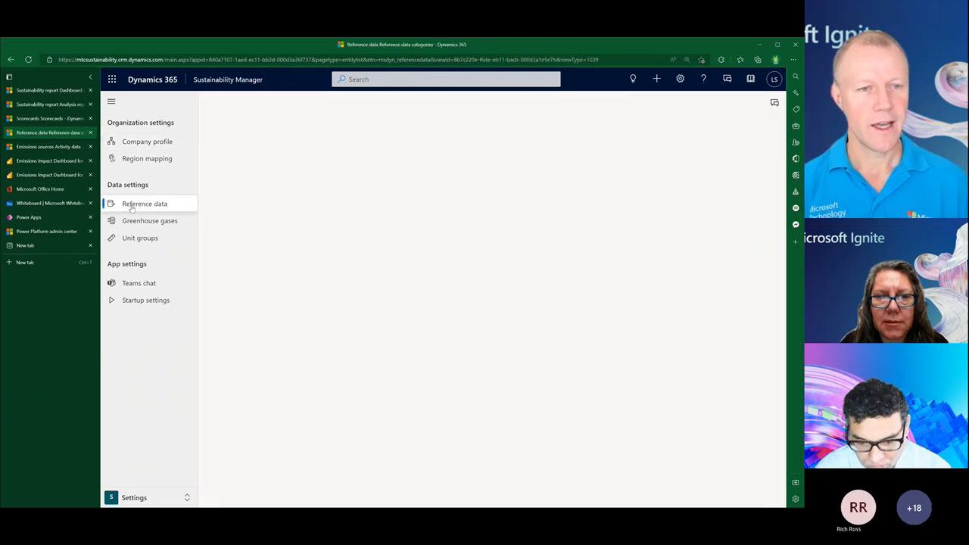
{"action": "left_click", "coordinate": [143, 203]}
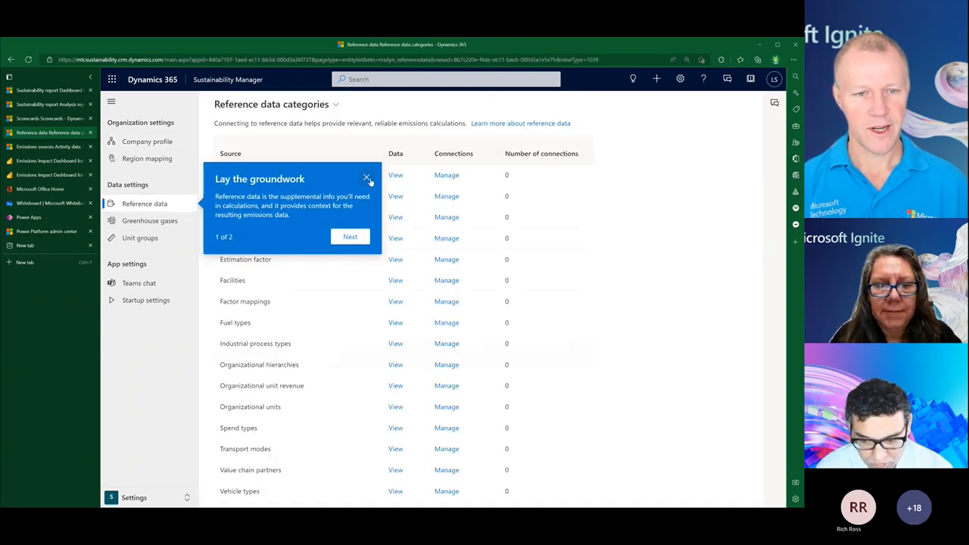
{"action": "left_click", "coordinate": [366, 179]}
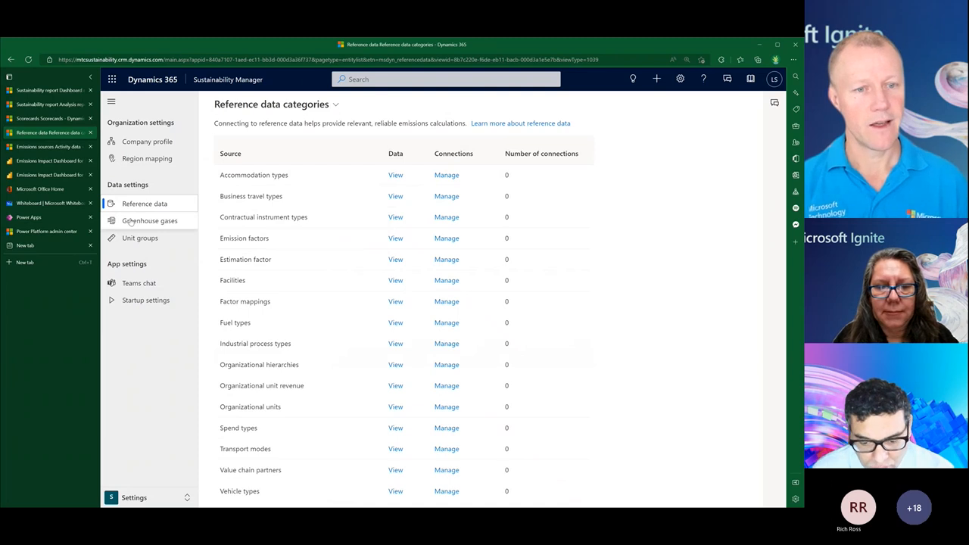
{"action": "left_click", "coordinate": [148, 221]}
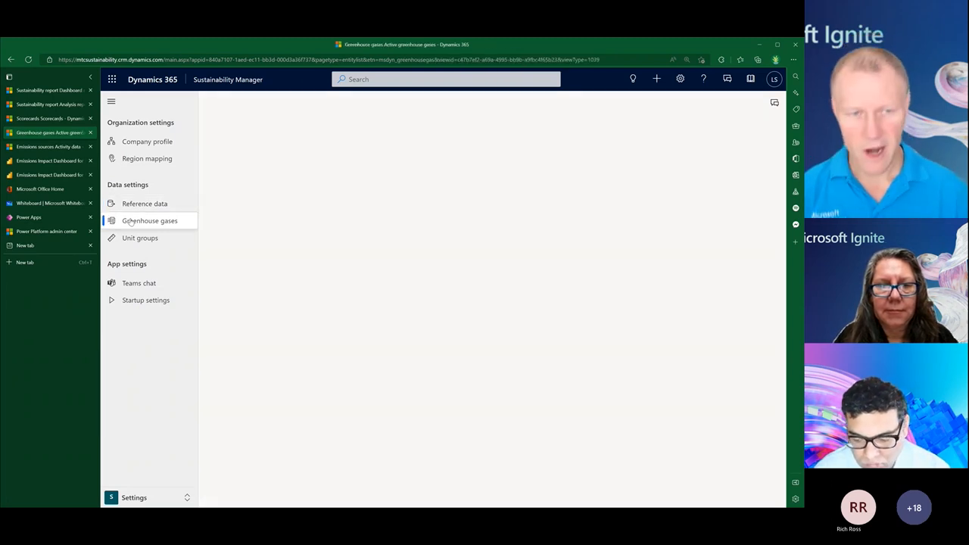
{"action": "left_click", "coordinate": [148, 221]}
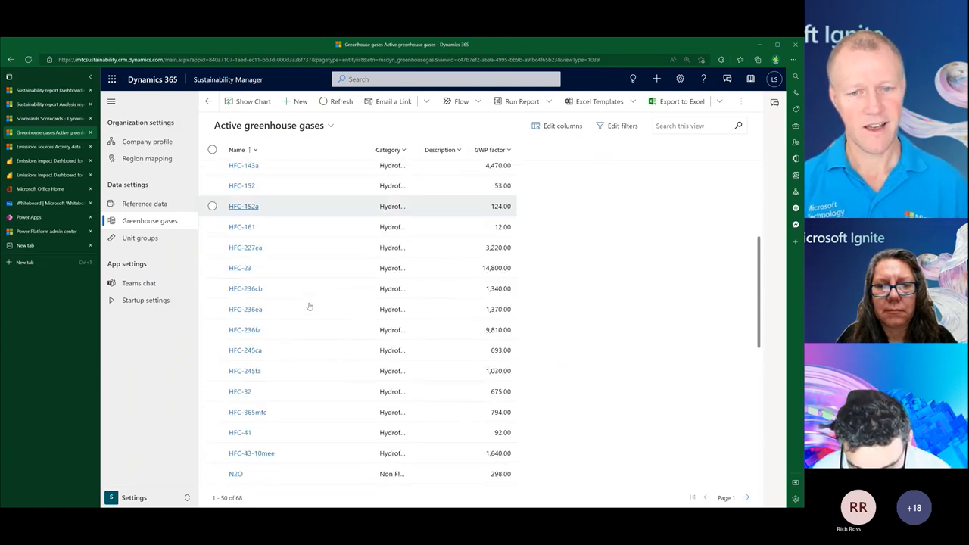
{"action": "scroll", "scroll_direction": "down", "scroll_amount": 3}
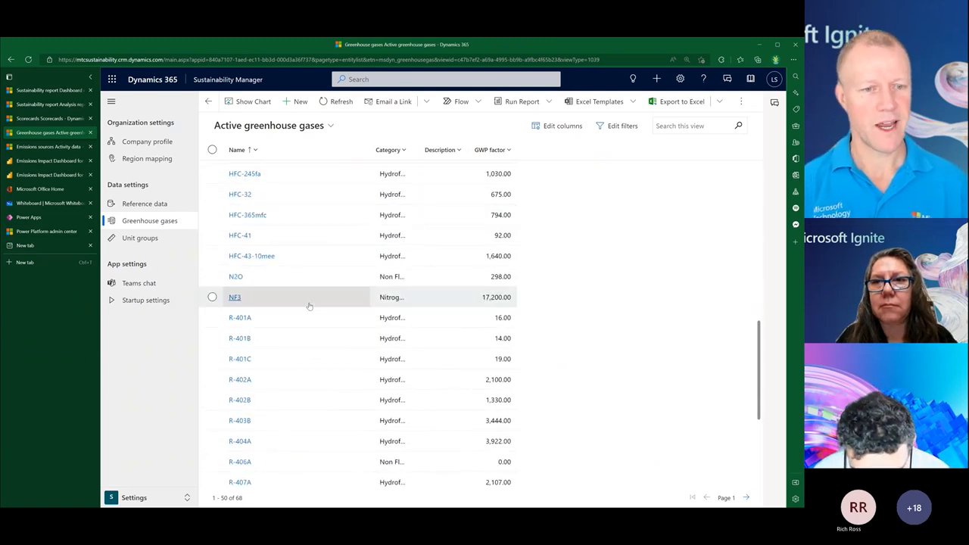
{"action": "scroll", "scroll_direction": "down", "scroll_amount": 3}
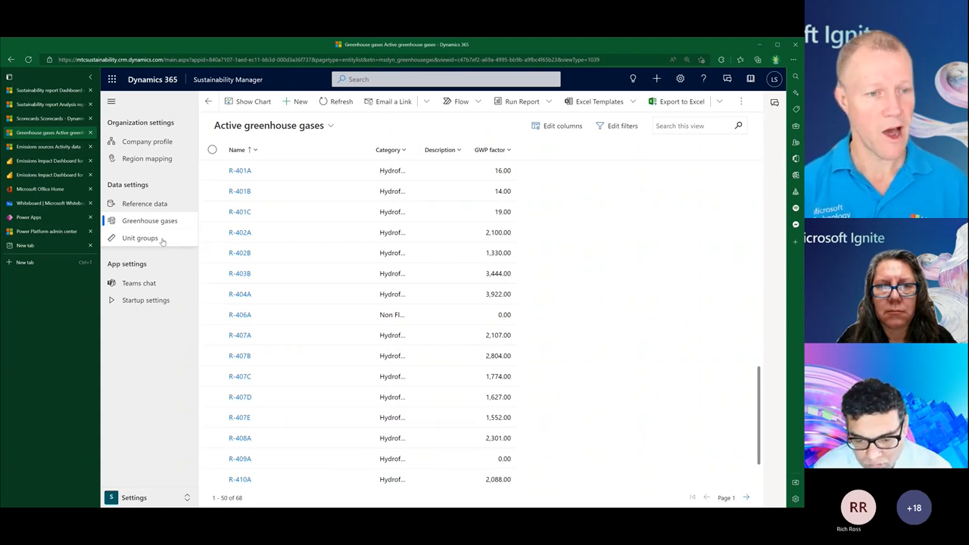
{"action": "mouse_move", "coordinate": [160, 284]}
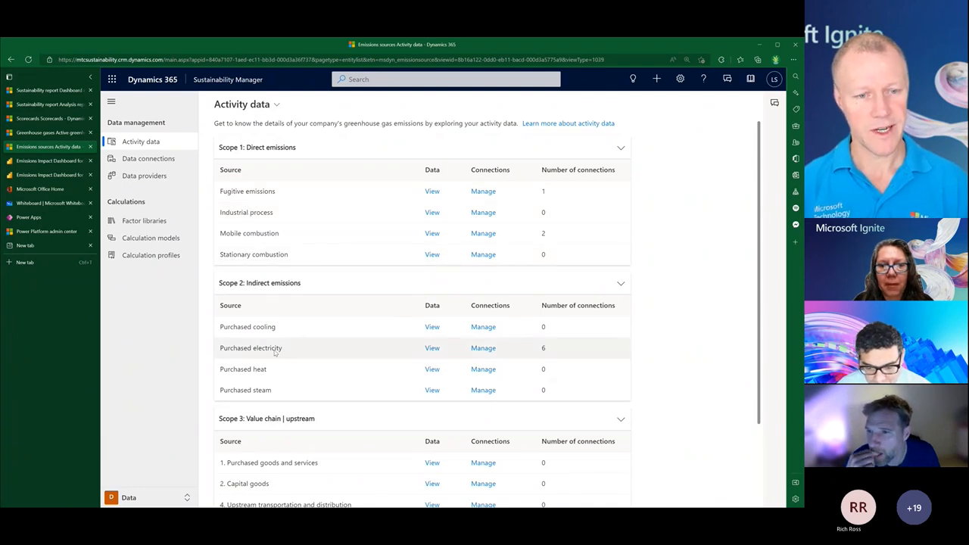
- Show Activity data and review the Scope 1, 2 and 3 emission source lists
{"action": "double_click", "coordinate": [265, 347]}
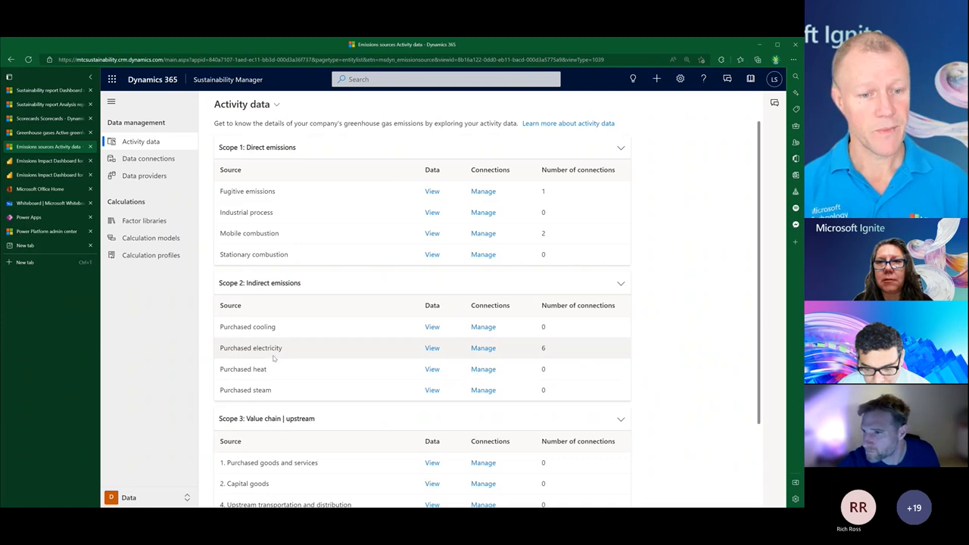
{"action": "scroll", "scroll_direction": "down", "scroll_amount": 3}
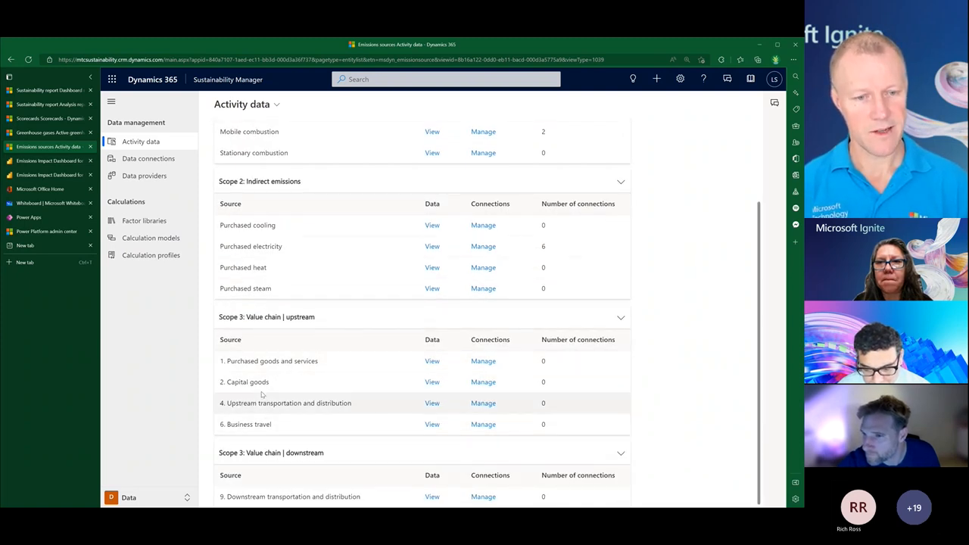
{"action": "mouse_move", "coordinate": [276, 431]}
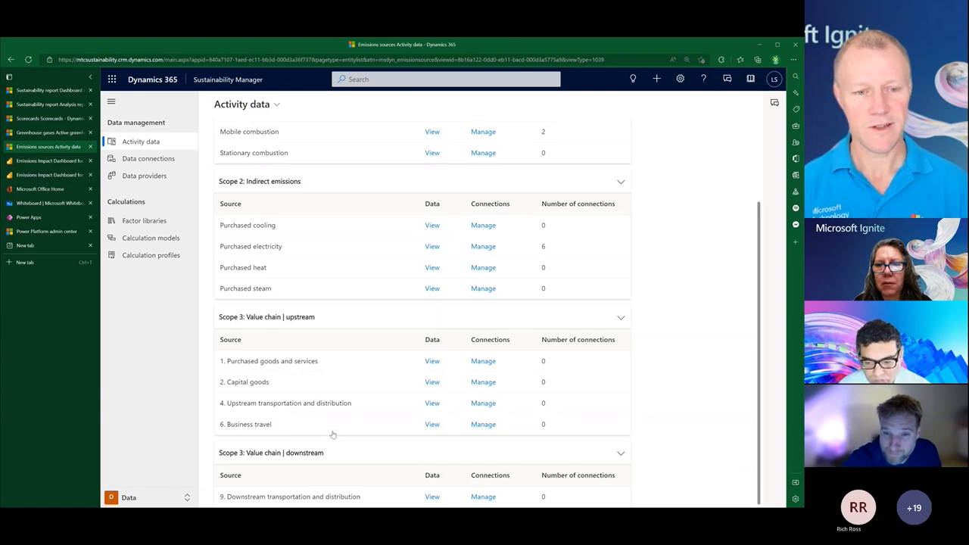
{"action": "mouse_move", "coordinate": [336, 424]}
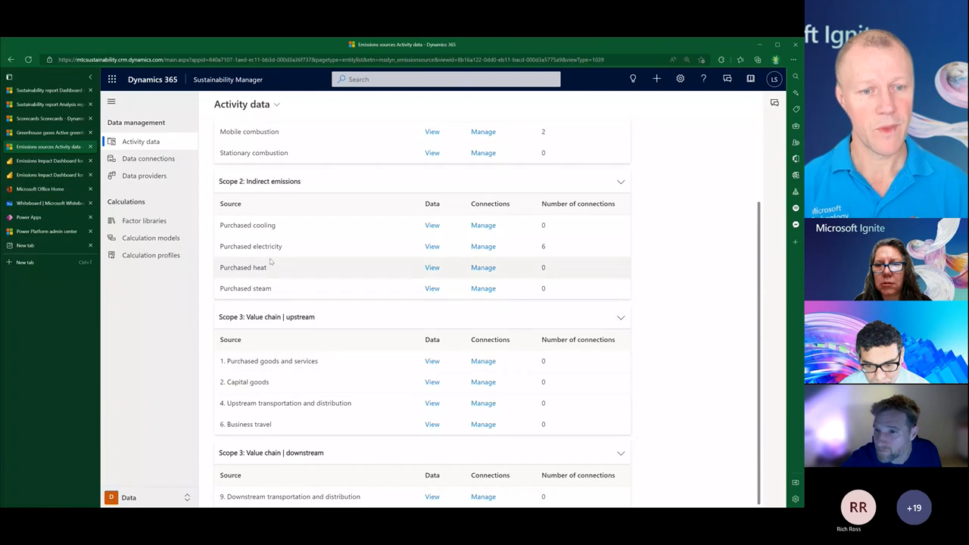
{"action": "scroll", "scroll_direction": "up", "scroll_amount": 3}
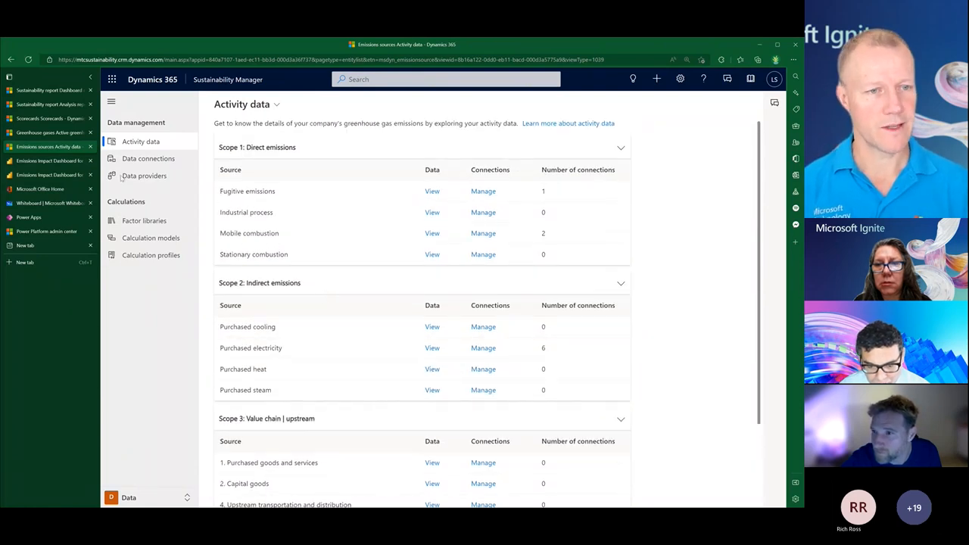
- Start a new data connection from the Data connections page
{"action": "left_click", "coordinate": [148, 159]}
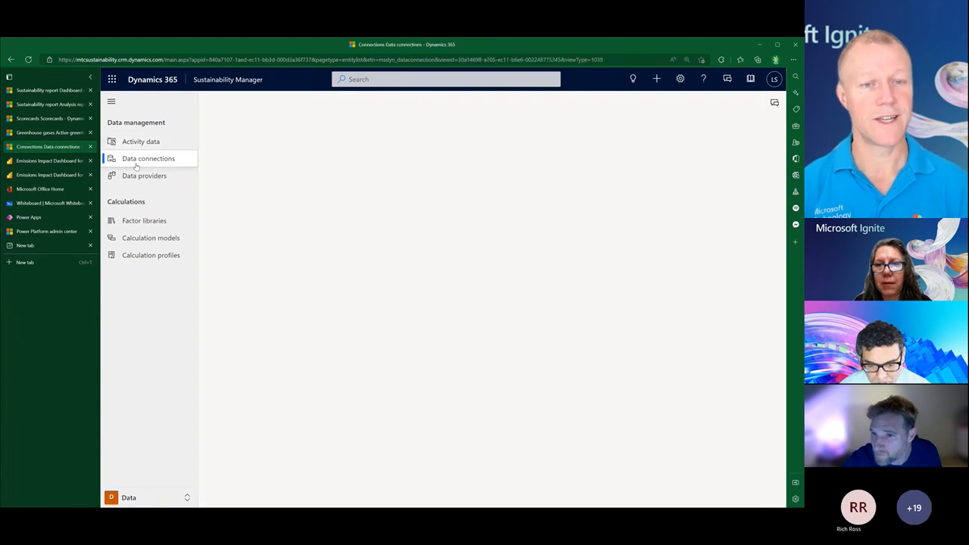
{"action": "left_click", "coordinate": [148, 159]}
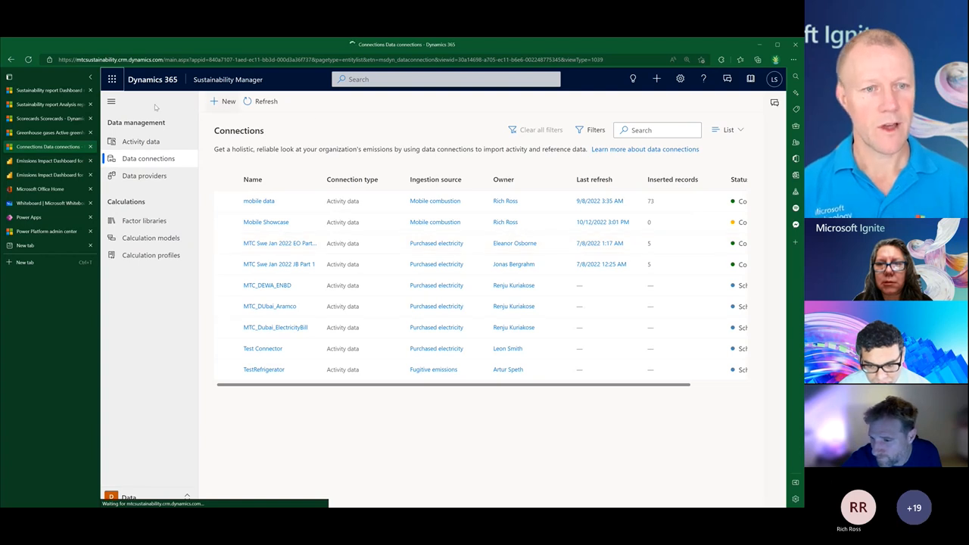
{"action": "left_click", "coordinate": [227, 100]}
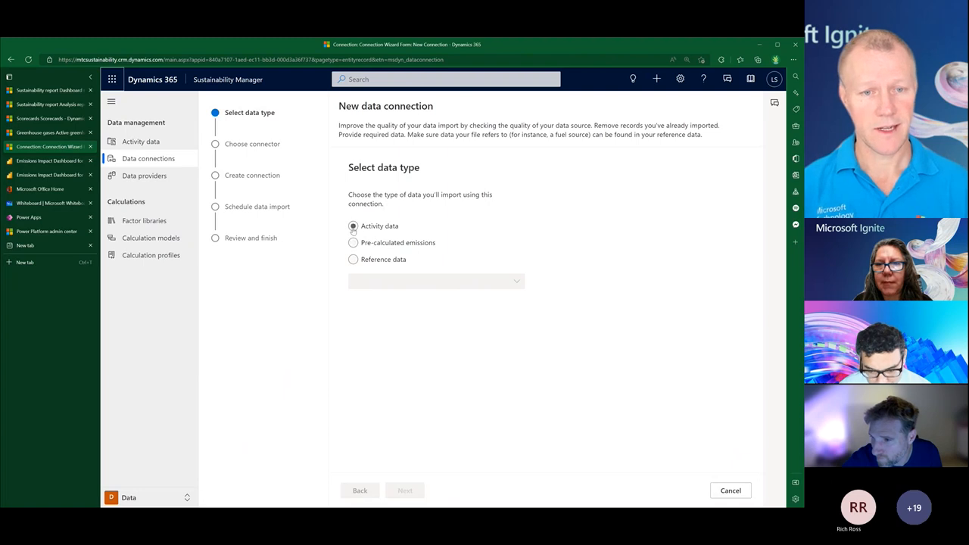
- Target Activity data '6. Business travel' and choose the Excel workbook connector
{"action": "left_click", "coordinate": [353, 226]}
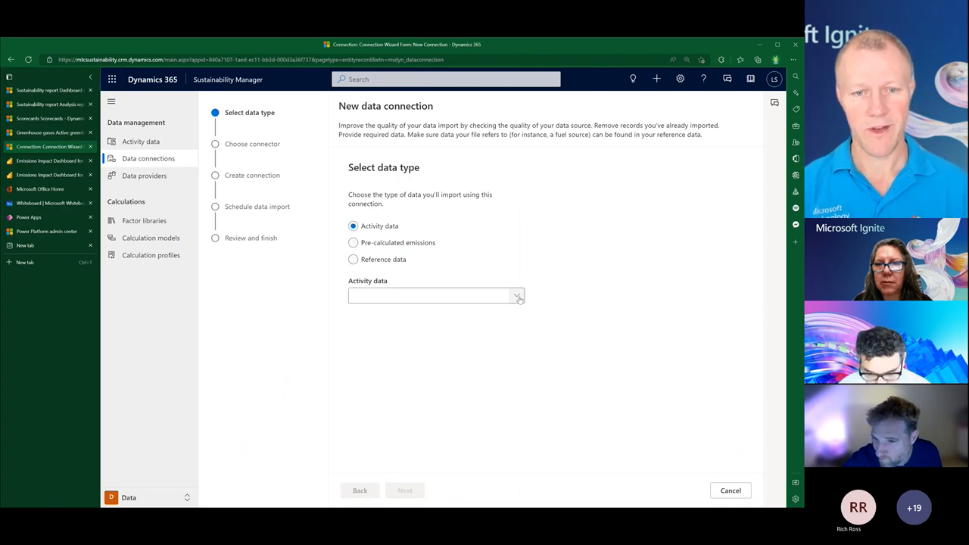
{"action": "left_click", "coordinate": [436, 296]}
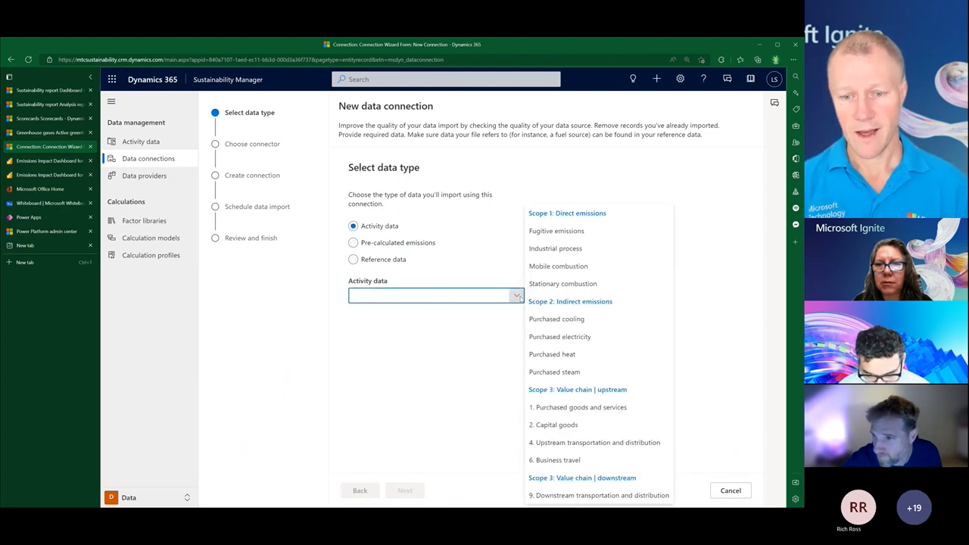
{"action": "mouse_move", "coordinate": [576, 460]}
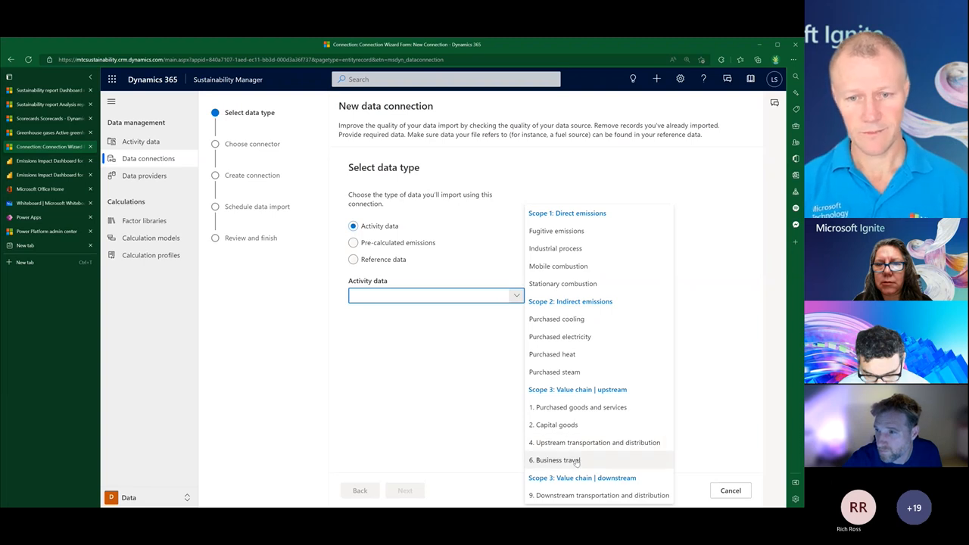
{"action": "left_click", "coordinate": [554, 460]}
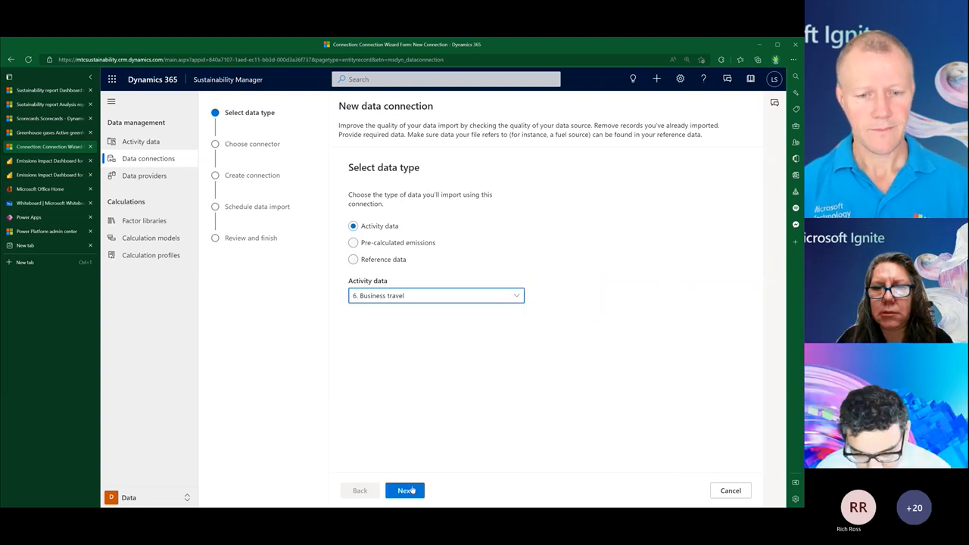
{"action": "left_click", "coordinate": [406, 490]}
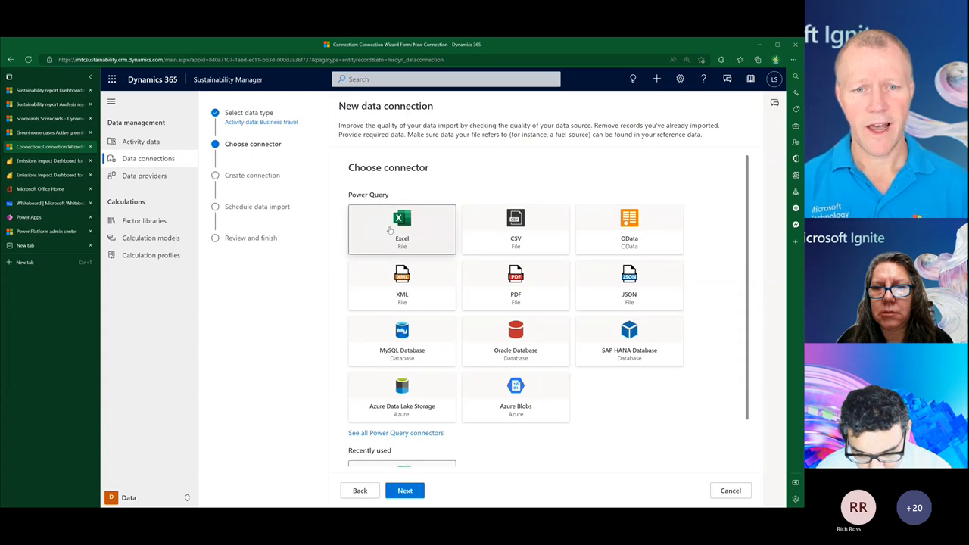
{"action": "left_click", "coordinate": [403, 231]}
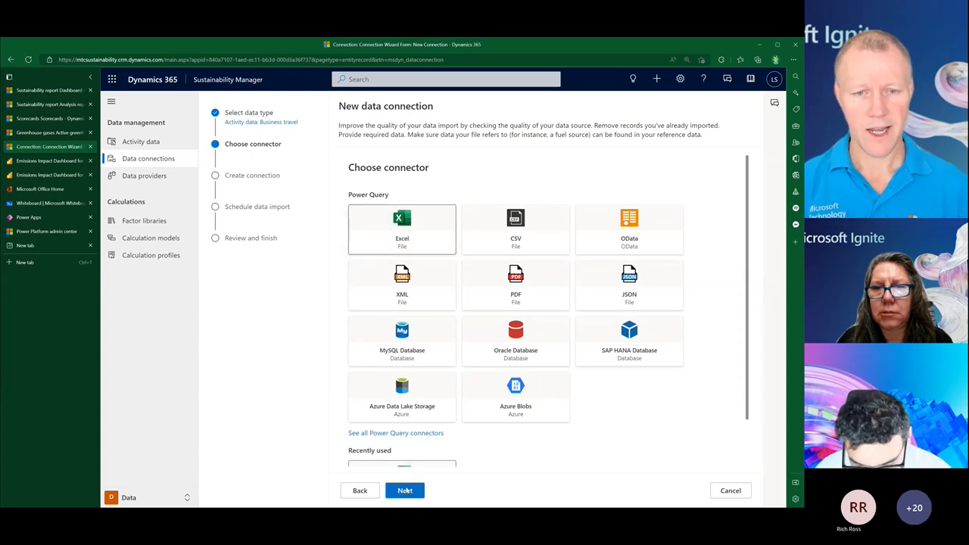
{"action": "left_click", "coordinate": [404, 490]}
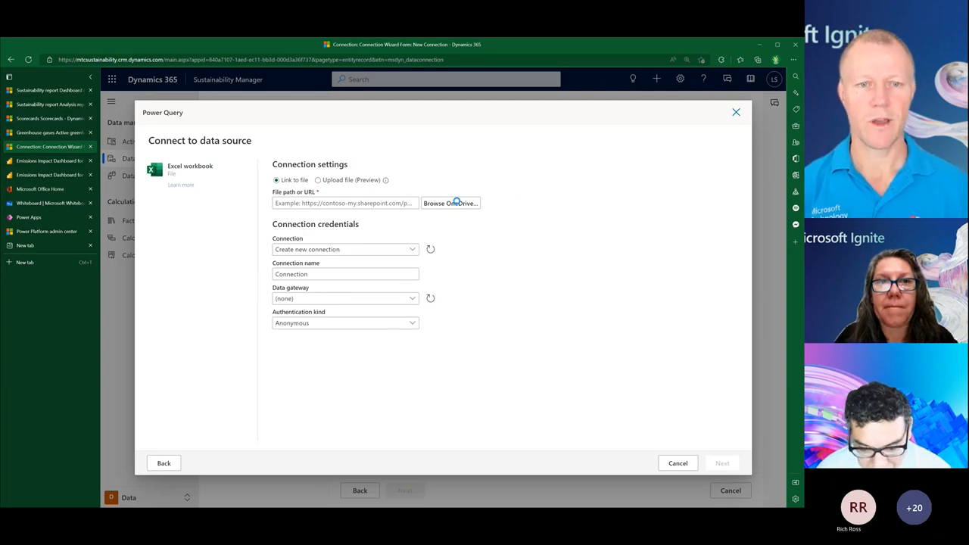
- Browse OneDrive for the source workbook in the Excel connection dialog
{"action": "left_click", "coordinate": [451, 202]}
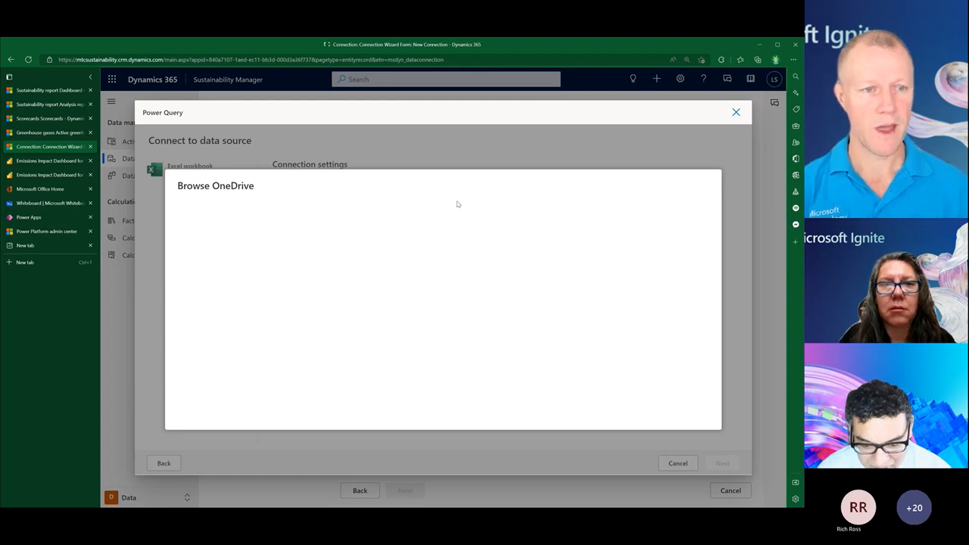
{"action": "mouse_move", "coordinate": [321, 309]}
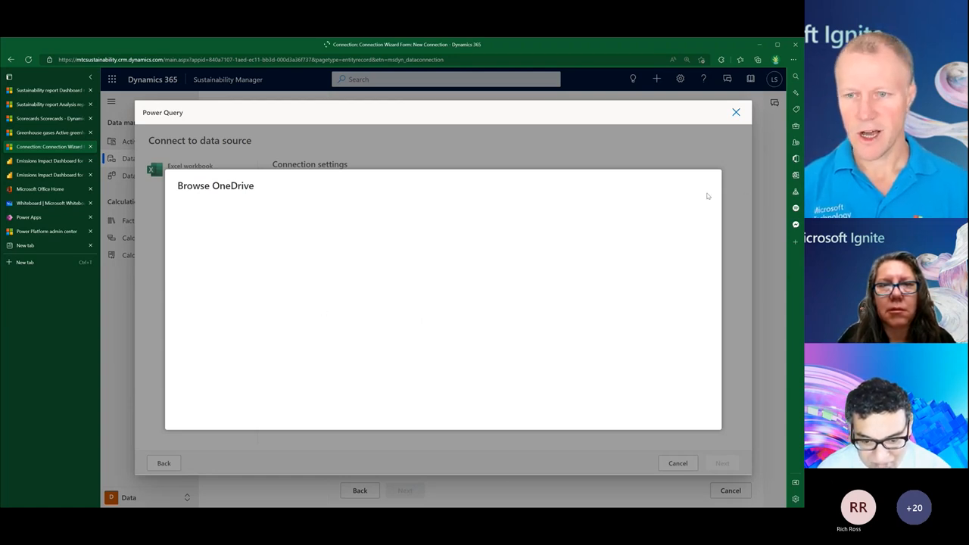
{"action": "mouse_move", "coordinate": [241, 280]}
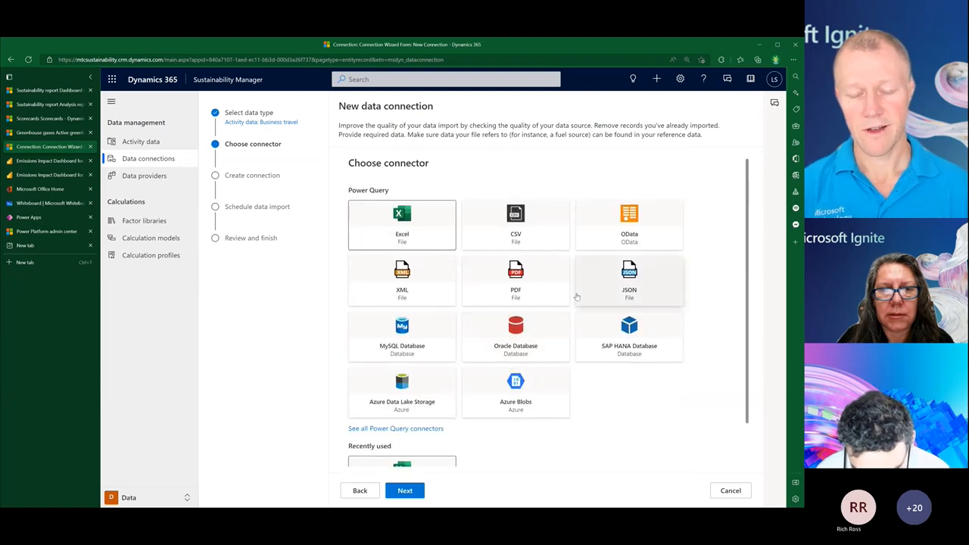
{"action": "mouse_move", "coordinate": [526, 347]}
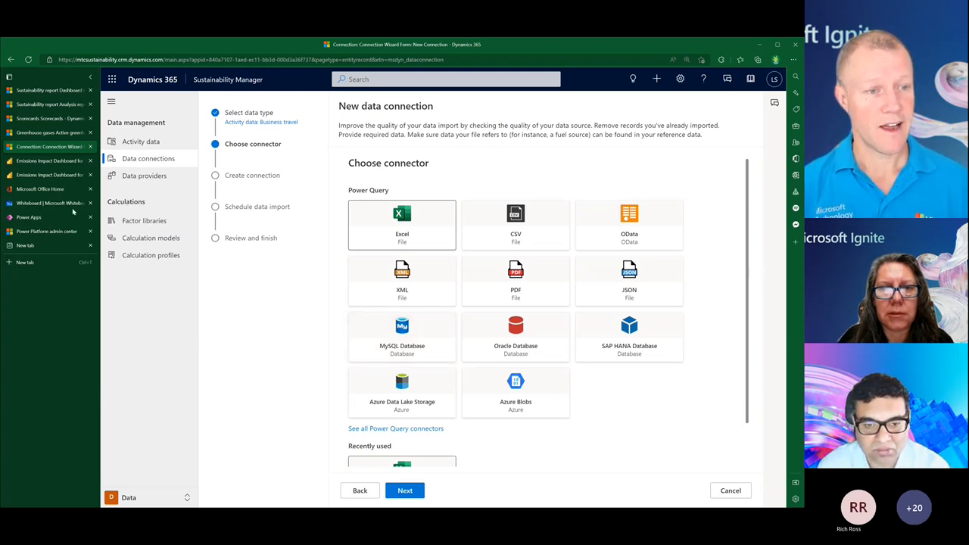
{"action": "left_click", "coordinate": [48, 203]}
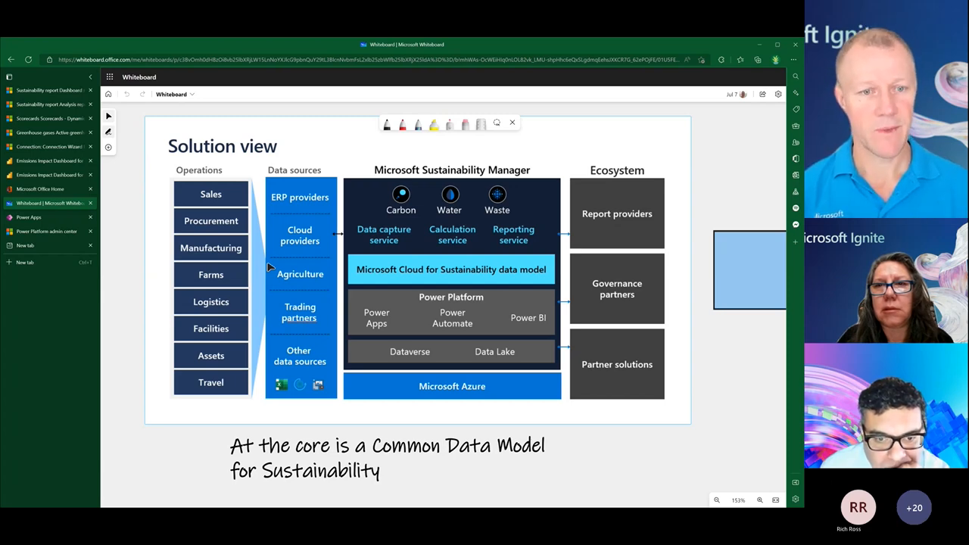
{"action": "mouse_move", "coordinate": [318, 370]}
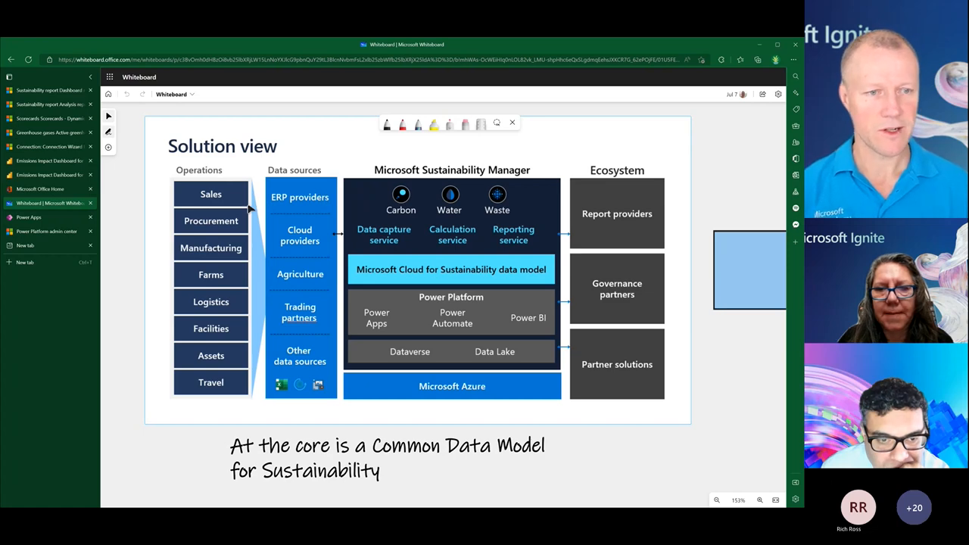
{"action": "mouse_move", "coordinate": [203, 248]}
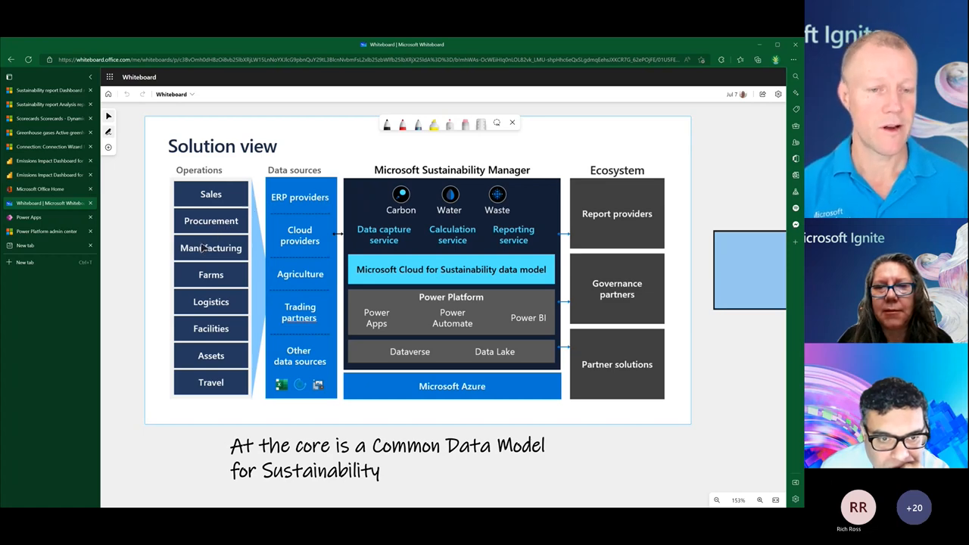
{"action": "mouse_move", "coordinate": [276, 227]}
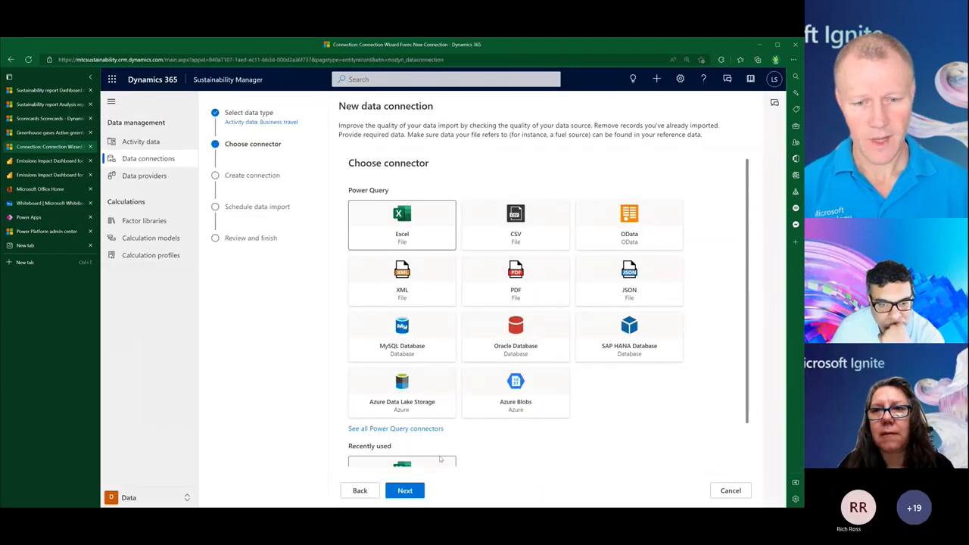
- Return to the data type step and toggle through Pre-calculated emissions, Activity data and Reference data
{"action": "left_click", "coordinate": [360, 491]}
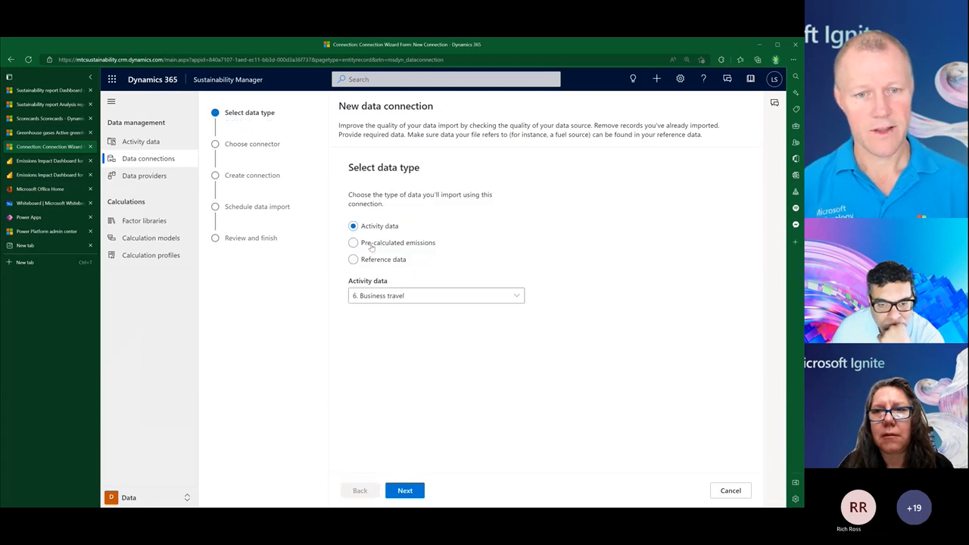
{"action": "left_click", "coordinate": [353, 242]}
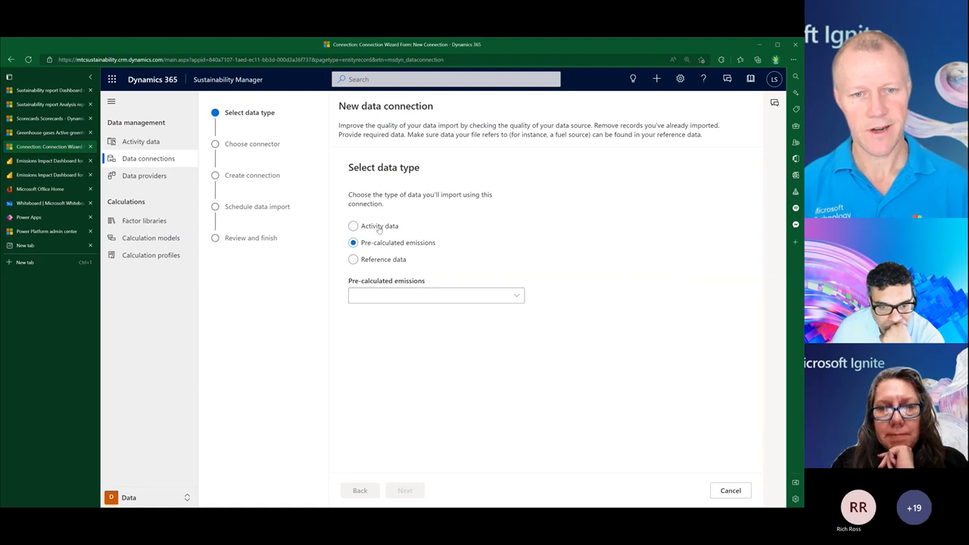
{"action": "left_click", "coordinate": [353, 225]}
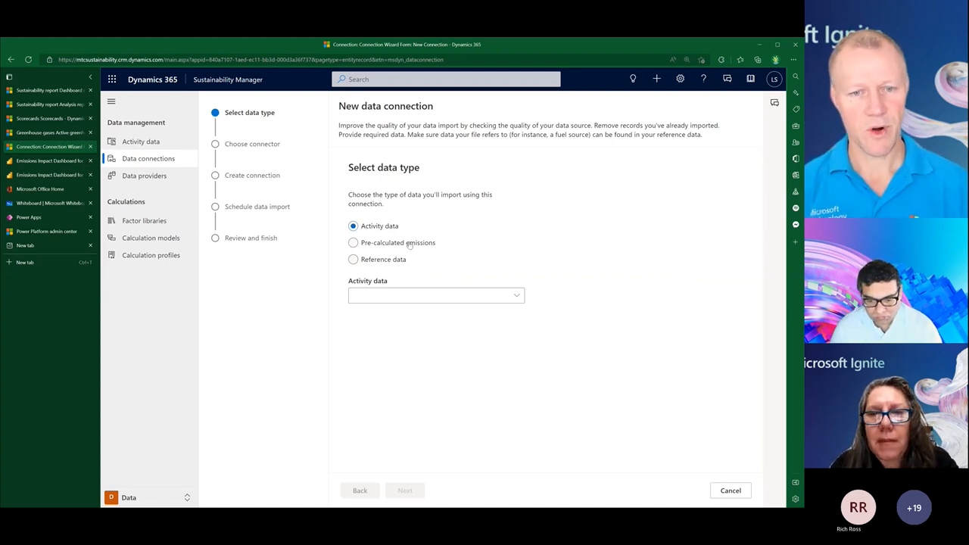
{"action": "left_click", "coordinate": [353, 242]}
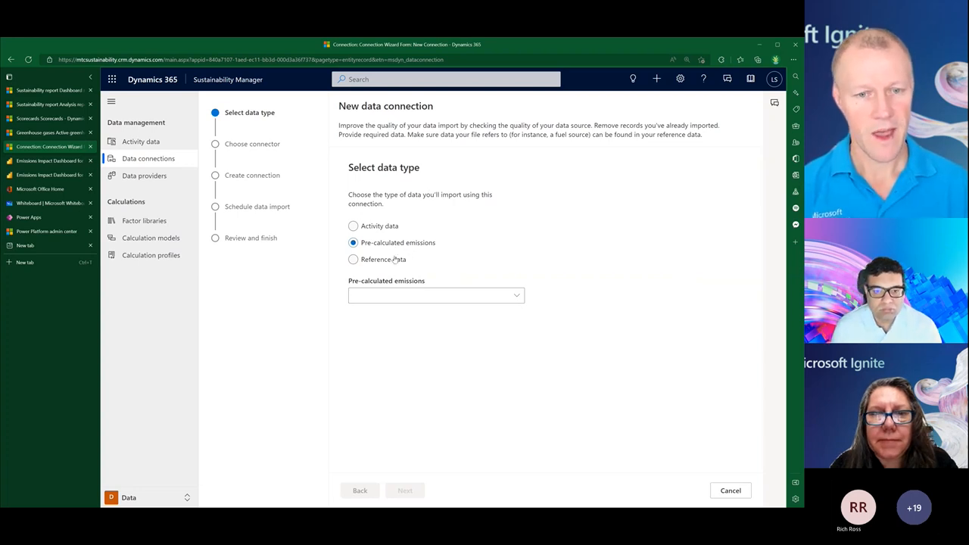
{"action": "left_click", "coordinate": [353, 259]}
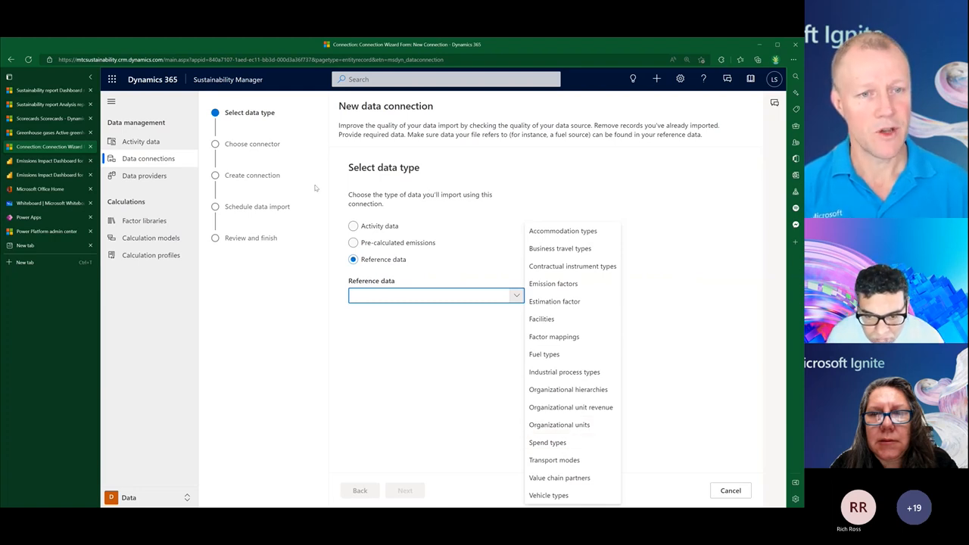
{"action": "mouse_move", "coordinate": [248, 309]}
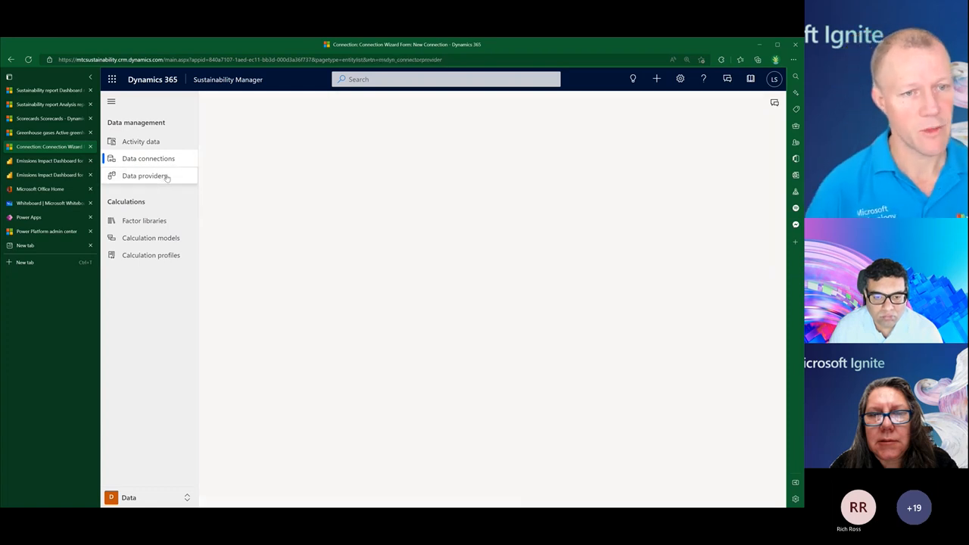
- Show the Data providers list in Sustainability Manager
{"action": "left_click", "coordinate": [146, 175]}
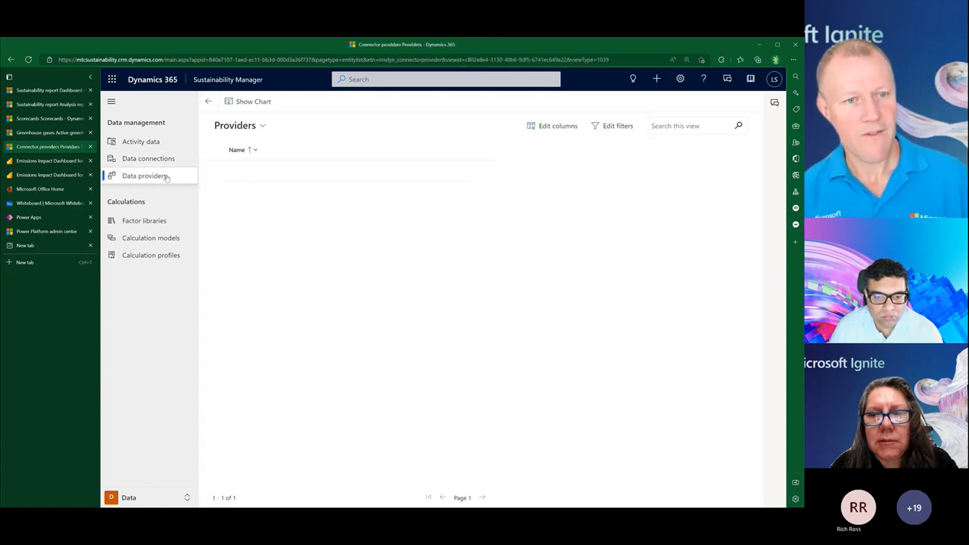
{"action": "left_click", "coordinate": [143, 176]}
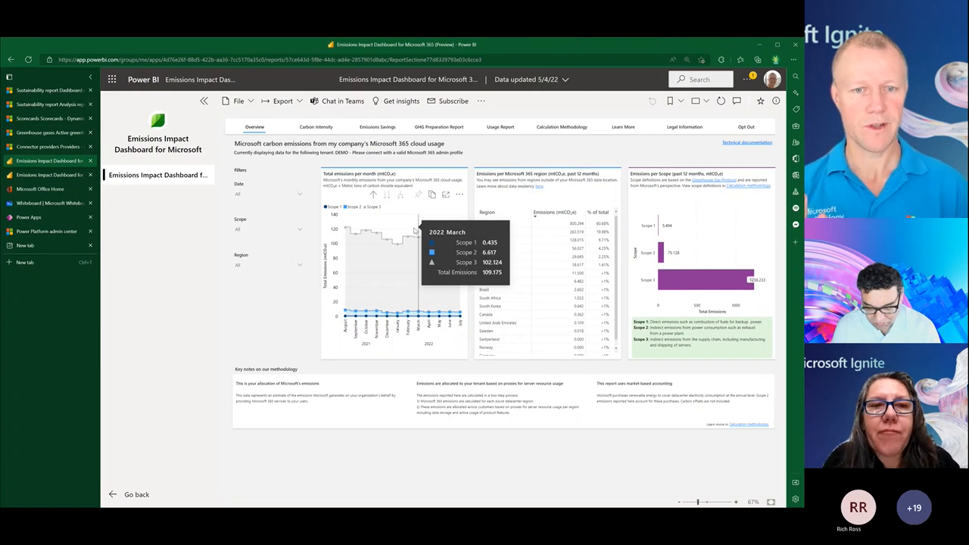
{"action": "mouse_move", "coordinate": [406, 235]}
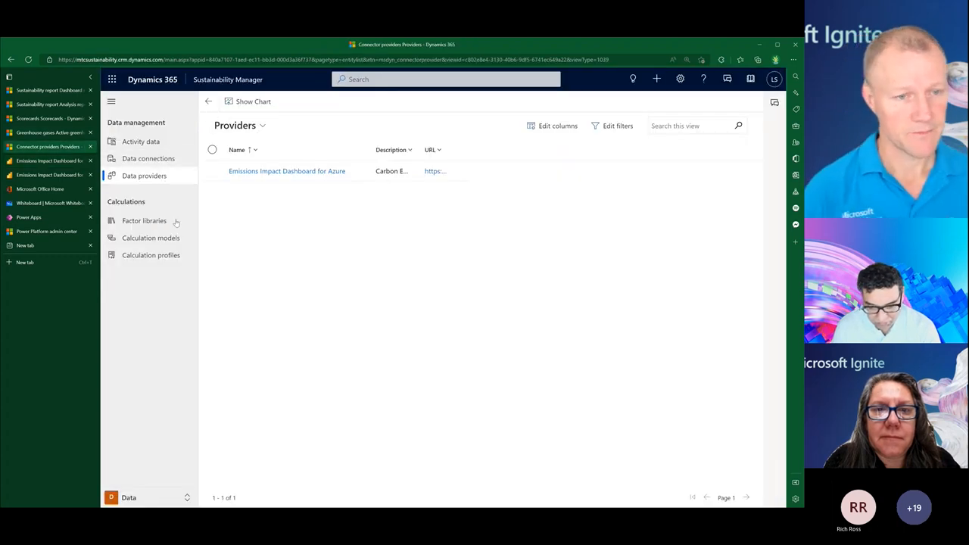
- Leave the Power BI dashboard and load the Factor libraries page
{"action": "left_click", "coordinate": [144, 222]}
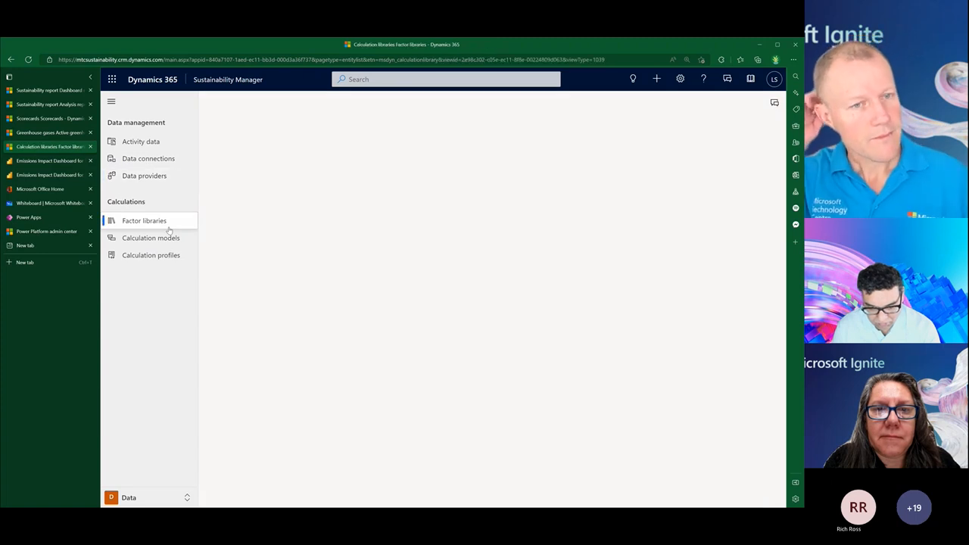
- Browse the factor libraries down to the EPA 2018 estimation library, then show the active calculation models
{"action": "left_click", "coordinate": [144, 221]}
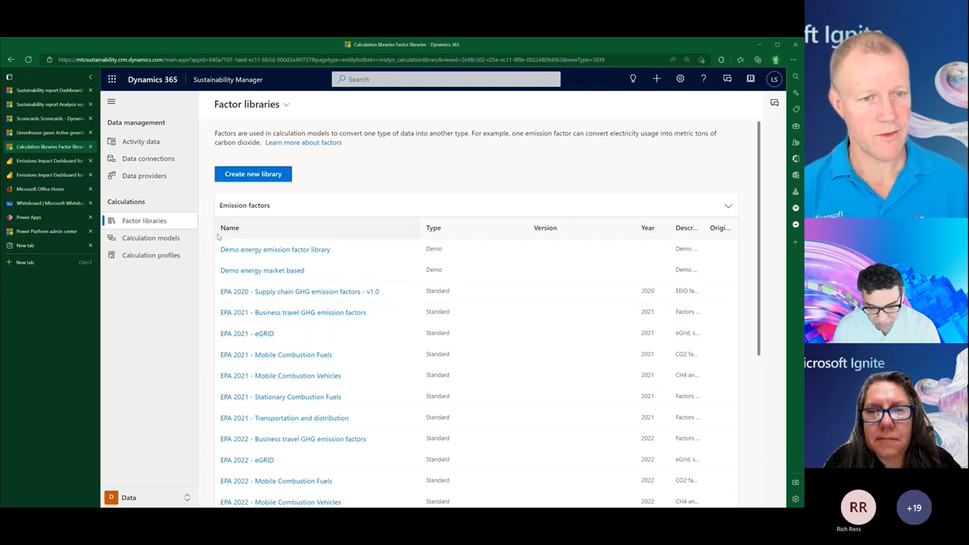
{"action": "mouse_move", "coordinate": [190, 284]}
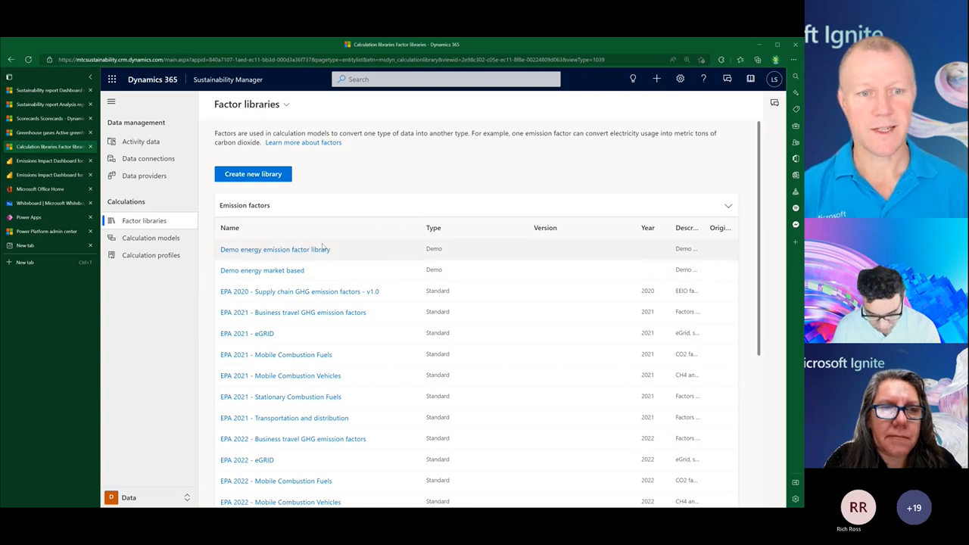
{"action": "mouse_move", "coordinate": [309, 178]}
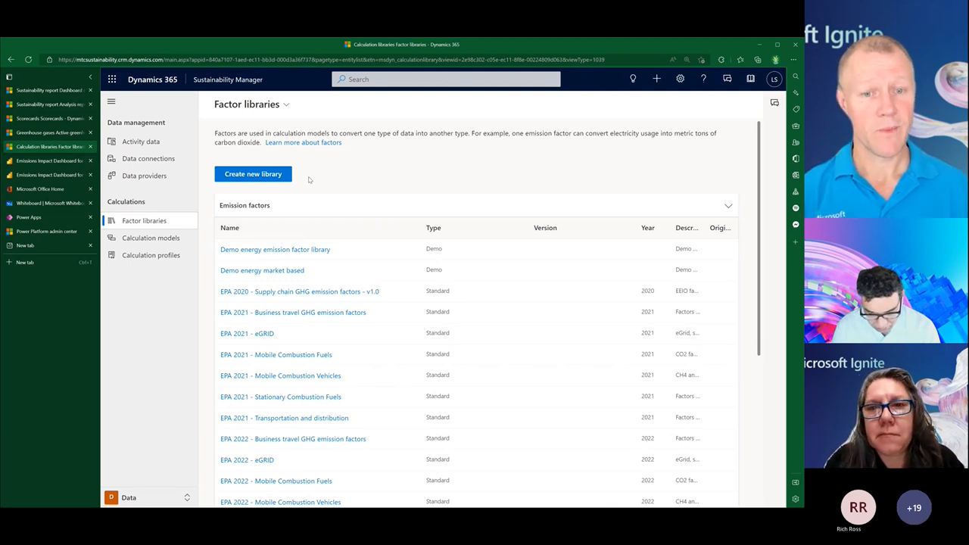
{"action": "mouse_move", "coordinate": [356, 185]}
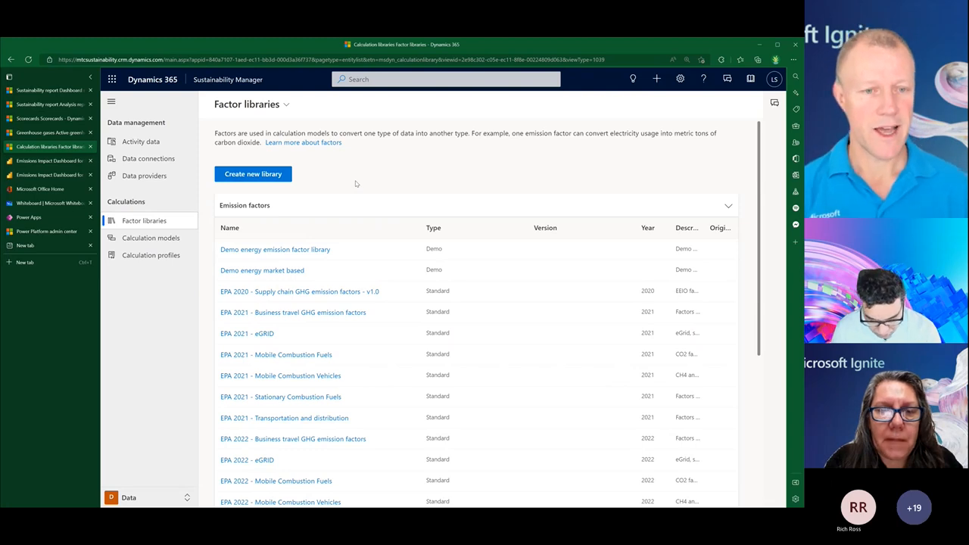
{"action": "scroll", "scroll_direction": "down", "scroll_amount": 3}
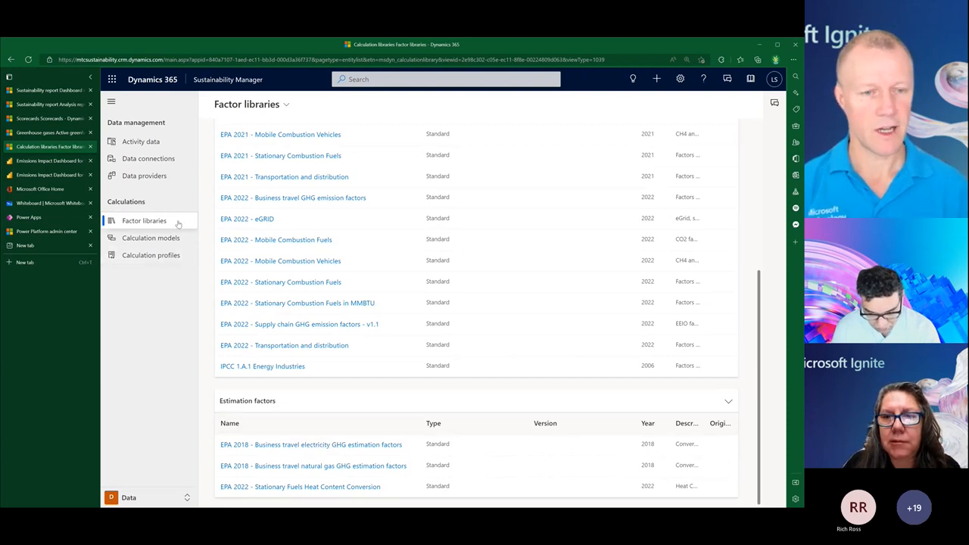
{"action": "mouse_move", "coordinate": [271, 457]}
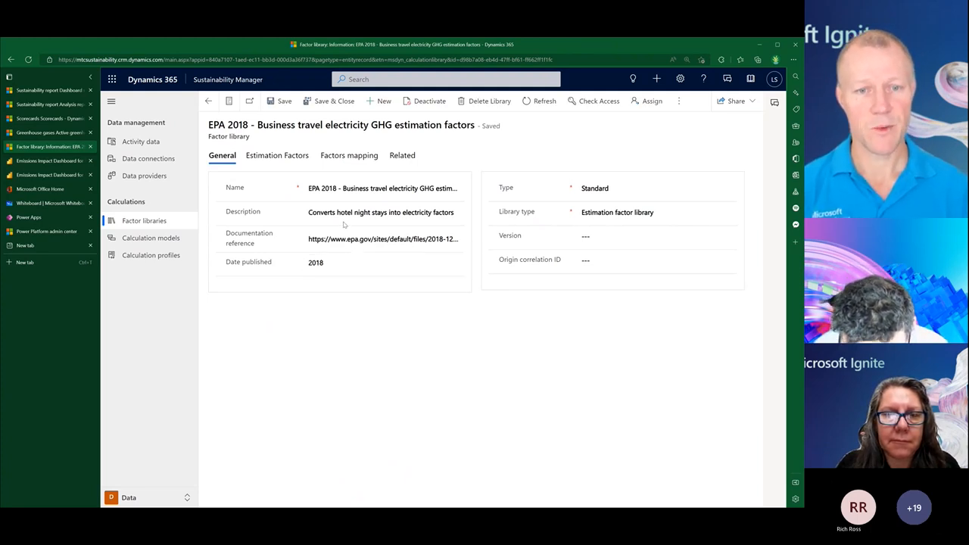
{"action": "left_click", "coordinate": [381, 212]}
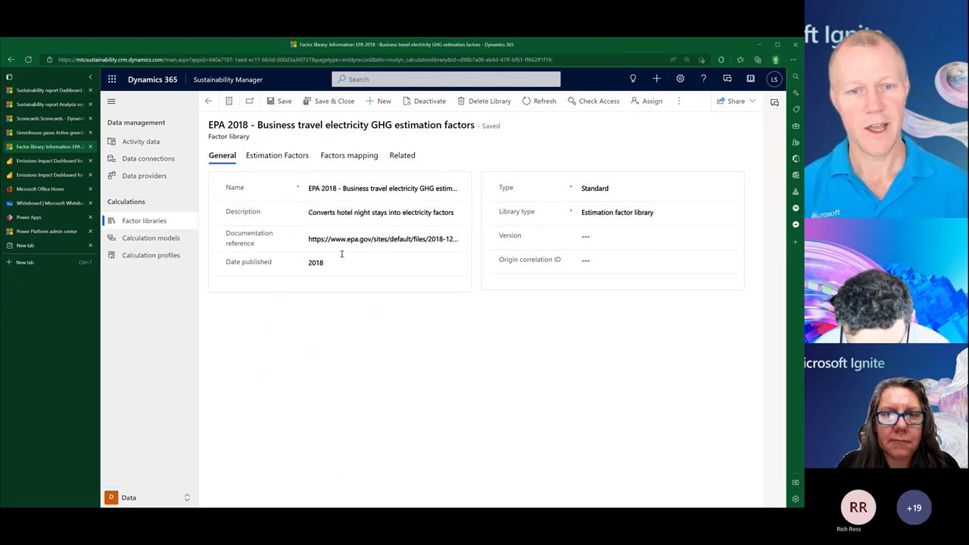
{"action": "left_click", "coordinate": [382, 239]}
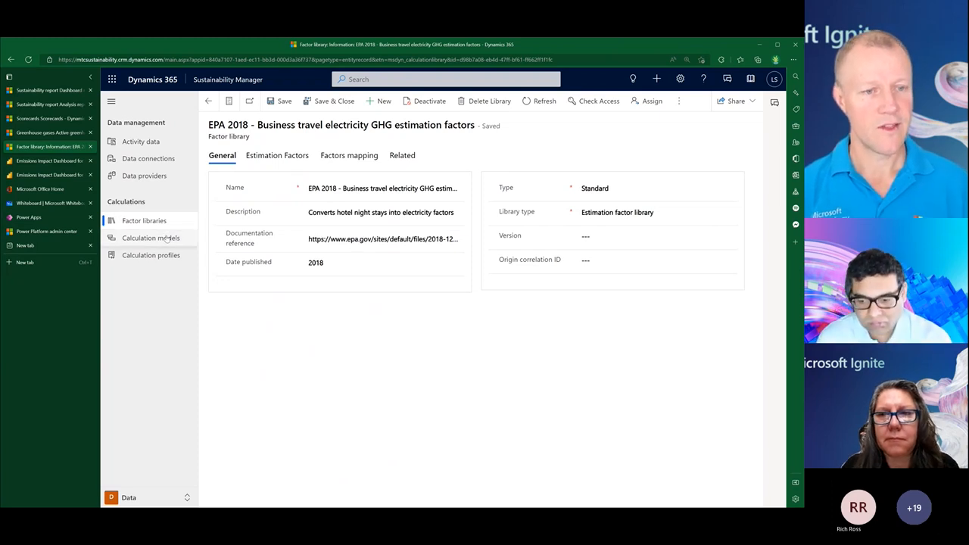
{"action": "left_click", "coordinate": [151, 237]}
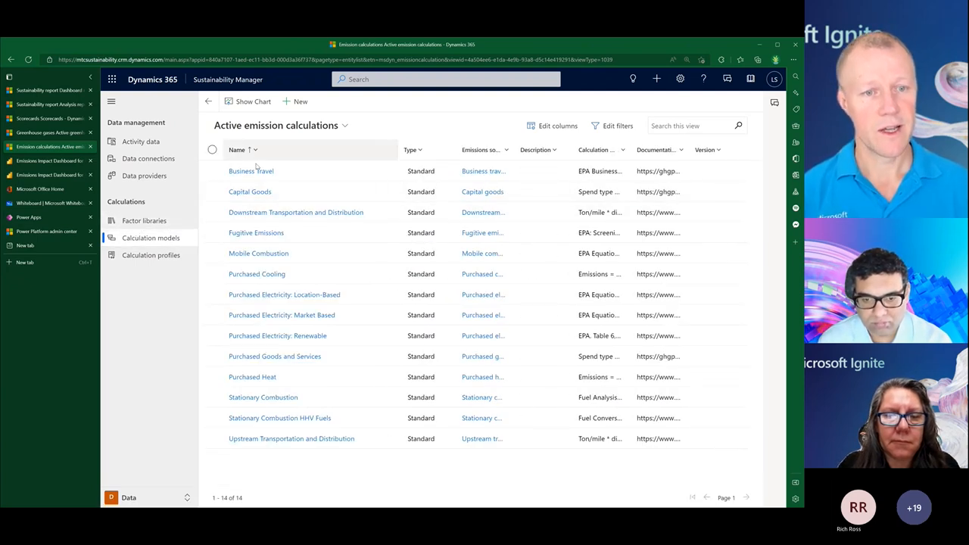
- Inspect the Business Travel model's natural gas and vehicle travel nodes, then show the Calculation profiles list
{"action": "left_click", "coordinate": [212, 169]}
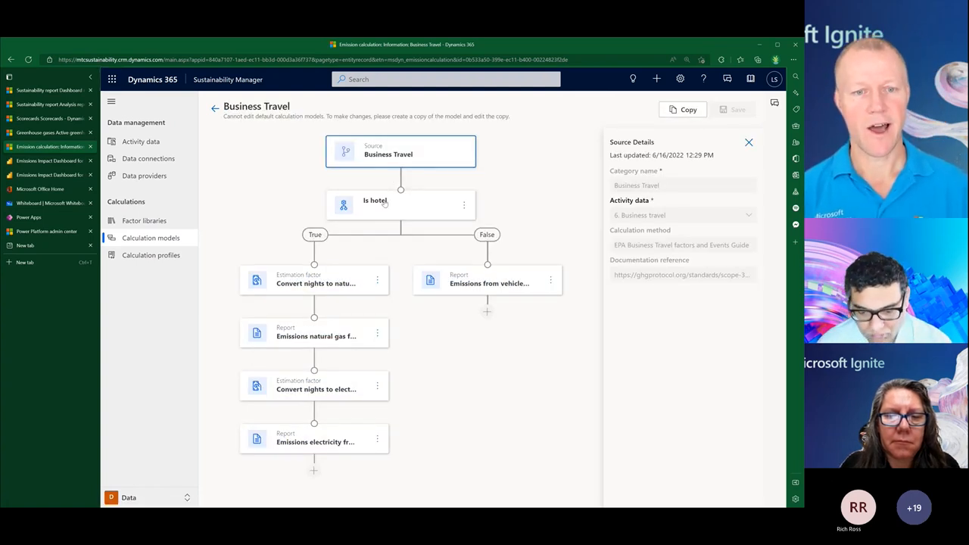
{"action": "left_click", "coordinate": [315, 280]}
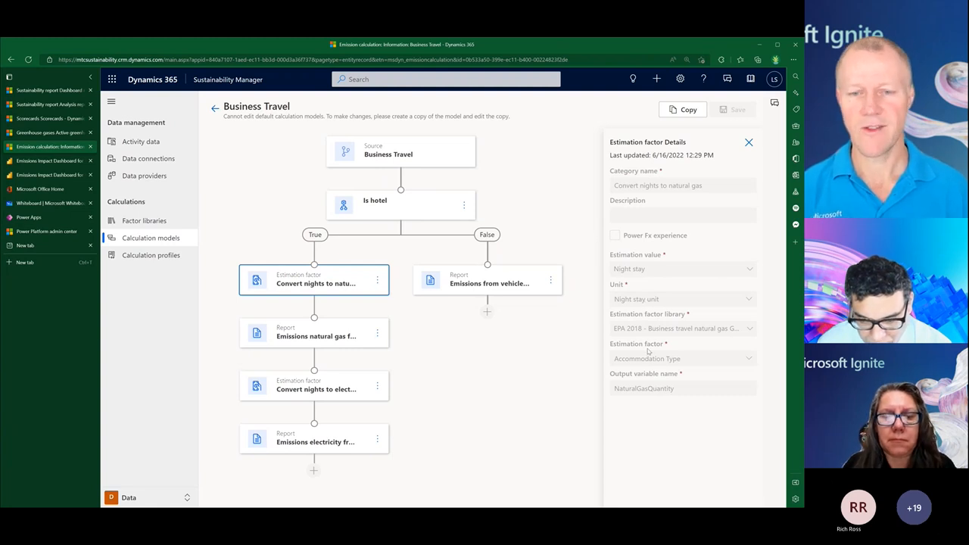
{"action": "left_click", "coordinate": [315, 337]}
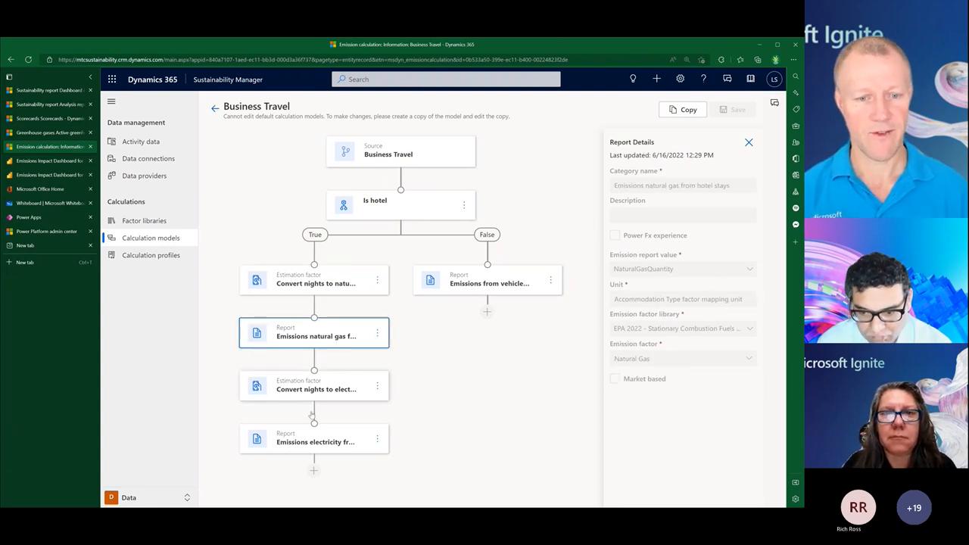
{"action": "mouse_move", "coordinate": [502, 280]}
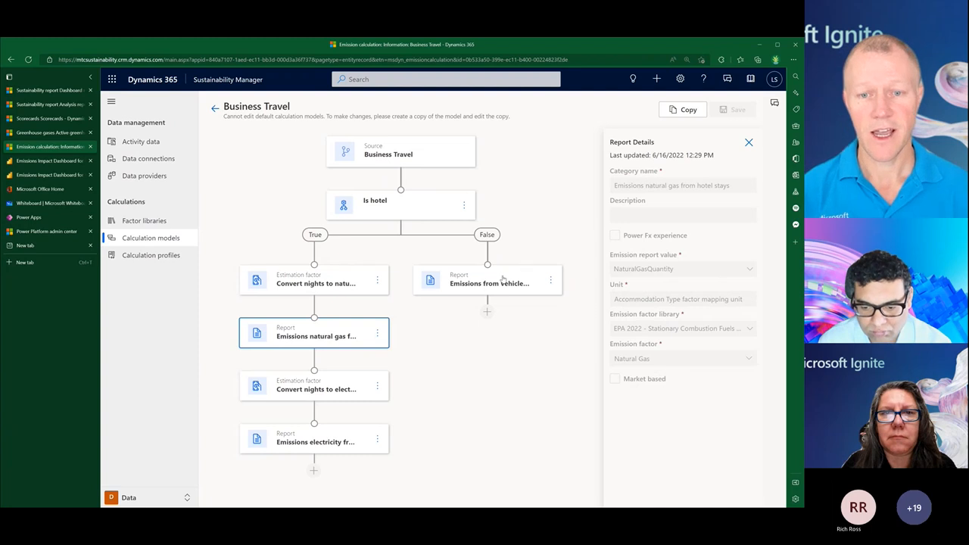
{"action": "left_click", "coordinate": [487, 283]}
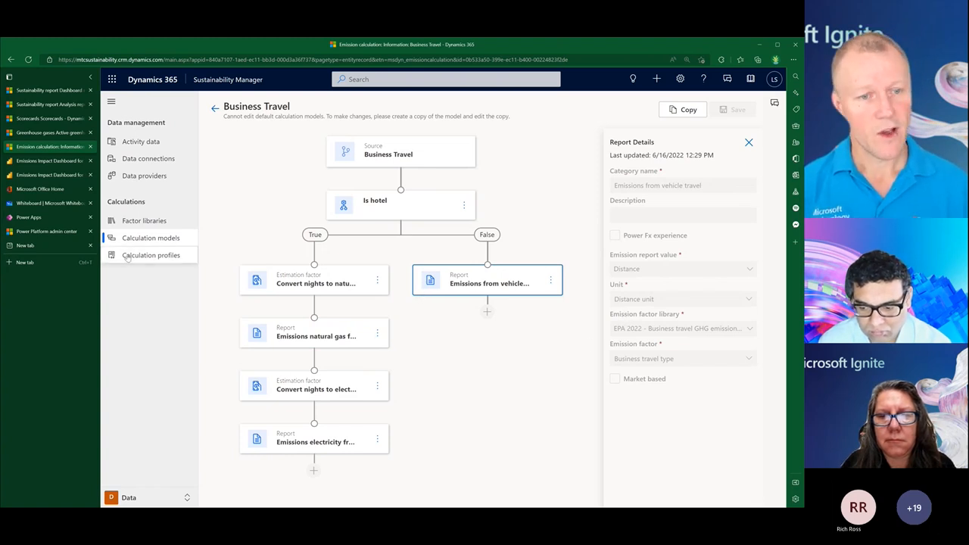
{"action": "left_click", "coordinate": [152, 255]}
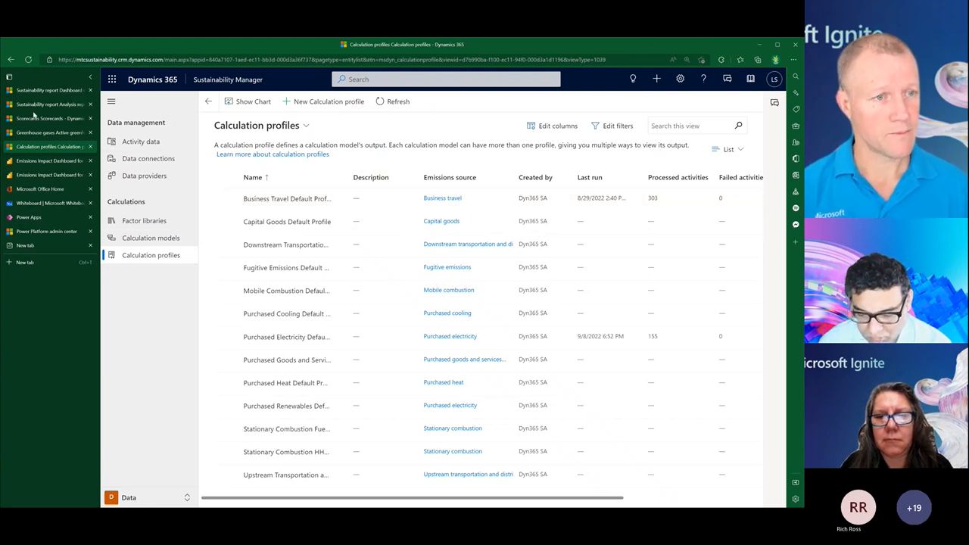
- Switch to the Emissions Impact Dashboard for Microsoft in Power BI
{"action": "left_click", "coordinate": [48, 104]}
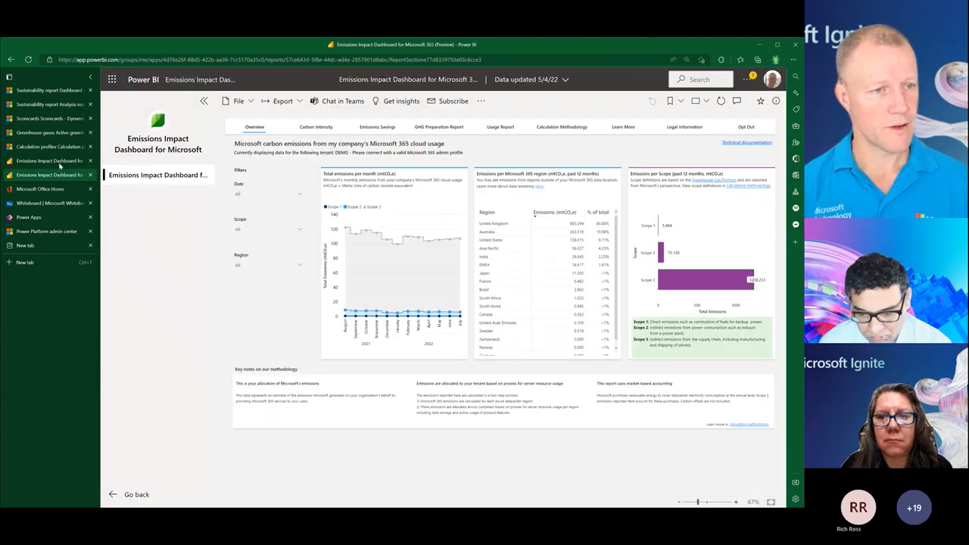
- Switch to the Microsoft Whiteboard diagram of Record, Reduce and Report
{"action": "left_click", "coordinate": [48, 118]}
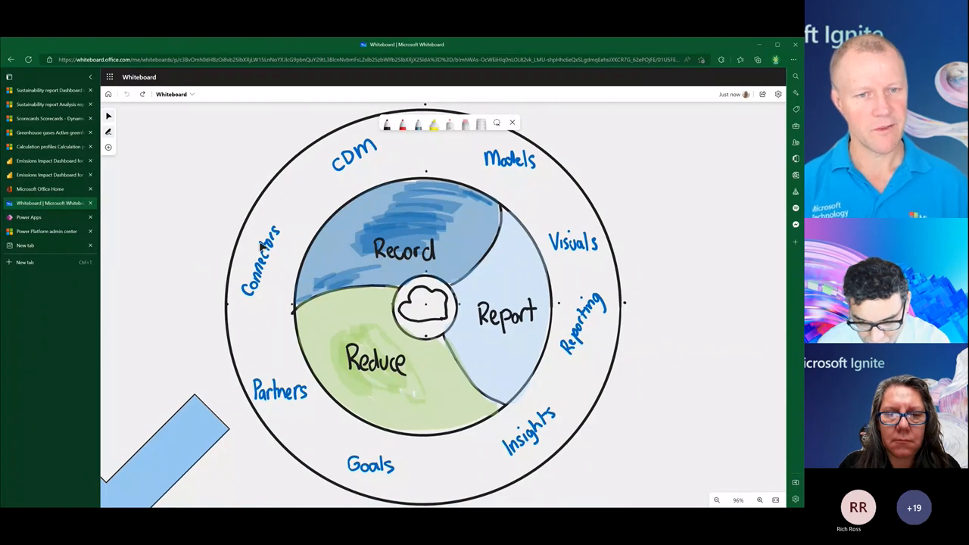
- Point out CDM and Goals on the whiteboard, then show the Carbon reduction plan 2030 scorecard
{"action": "left_click", "coordinate": [355, 155]}
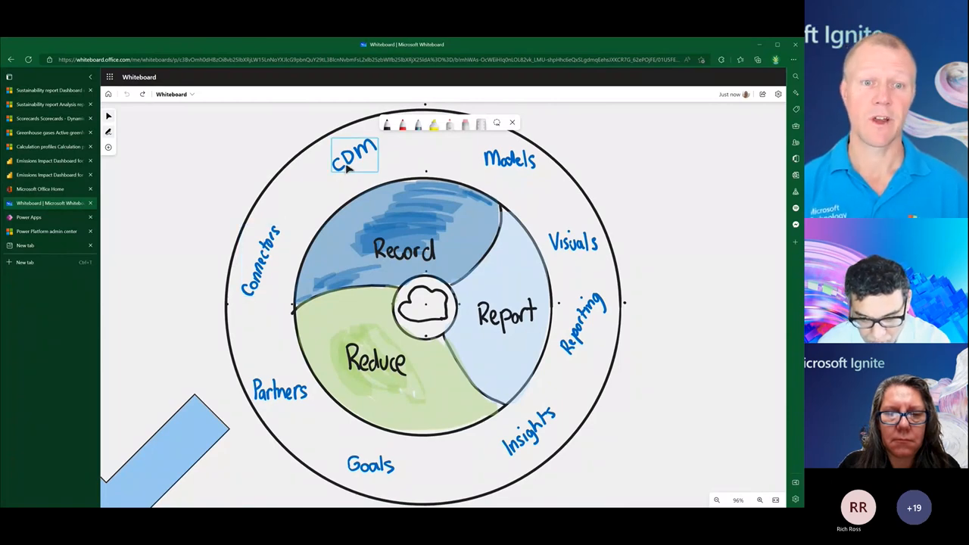
{"action": "left_click", "coordinate": [509, 161]}
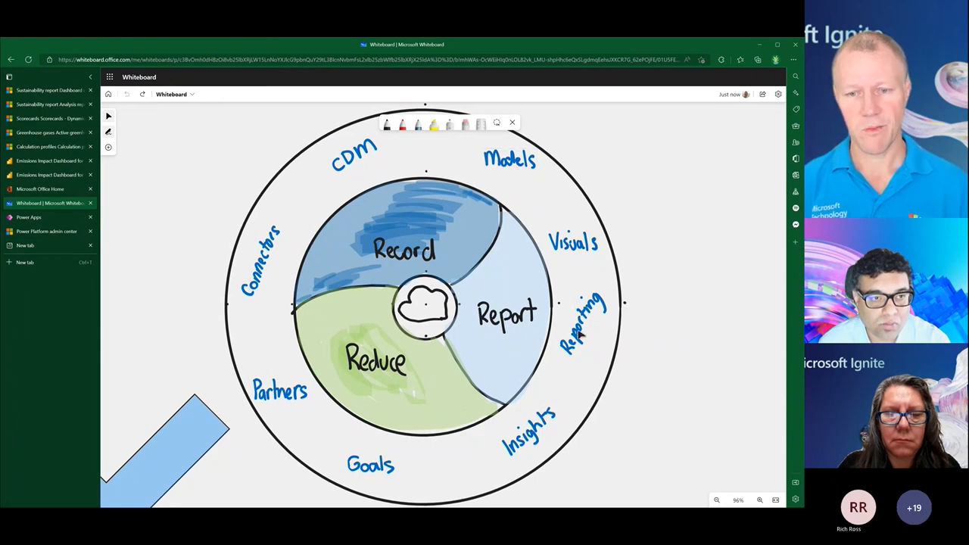
{"action": "mouse_move", "coordinate": [402, 454]}
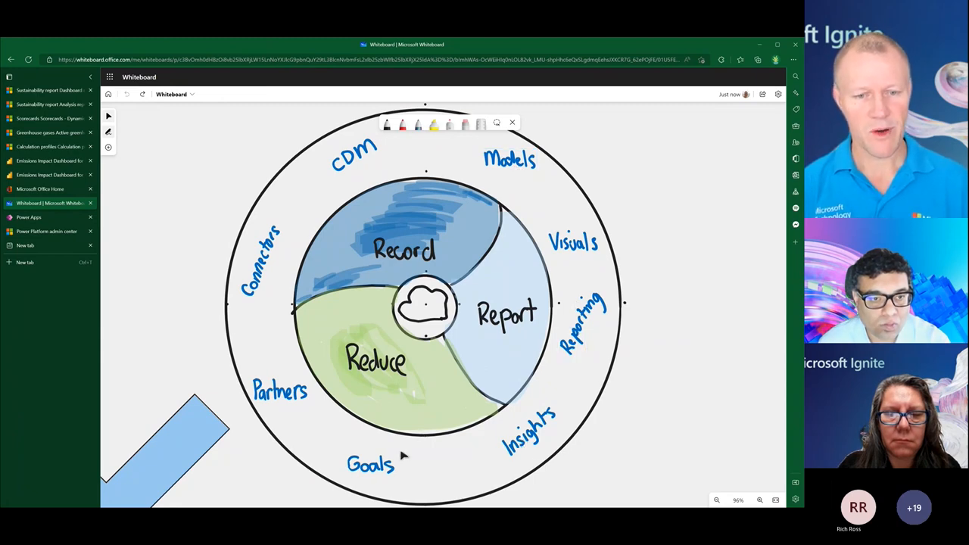
{"action": "left_click", "coordinate": [370, 463]}
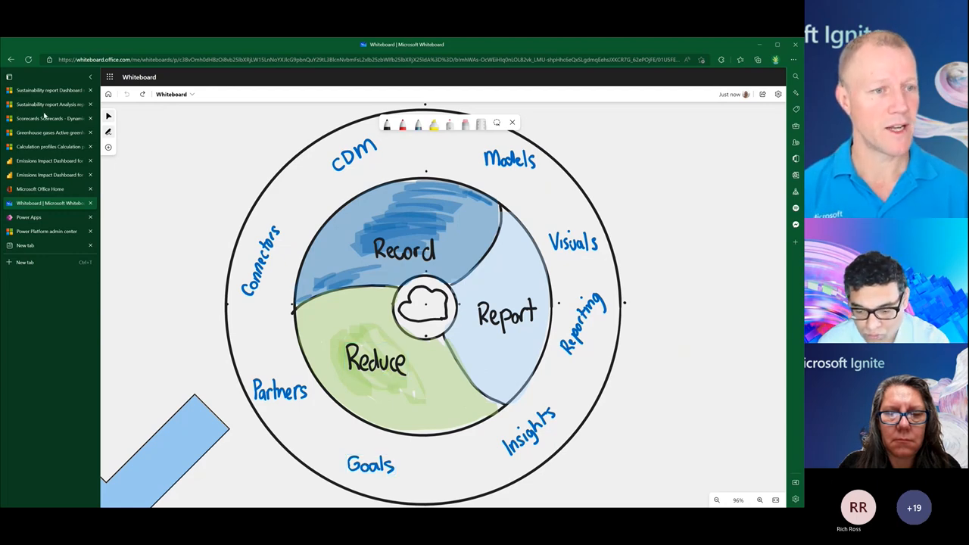
{"action": "left_click", "coordinate": [49, 118]}
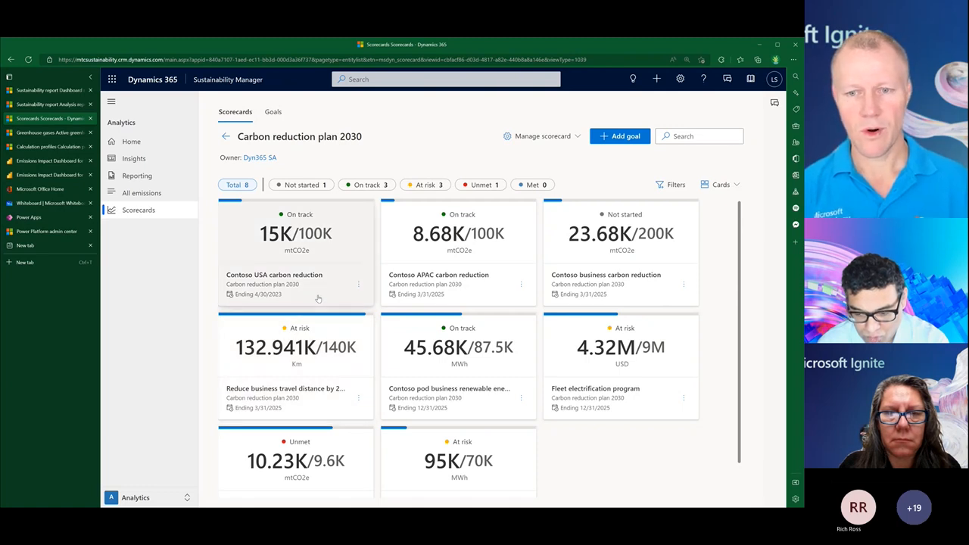
{"action": "mouse_move", "coordinate": [369, 251]}
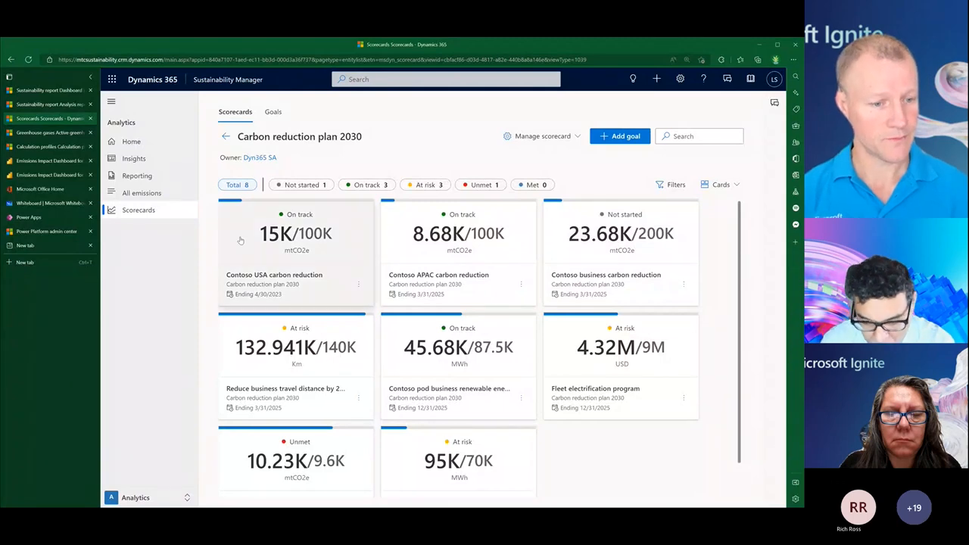
{"action": "mouse_move", "coordinate": [269, 215]}
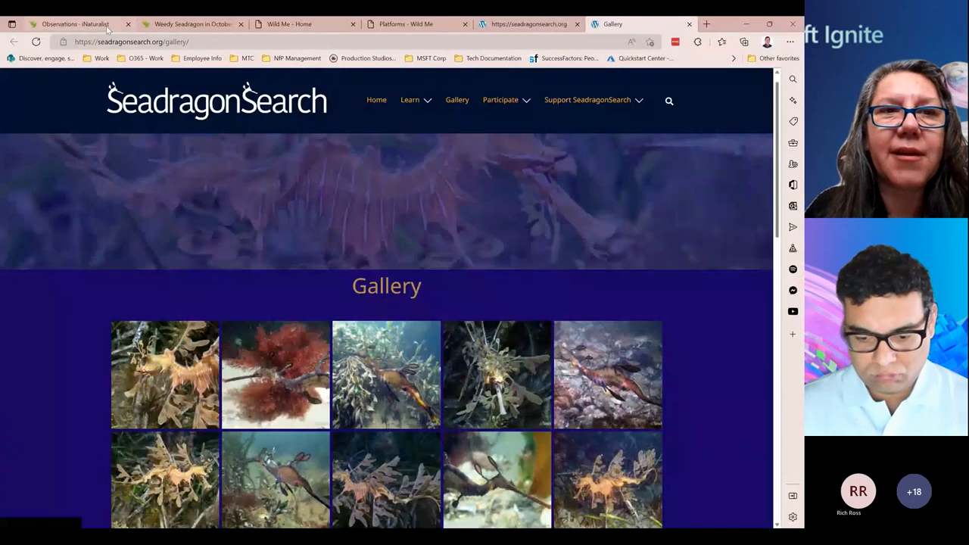
- Bring up iNaturalist's worldwide Observations photo grid
{"action": "left_click", "coordinate": [72, 25]}
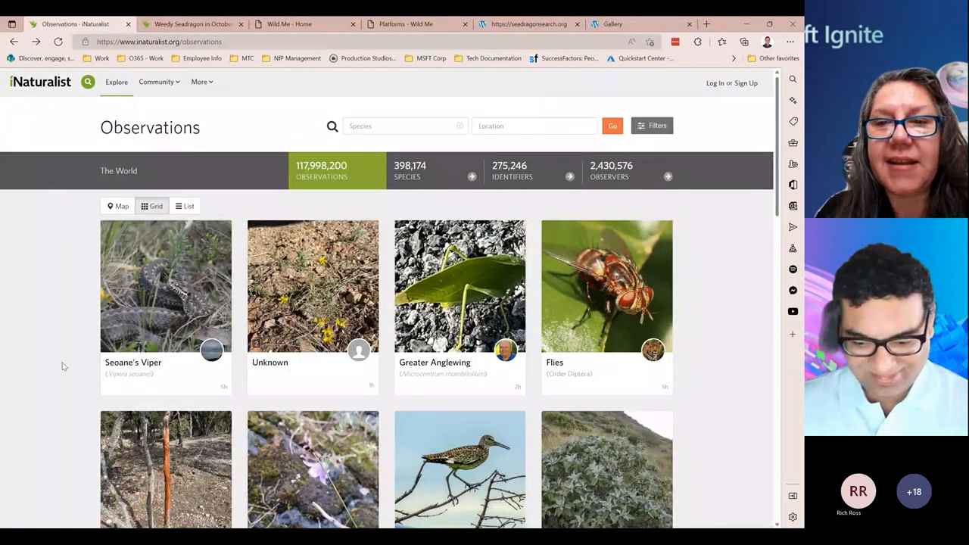
{"action": "mouse_move", "coordinate": [723, 368]}
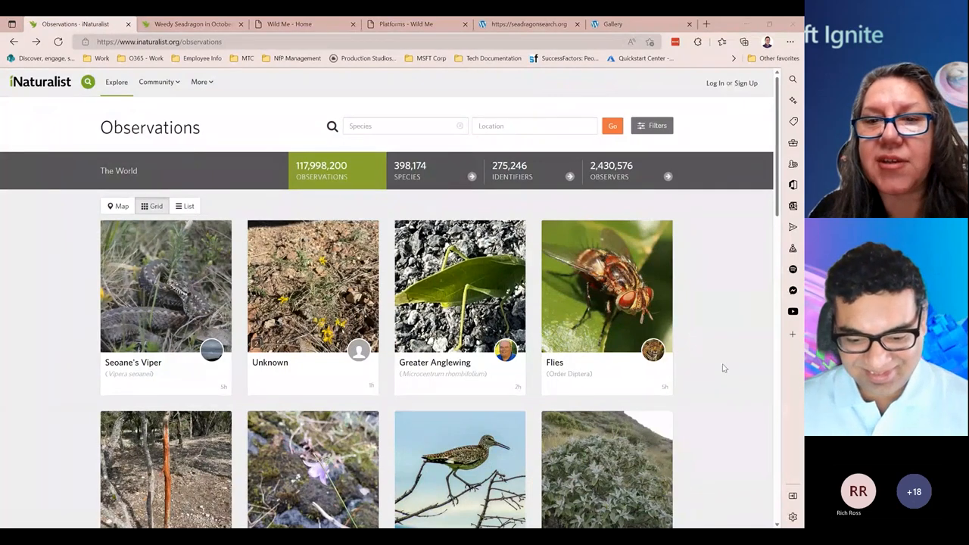
{"action": "mouse_move", "coordinate": [66, 404]}
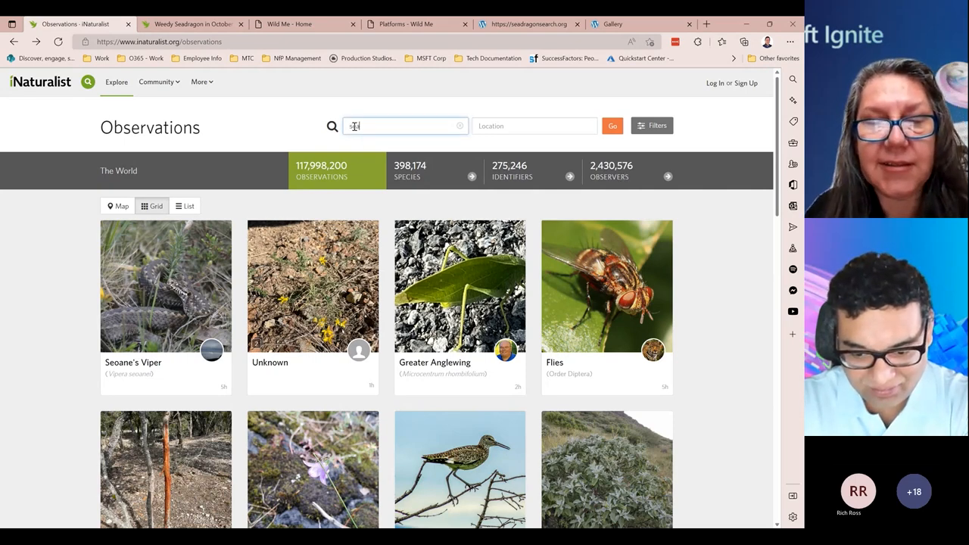
- Filter observations to pipefishes, seahorses and seadragons in Australia
{"action": "type", "text": "sead"}
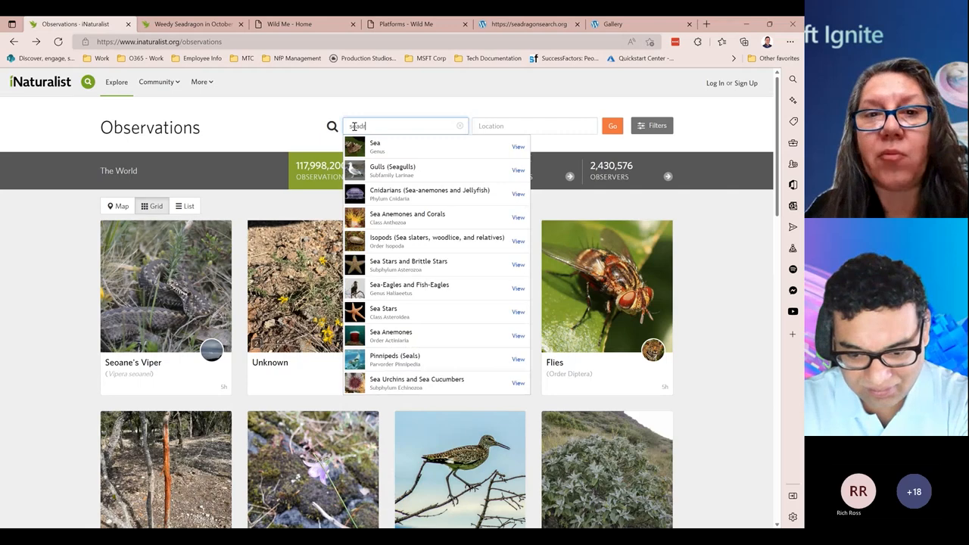
{"action": "type", "text": "seadr"}
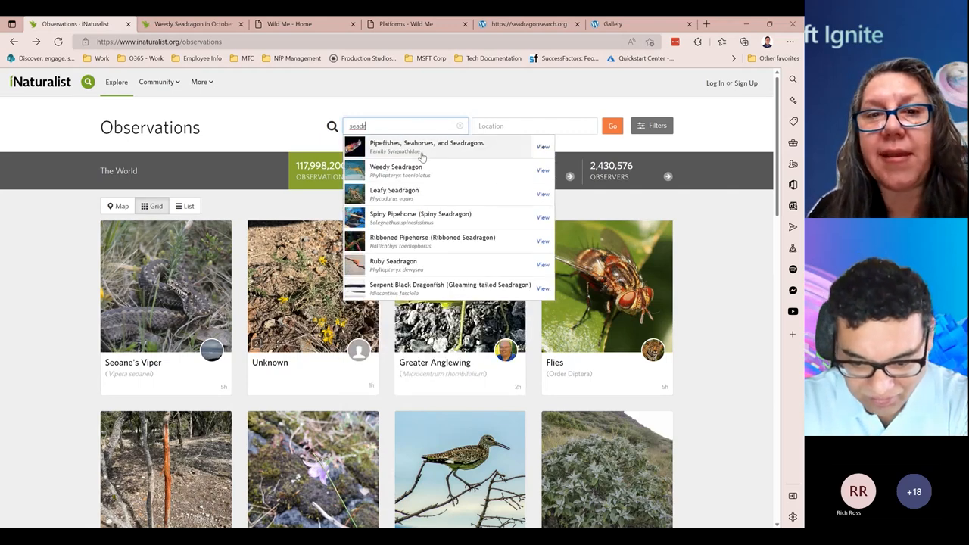
{"action": "mouse_move", "coordinate": [436, 155]}
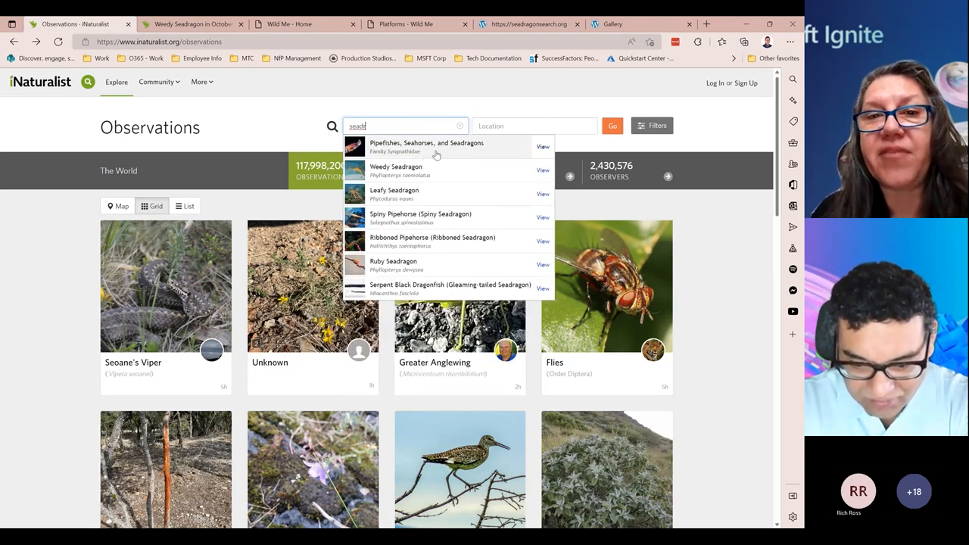
{"action": "left_click", "coordinate": [427, 145]}
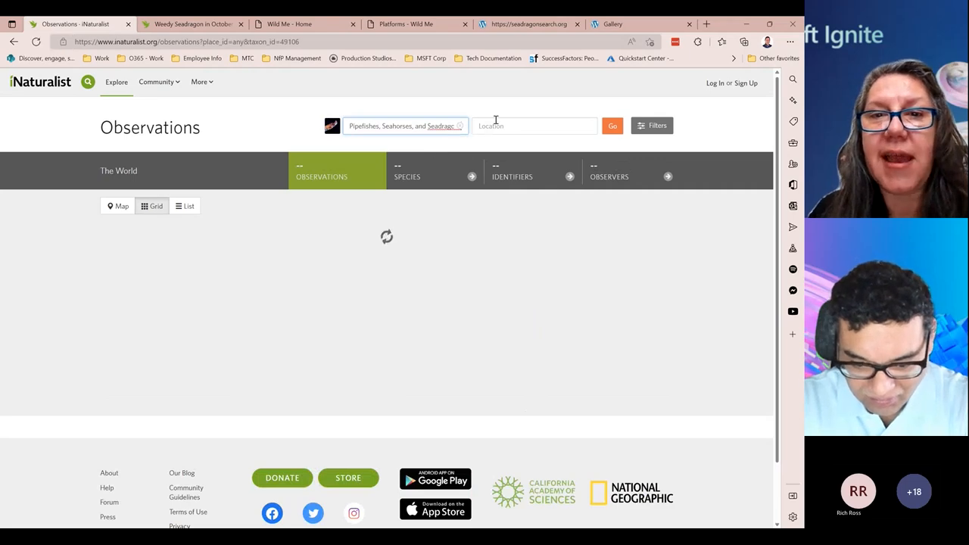
{"action": "type", "text": "aust"}
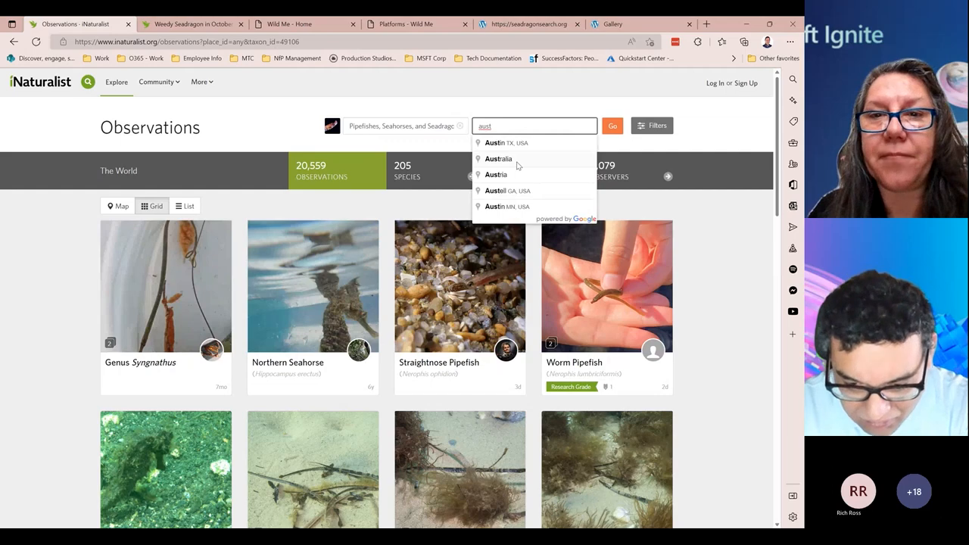
{"action": "left_click", "coordinate": [497, 159]}
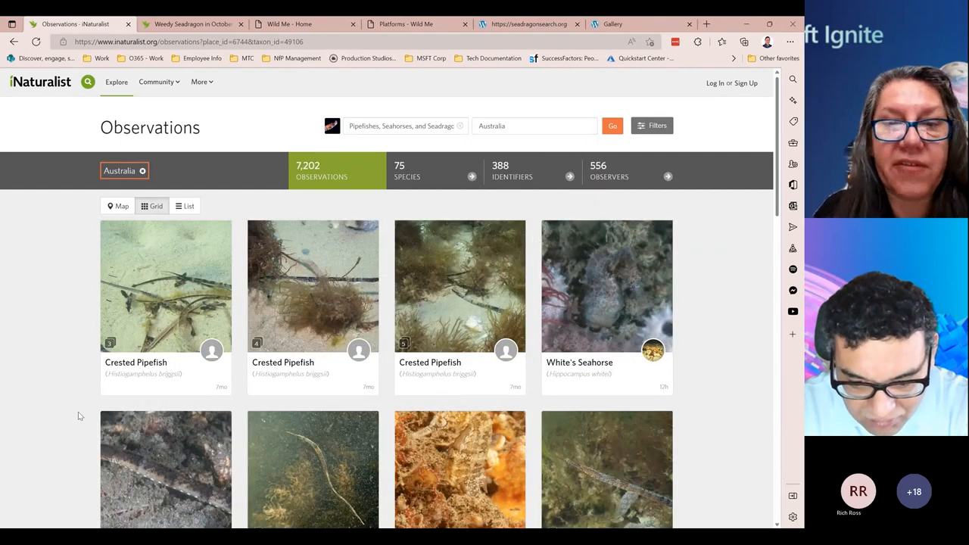
- Browse the Australian seadragon grid and show the Weedy Seadragon observation from Victoria
{"action": "scroll", "scroll_direction": "down", "scroll_amount": 3}
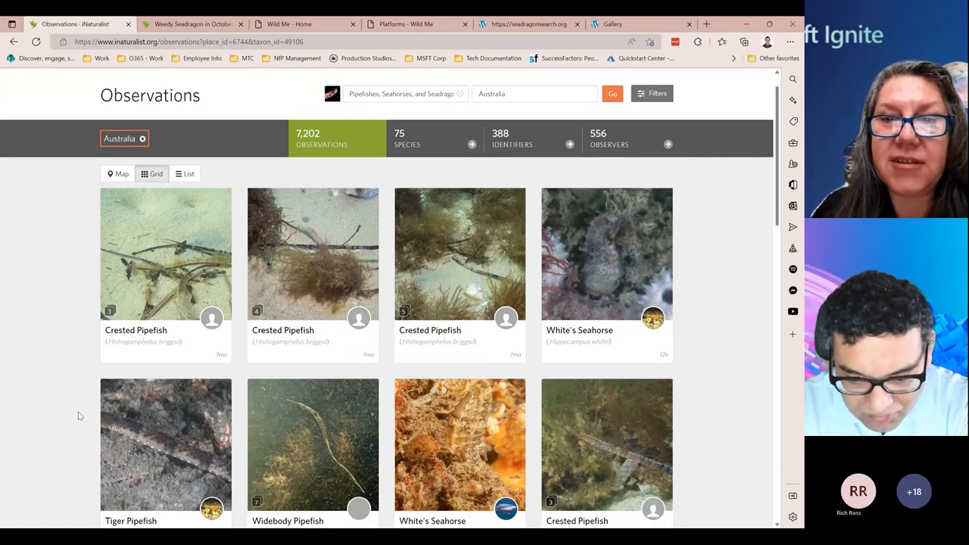
{"action": "scroll", "scroll_direction": "down", "scroll_amount": 3}
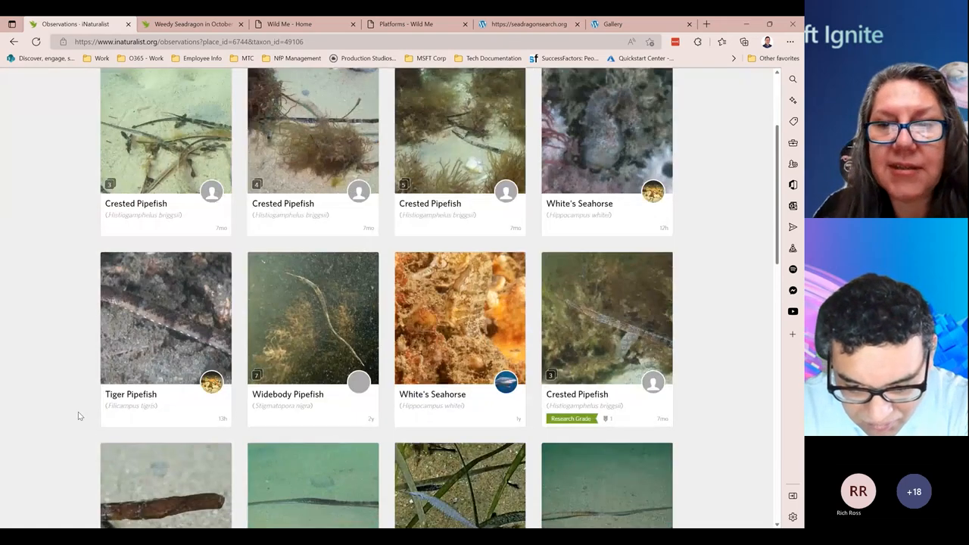
{"action": "scroll", "scroll_direction": "down", "scroll_amount": 3}
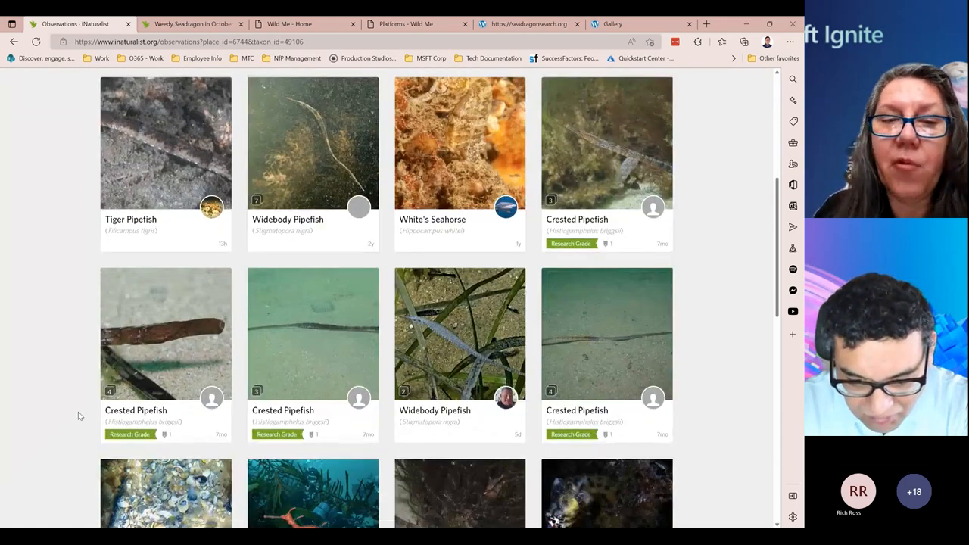
{"action": "scroll", "scroll_direction": "down", "scroll_amount": 3}
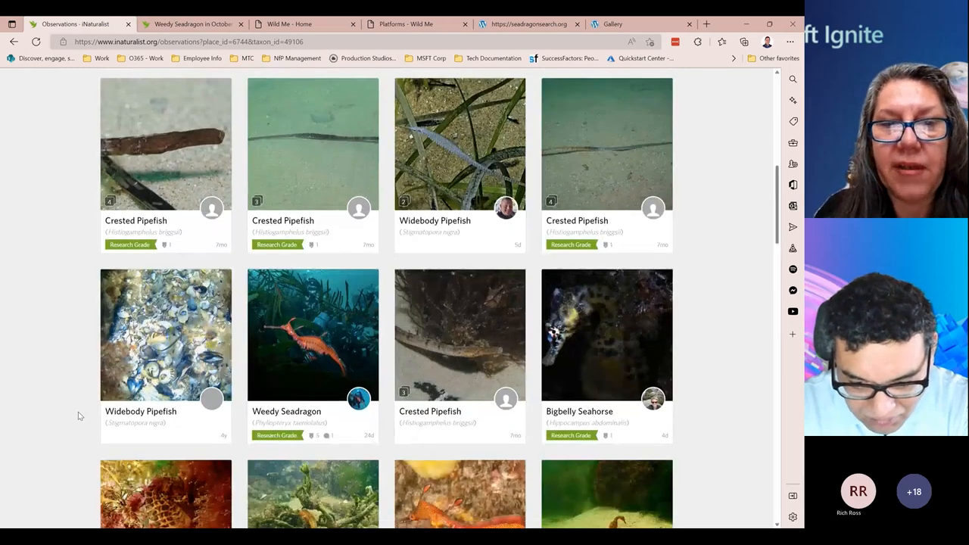
{"action": "scroll", "scroll_direction": "down", "scroll_amount": 3}
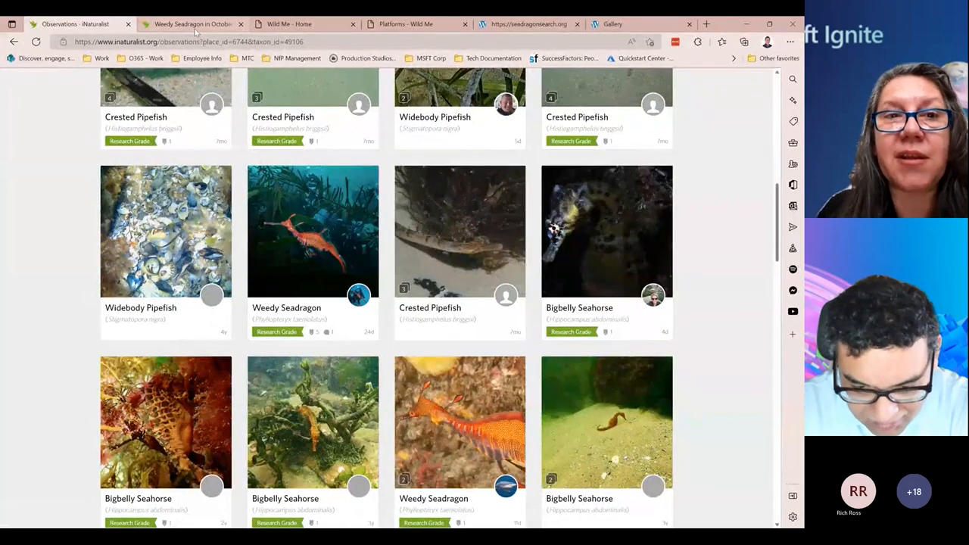
{"action": "left_click", "coordinate": [312, 230]}
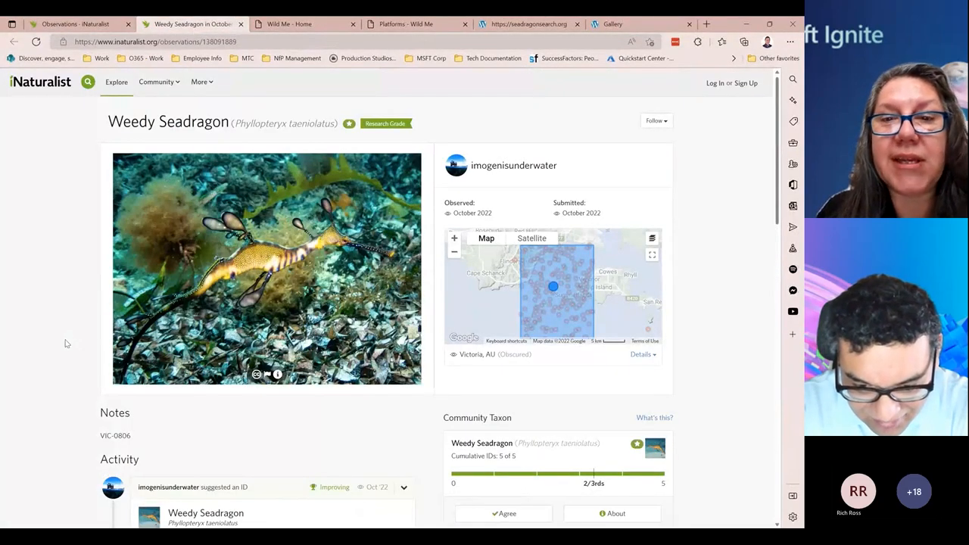
{"action": "mouse_move", "coordinate": [50, 394]}
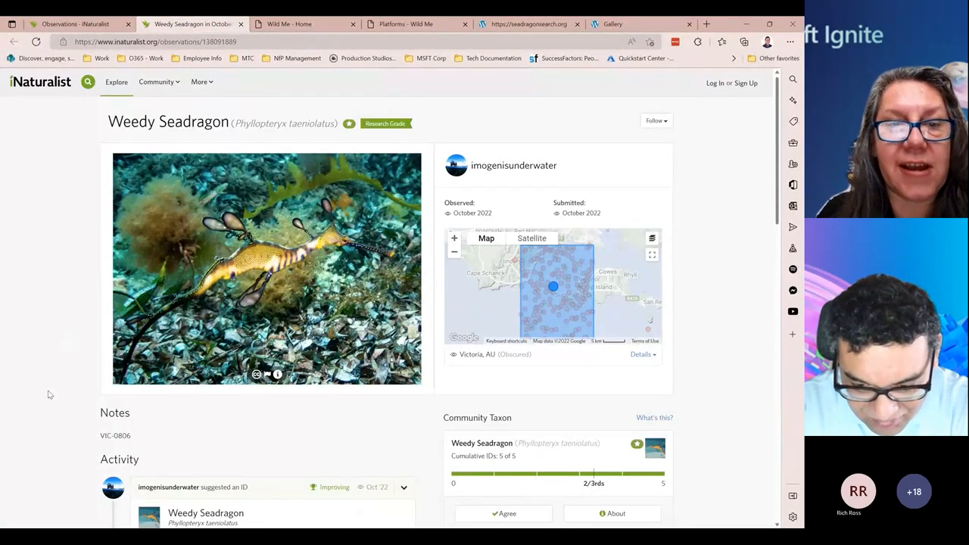
{"action": "scroll", "scroll_direction": "down", "scroll_amount": 3}
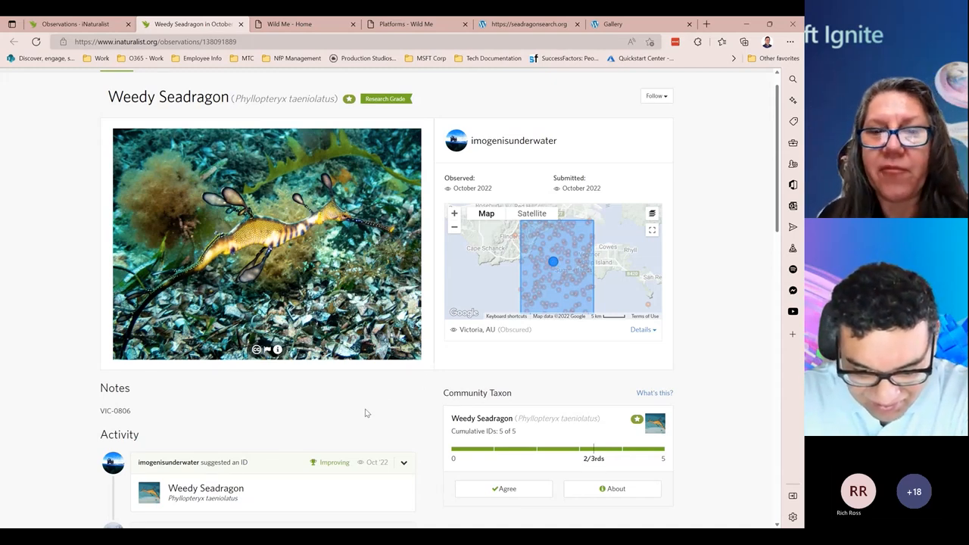
{"action": "scroll", "scroll_direction": "down", "scroll_amount": 3}
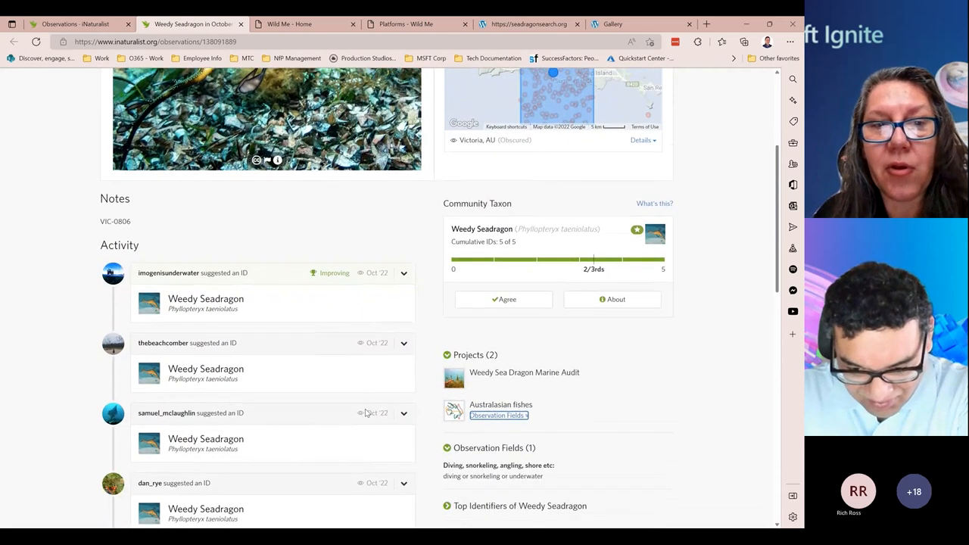
{"action": "scroll", "scroll_direction": "down", "scroll_amount": 3}
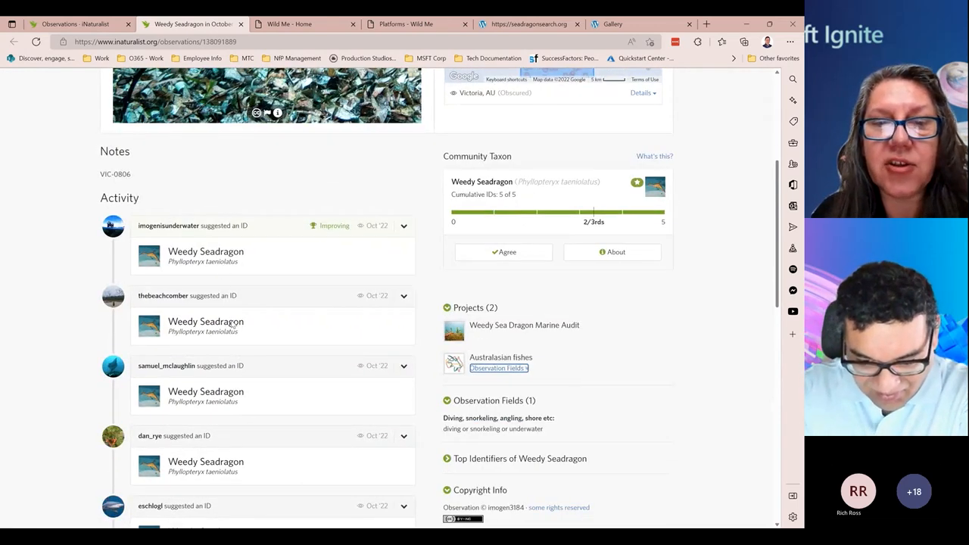
{"action": "scroll", "scroll_direction": "down", "scroll_amount": 3}
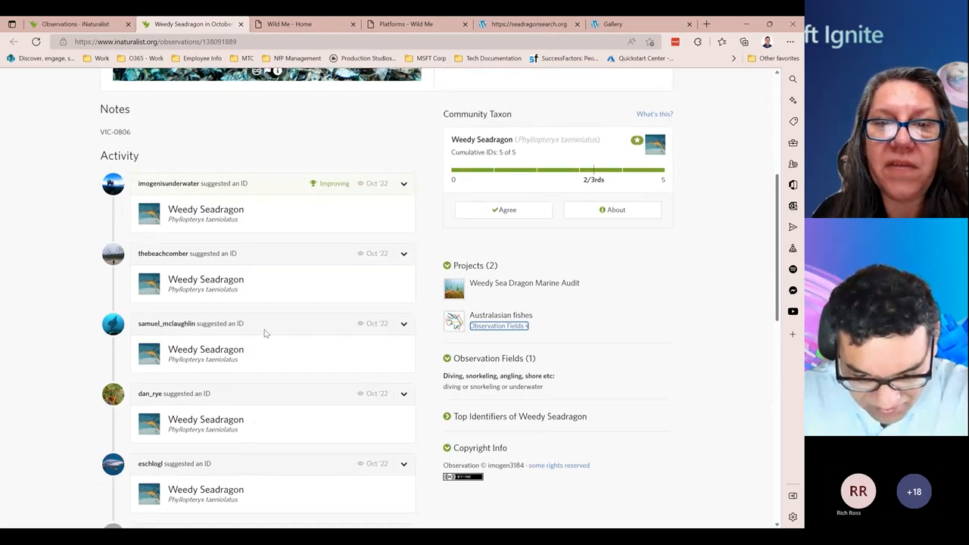
{"action": "scroll", "scroll_direction": "down", "scroll_amount": 3}
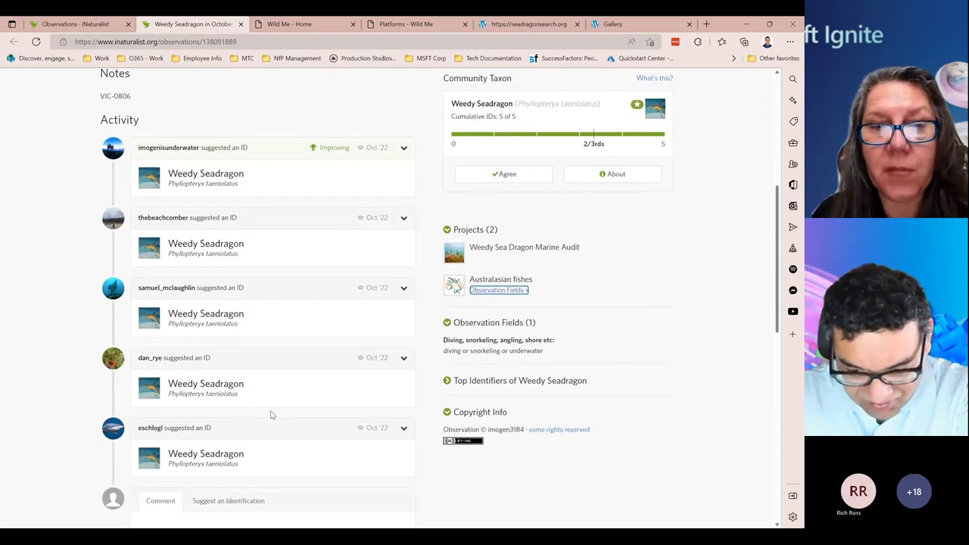
{"action": "mouse_move", "coordinate": [604, 233]}
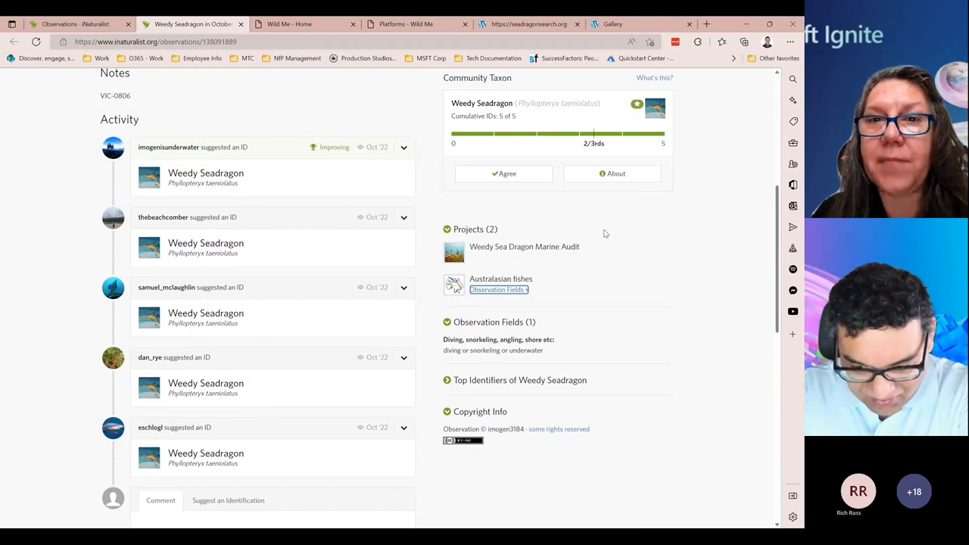
{"action": "mouse_move", "coordinate": [559, 220]}
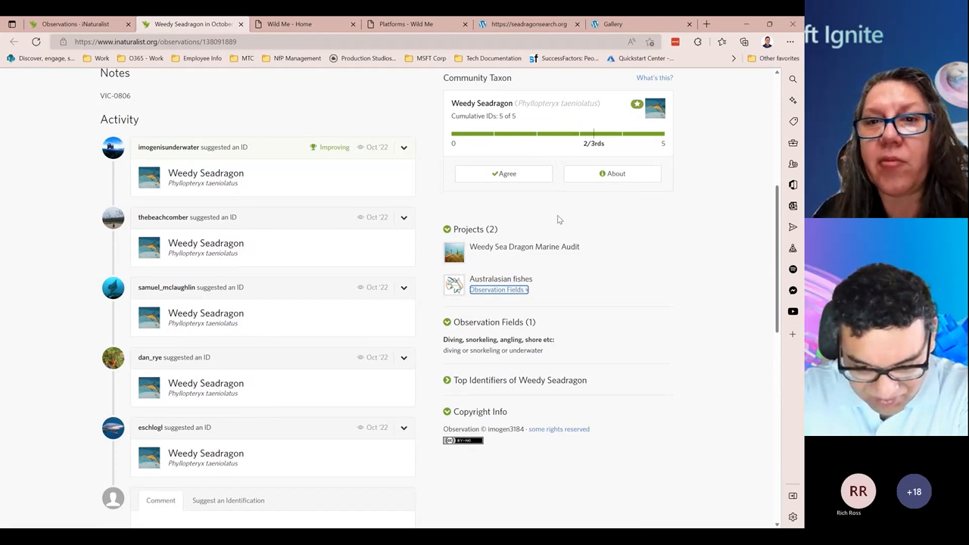
{"action": "mouse_move", "coordinate": [648, 219]}
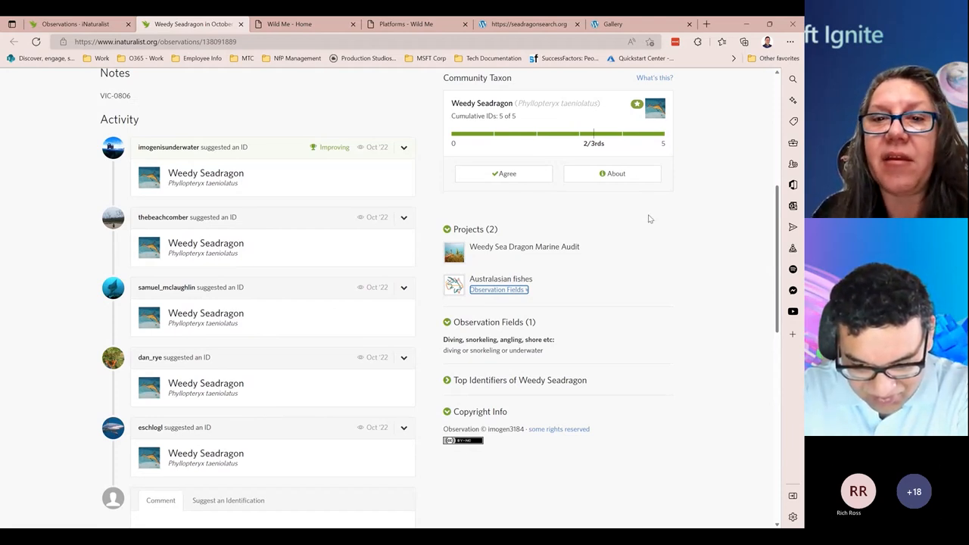
{"action": "mouse_move", "coordinate": [648, 241]}
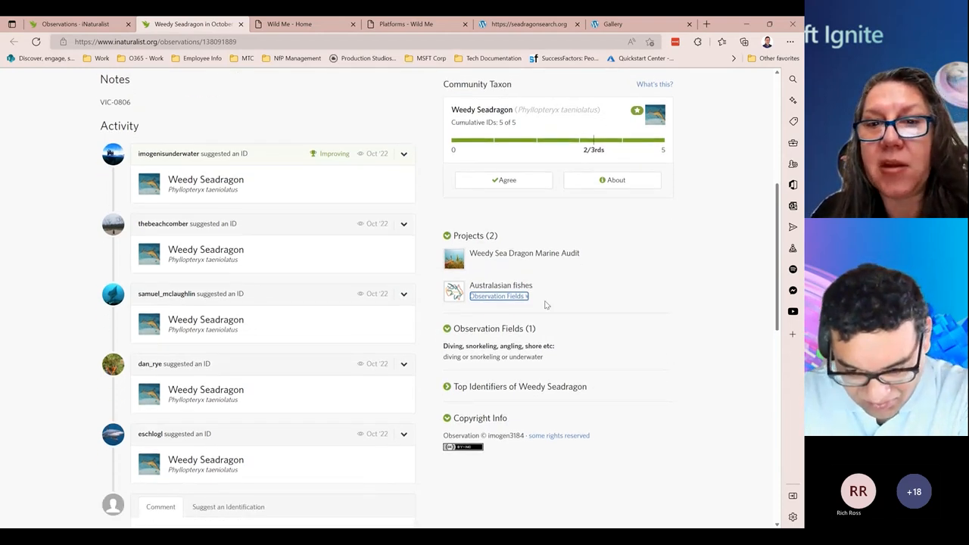
{"action": "left_click", "coordinate": [497, 296]}
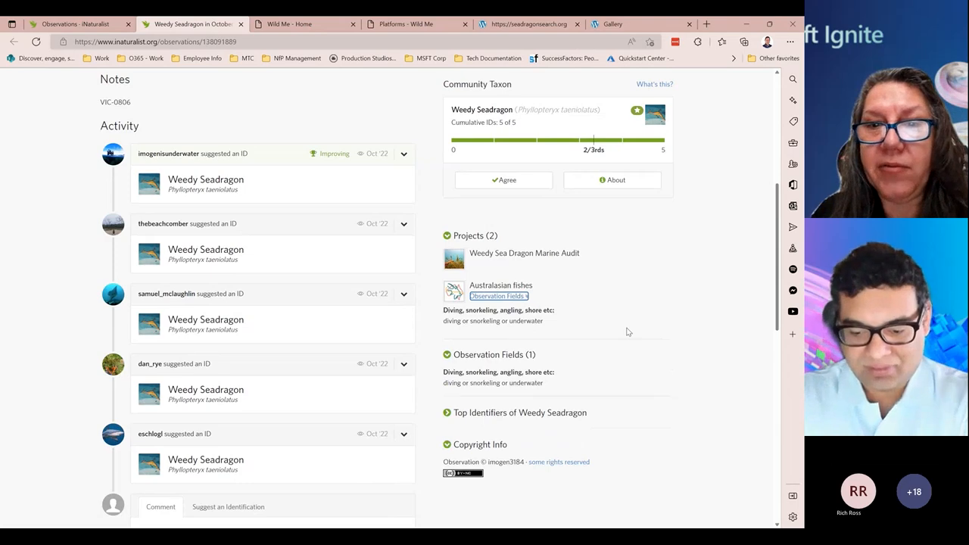
{"action": "scroll", "scroll_direction": "down", "scroll_amount": 3}
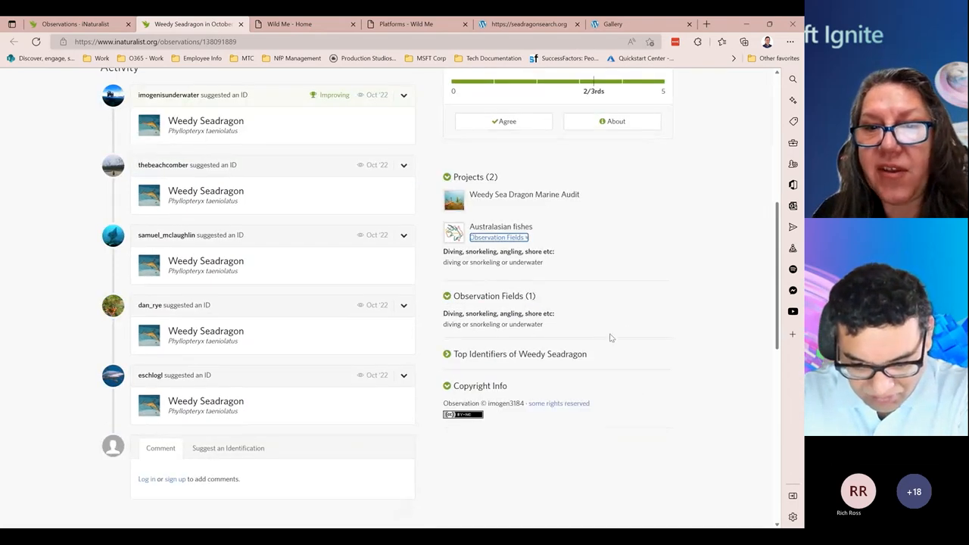
{"action": "scroll", "scroll_direction": "down", "scroll_amount": 3}
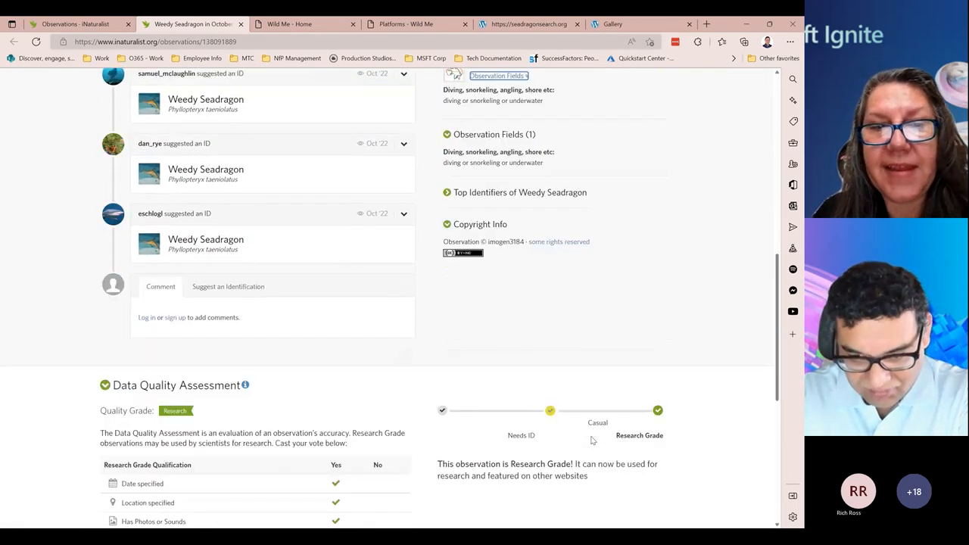
- Review the observation's Data Quality Assessment, then switch to the Wild Me home page
{"action": "scroll", "scroll_direction": "down", "scroll_amount": 3}
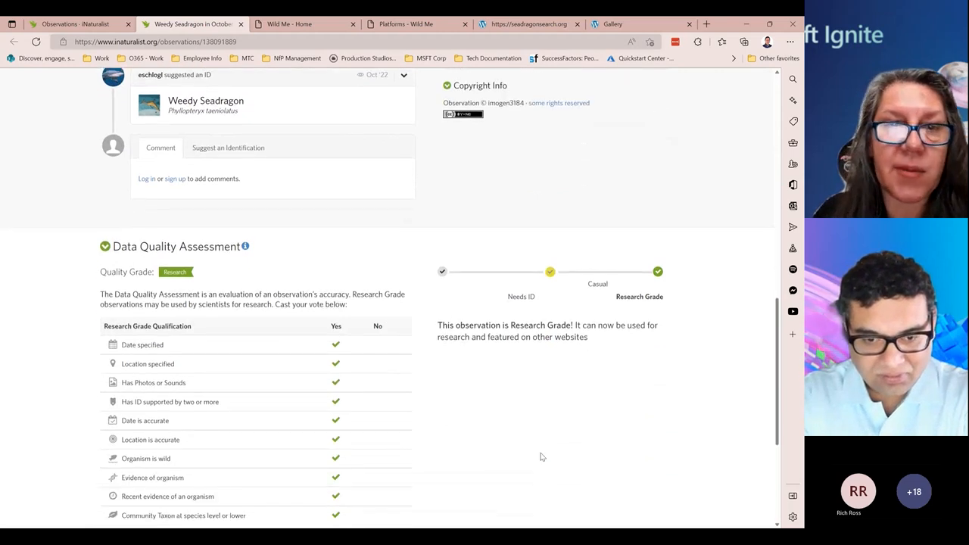
{"action": "scroll", "scroll_direction": "down", "scroll_amount": 3}
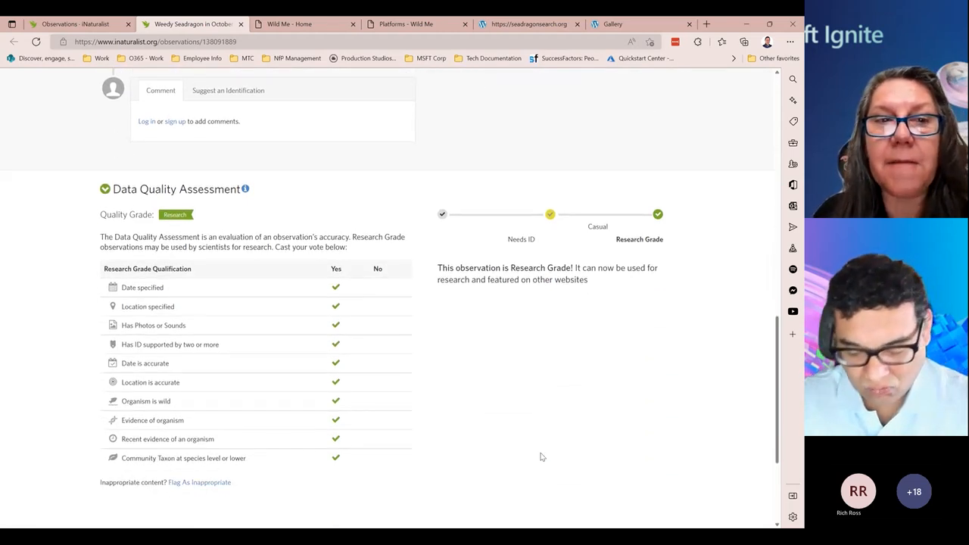
{"action": "scroll", "scroll_direction": "down", "scroll_amount": 3}
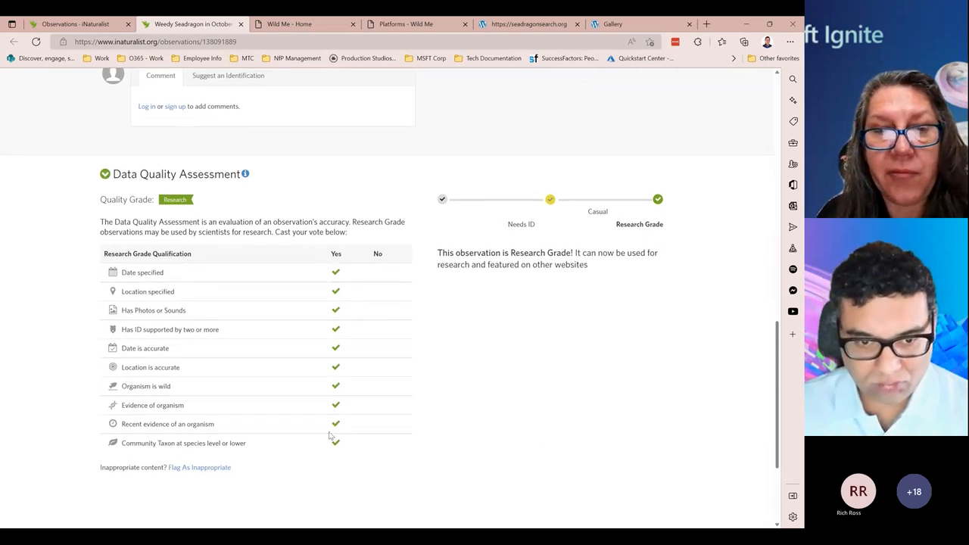
{"action": "scroll", "scroll_direction": "up", "scroll_amount": 3}
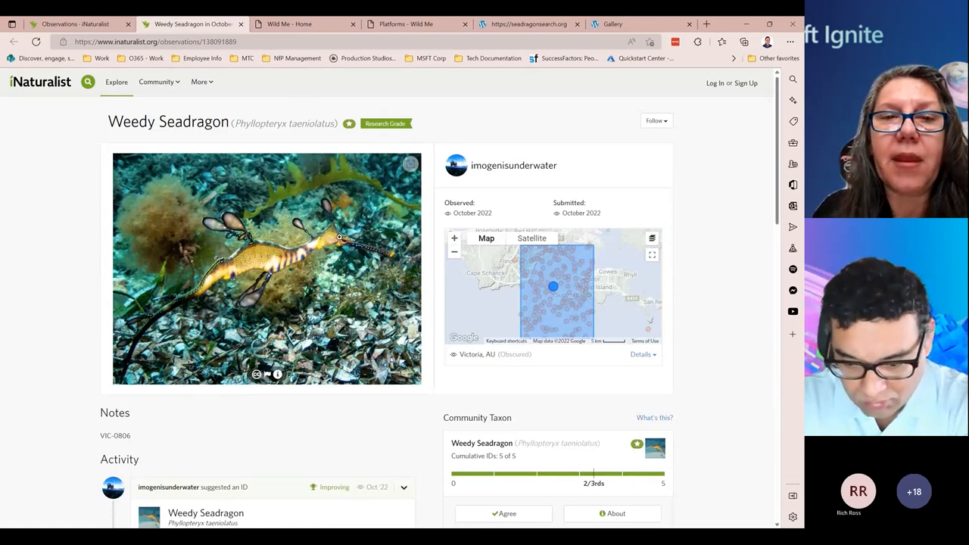
{"action": "left_click", "coordinate": [303, 24]}
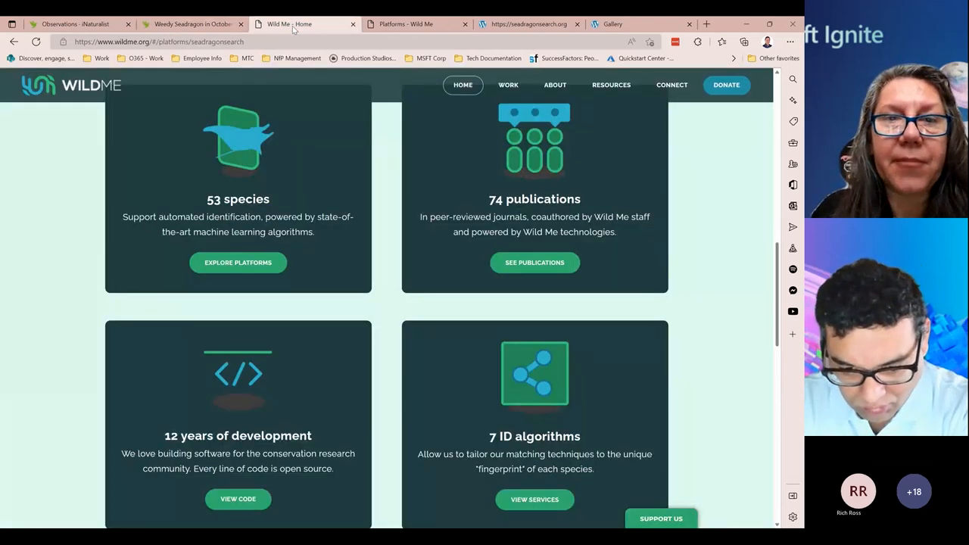
{"action": "mouse_move", "coordinate": [78, 333]}
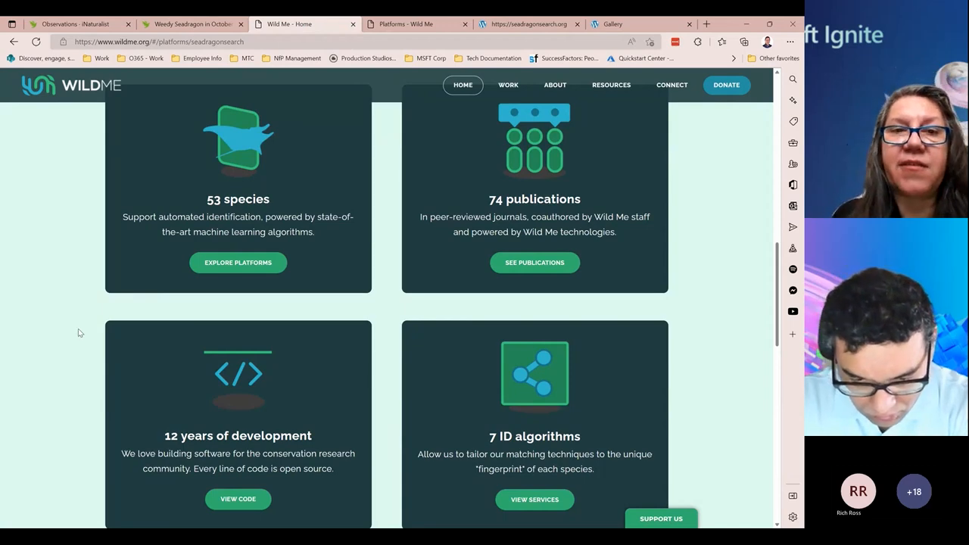
- Browse the Wild Me home page and go to the list of wildlife identification platforms
{"action": "scroll", "scroll_direction": "down", "scroll_amount": 3}
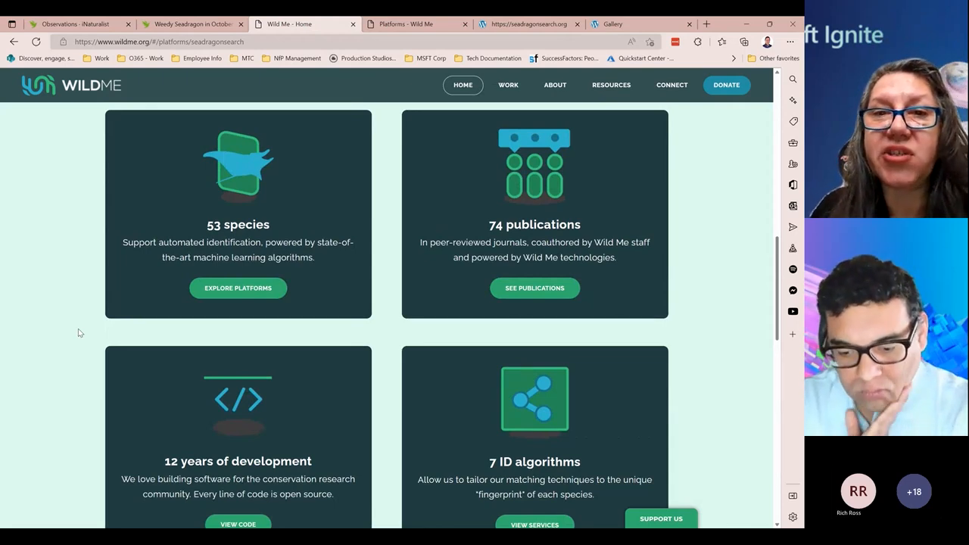
{"action": "scroll", "scroll_direction": "down", "scroll_amount": 3}
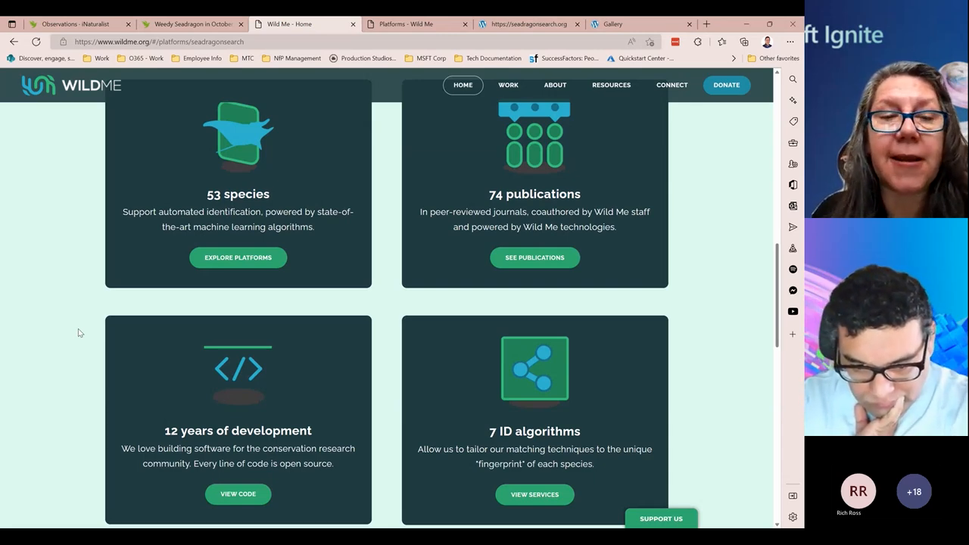
{"action": "scroll", "scroll_direction": "down", "scroll_amount": 3}
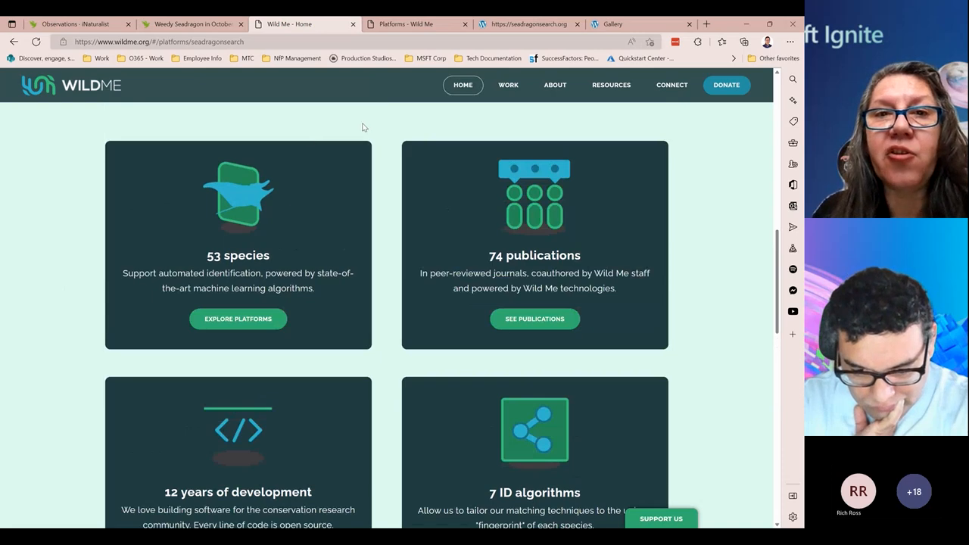
{"action": "left_click", "coordinate": [409, 24]}
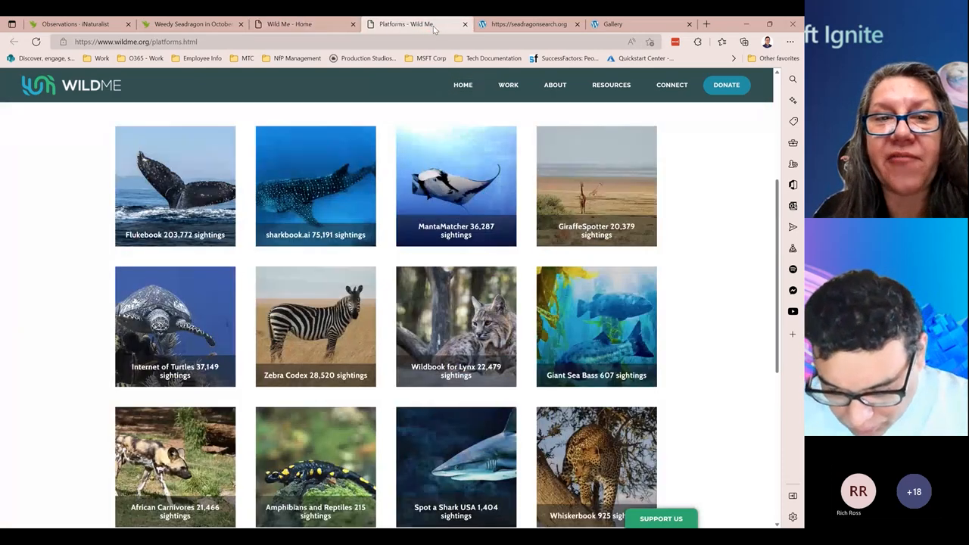
- Find the Seadragonsearch tile (2,521 sightings) in the platforms grid and view its page
{"action": "scroll", "scroll_direction": "down", "scroll_amount": 3}
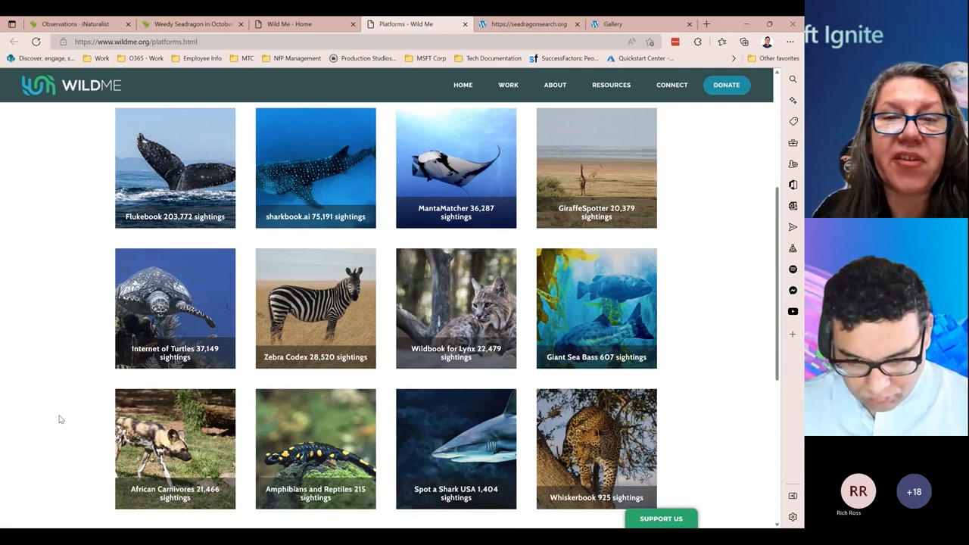
{"action": "scroll", "scroll_direction": "down", "scroll_amount": 3}
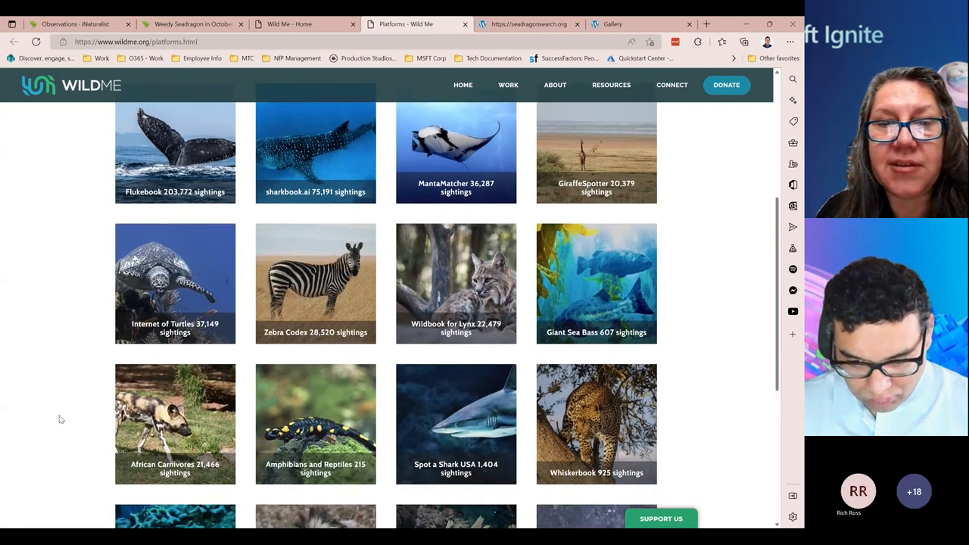
{"action": "scroll", "scroll_direction": "down", "scroll_amount": 3}
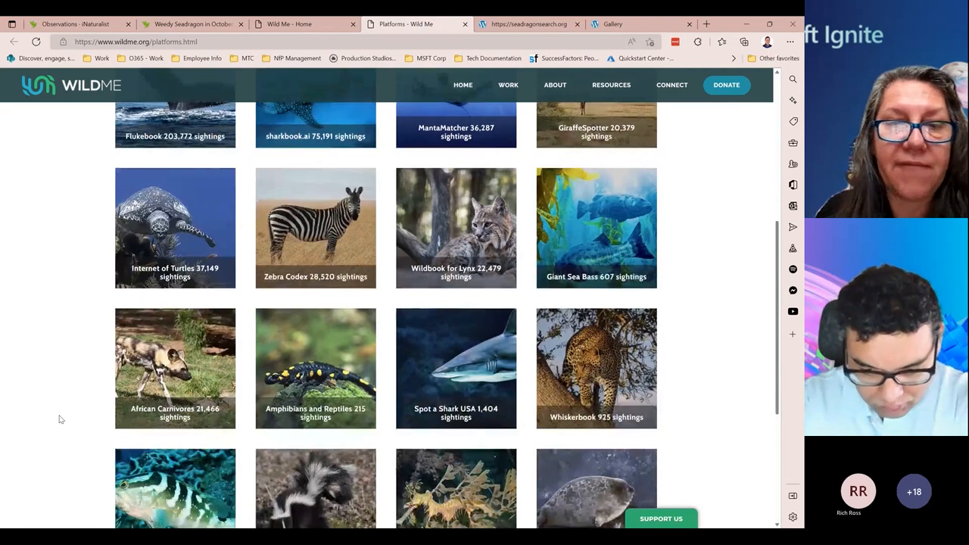
{"action": "scroll", "scroll_direction": "down", "scroll_amount": 3}
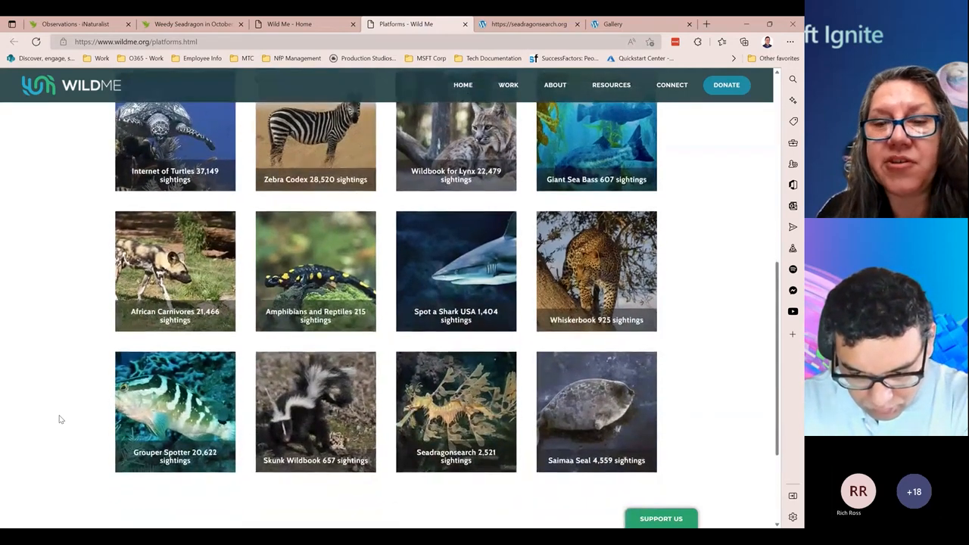
{"action": "left_click", "coordinate": [456, 412]}
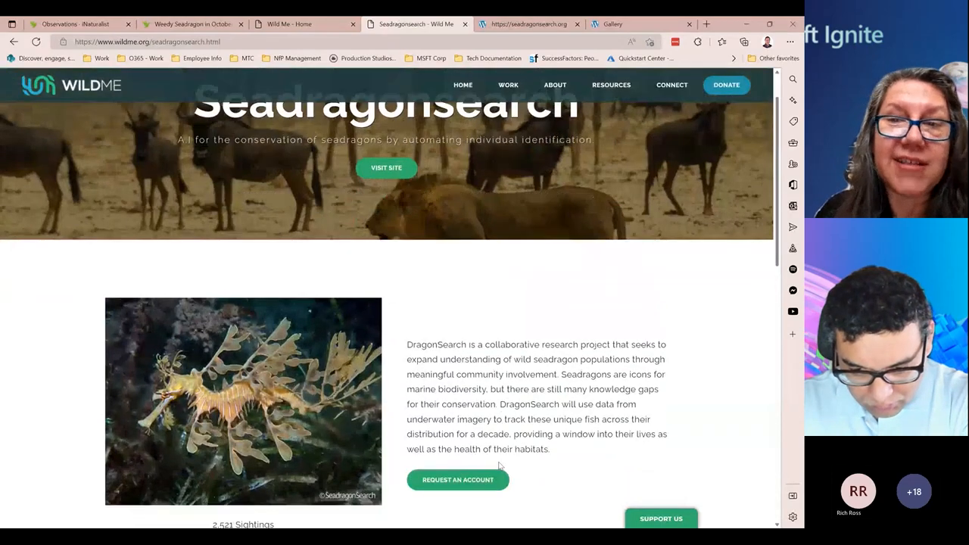
- Review the Seadragonsearch Algorithms section, then switch to the seadragonsearch.org website
{"action": "scroll", "scroll_direction": "down", "scroll_amount": 3}
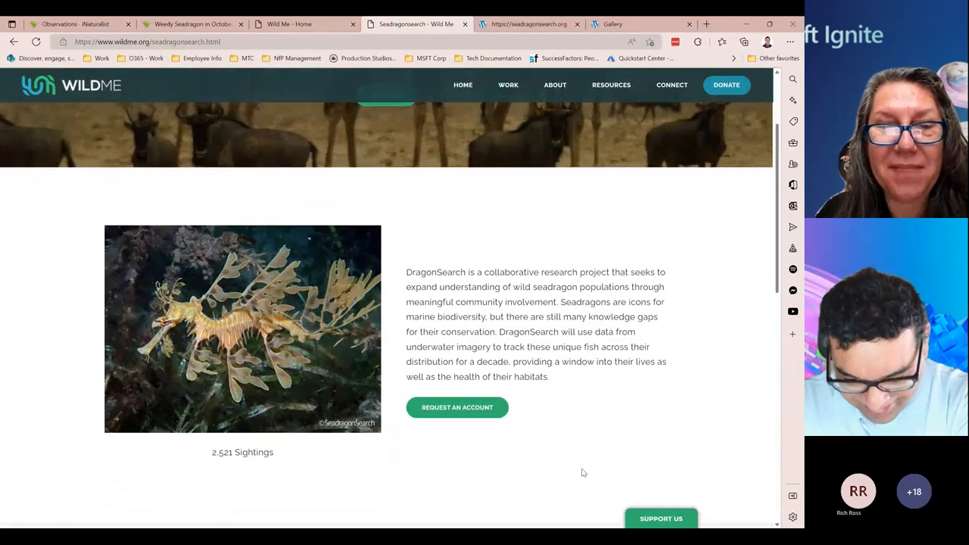
{"action": "scroll", "scroll_direction": "down", "scroll_amount": 3}
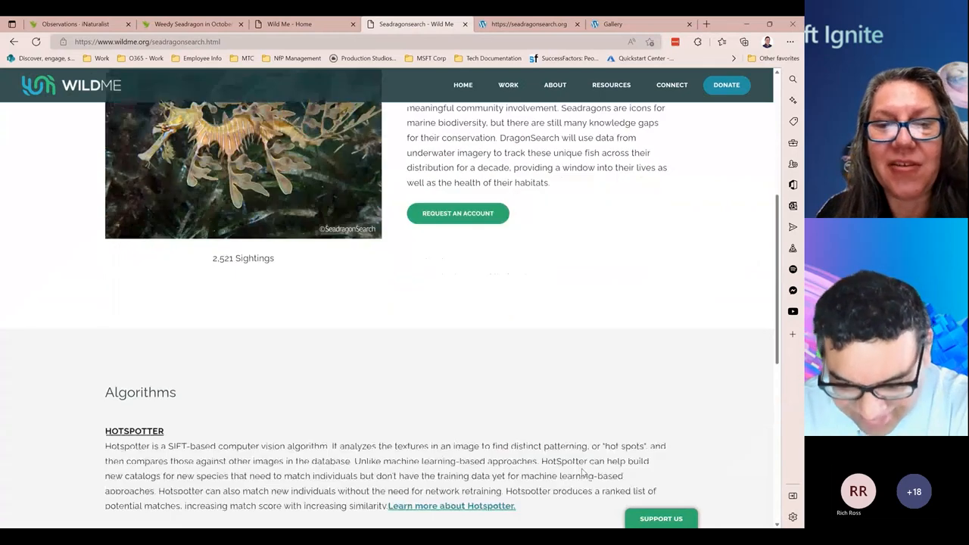
{"action": "scroll", "scroll_direction": "down", "scroll_amount": 3}
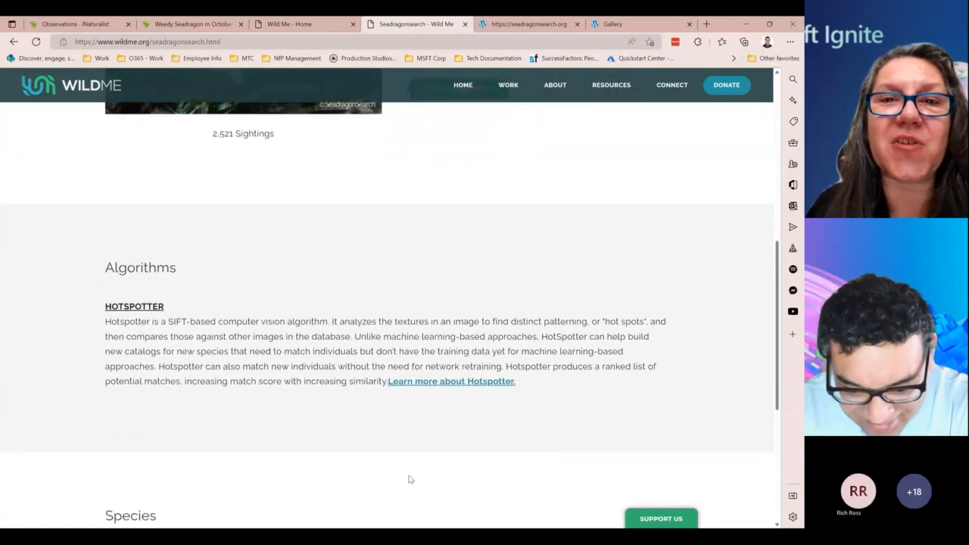
{"action": "mouse_move", "coordinate": [378, 466]}
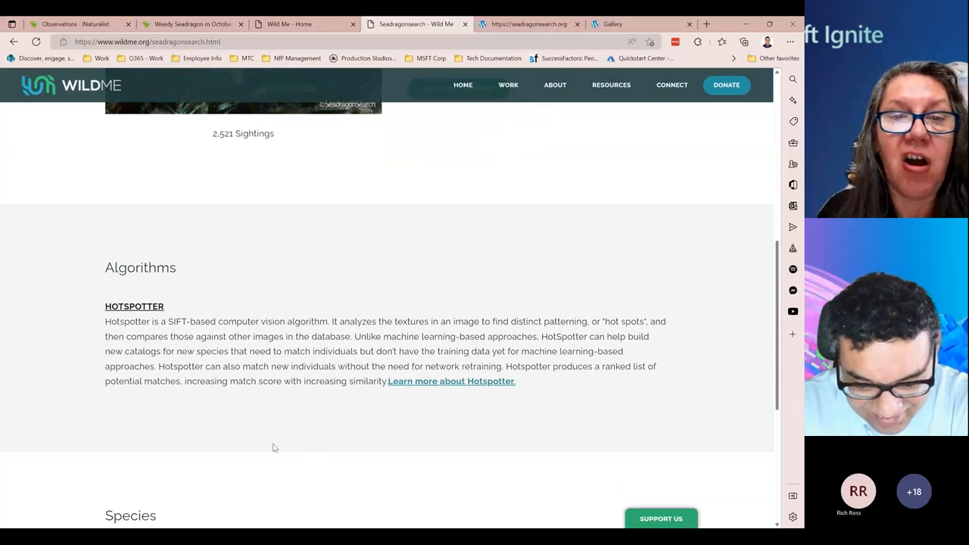
{"action": "mouse_move", "coordinate": [293, 448]}
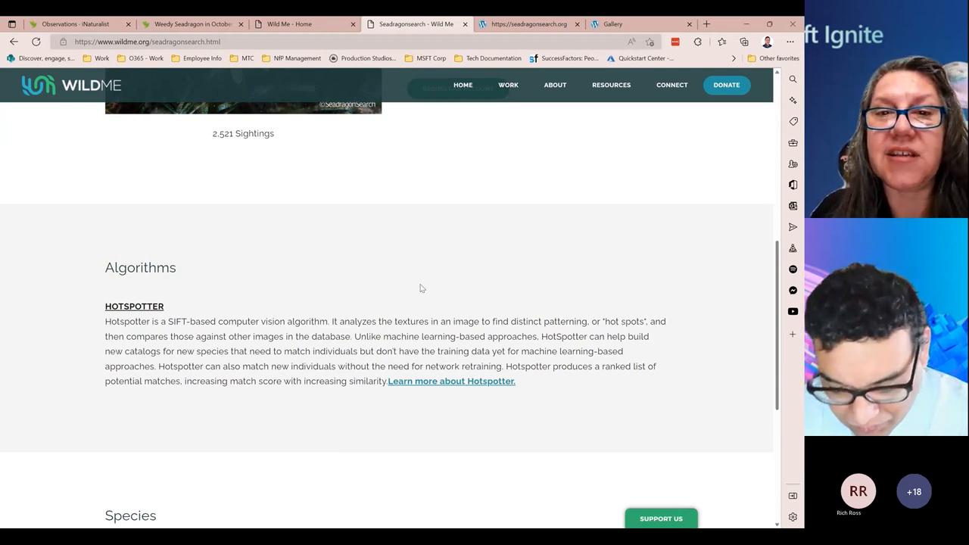
{"action": "mouse_move", "coordinate": [529, 155]}
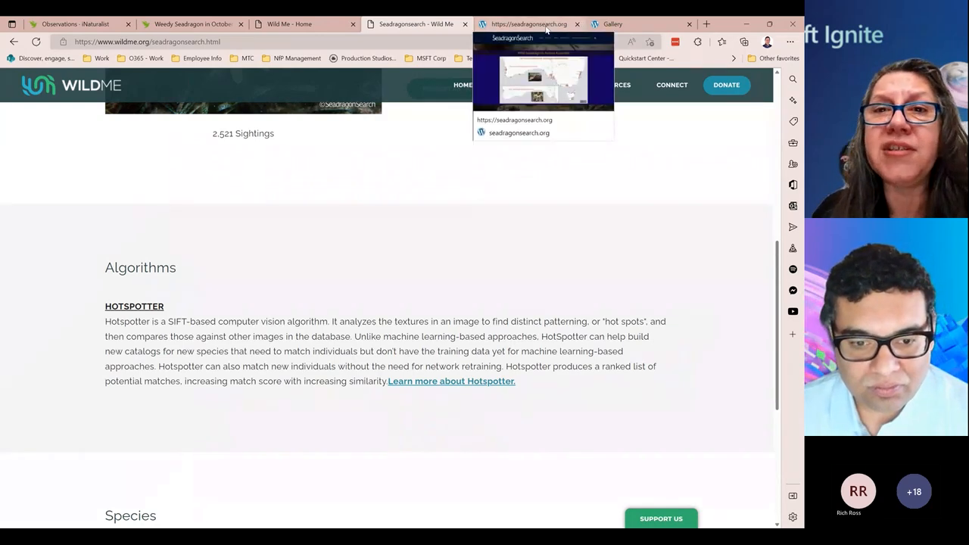
{"action": "left_click", "coordinate": [527, 25]}
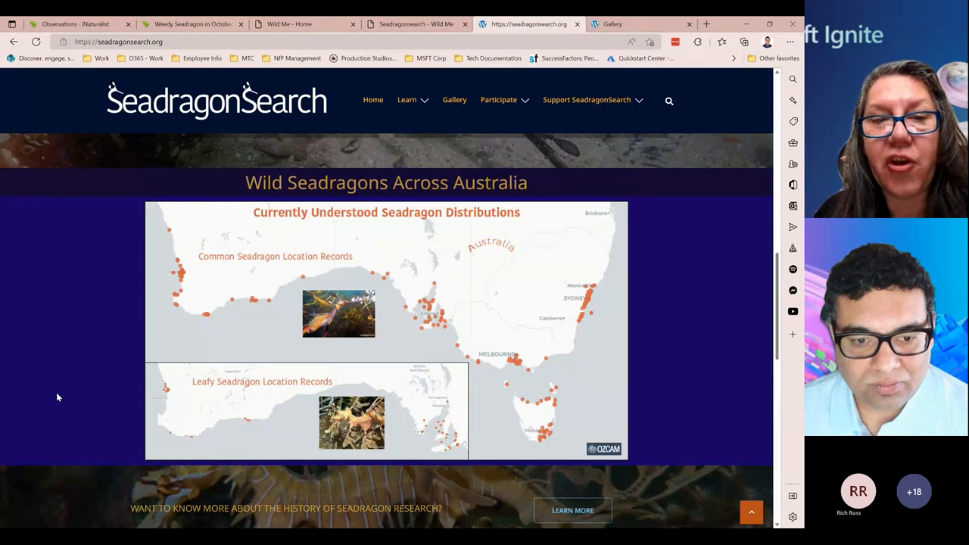
{"action": "mouse_move", "coordinate": [173, 291]}
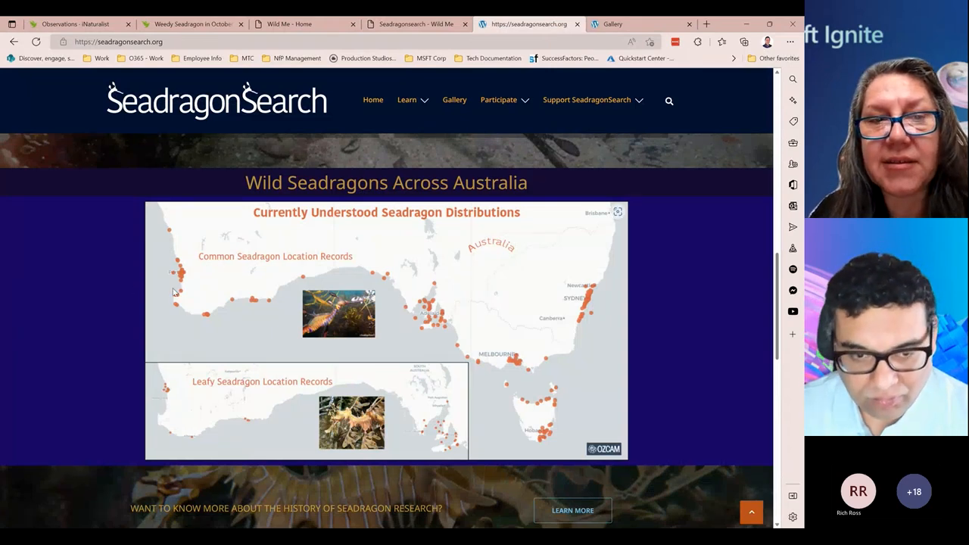
{"action": "mouse_move", "coordinate": [193, 326]}
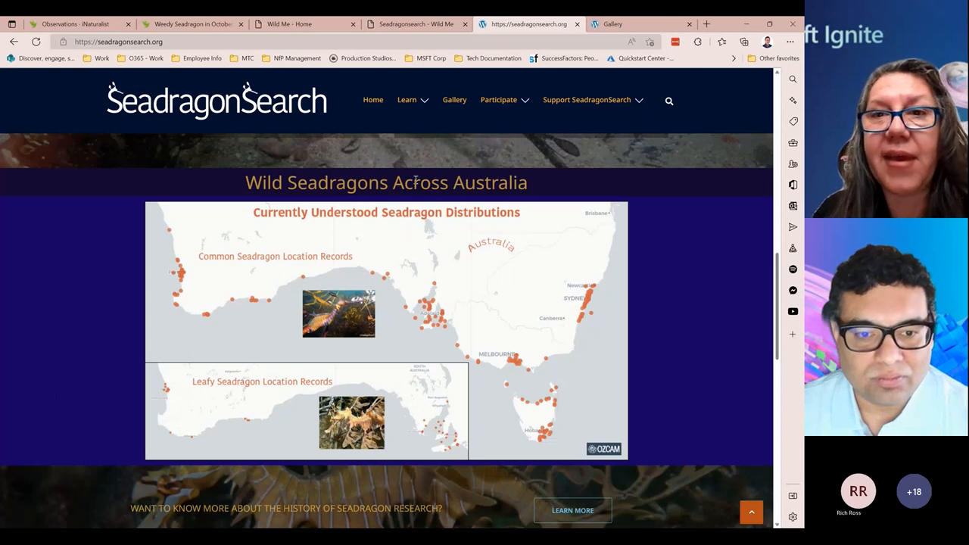
{"action": "mouse_move", "coordinate": [636, 24]}
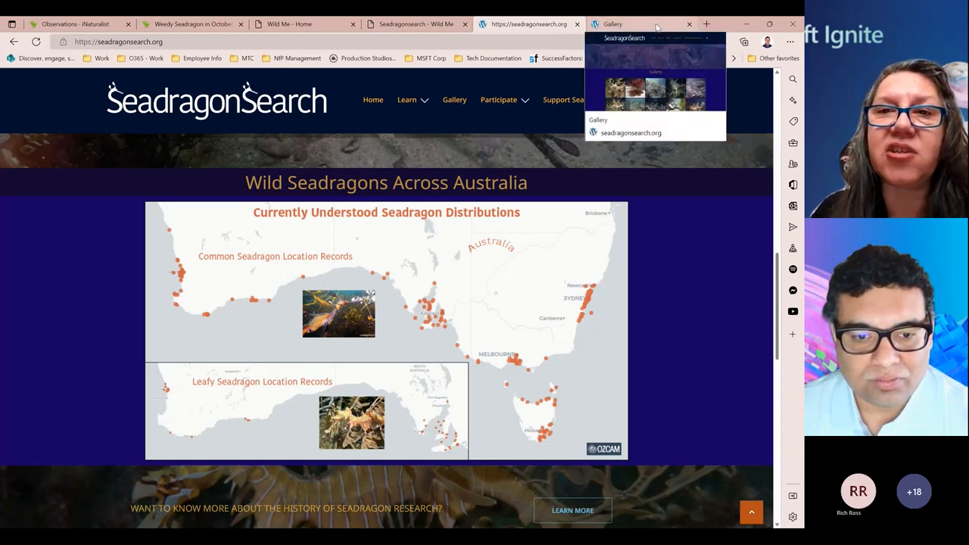
- Browse the SeadragonSearch photo gallery partway down the grid of seadragon images
{"action": "left_click", "coordinate": [639, 24]}
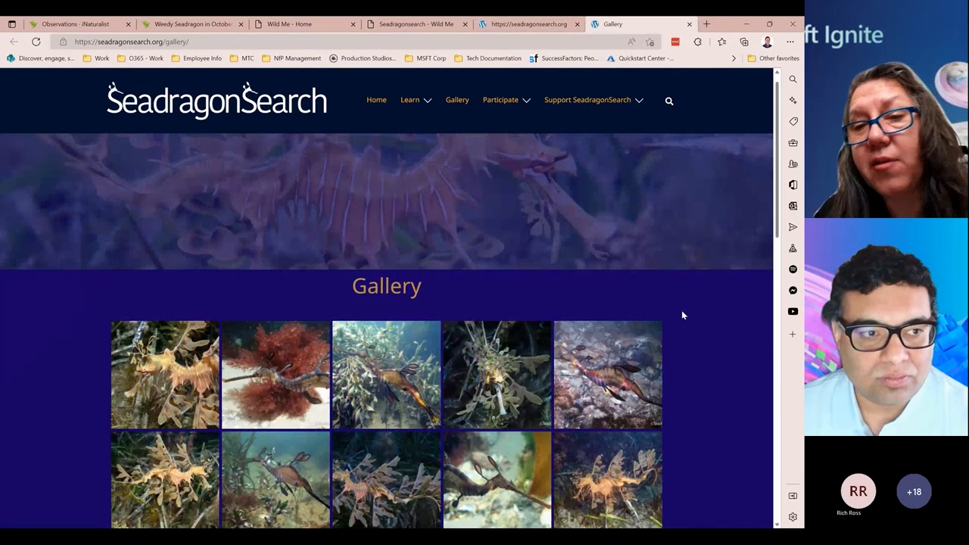
{"action": "scroll", "scroll_direction": "down", "scroll_amount": 3}
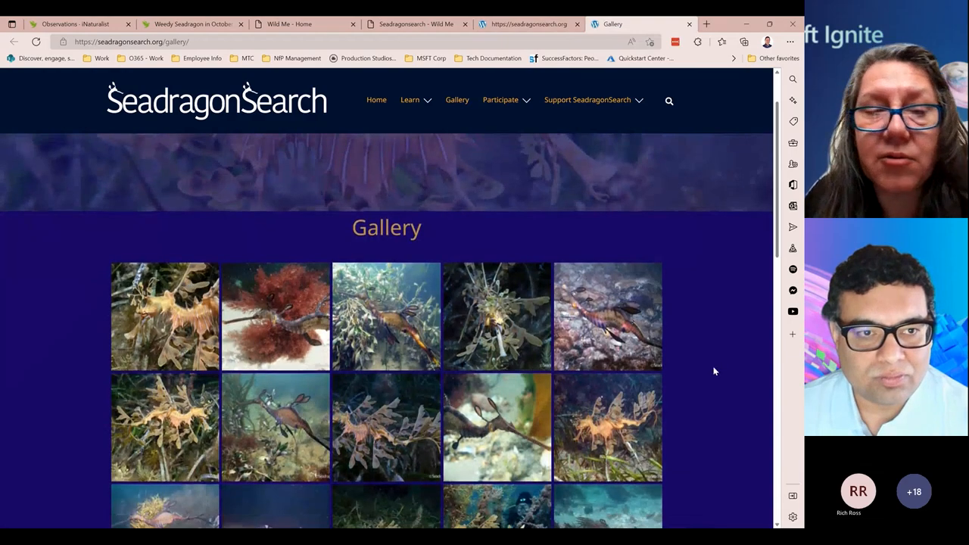
{"action": "scroll", "scroll_direction": "down", "scroll_amount": 3}
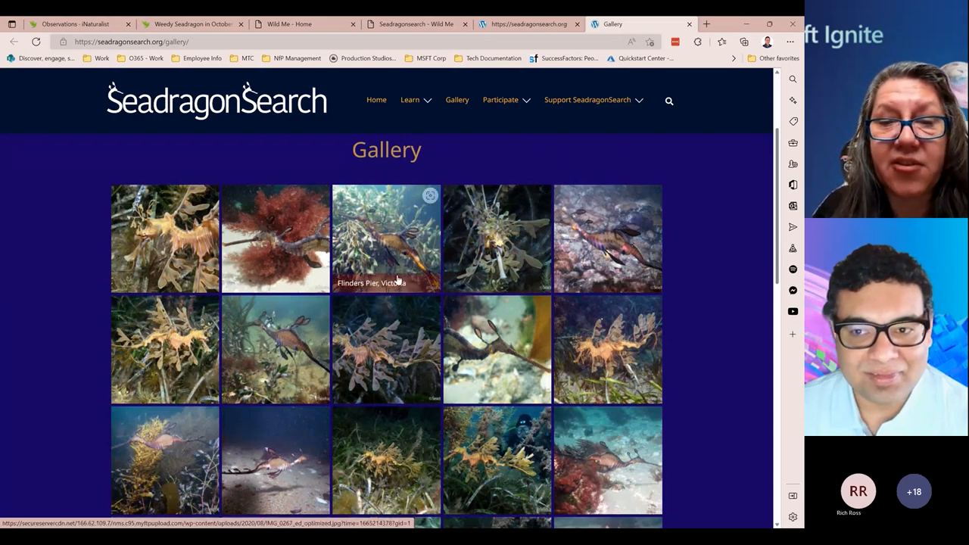
{"action": "scroll", "scroll_direction": "down", "scroll_amount": 3}
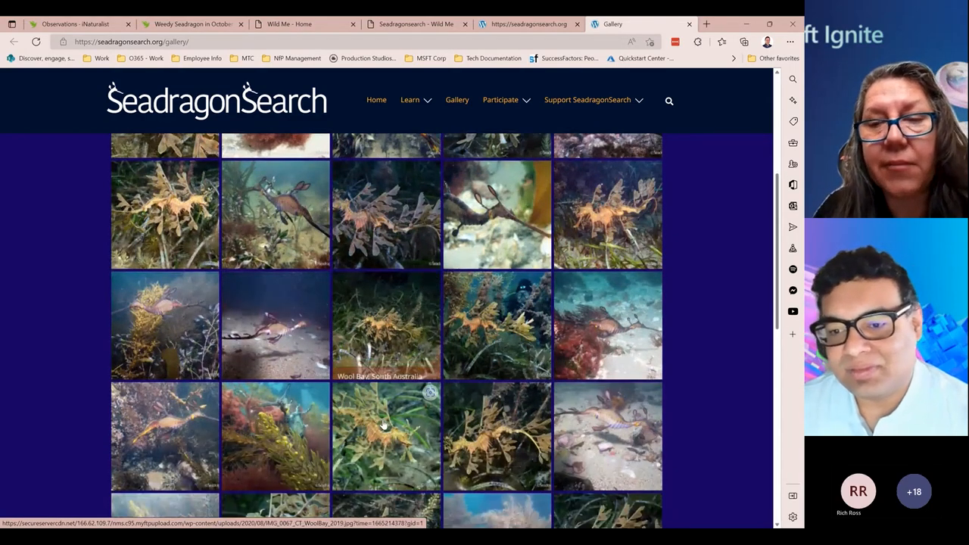
{"action": "scroll", "scroll_direction": "down", "scroll_amount": 3}
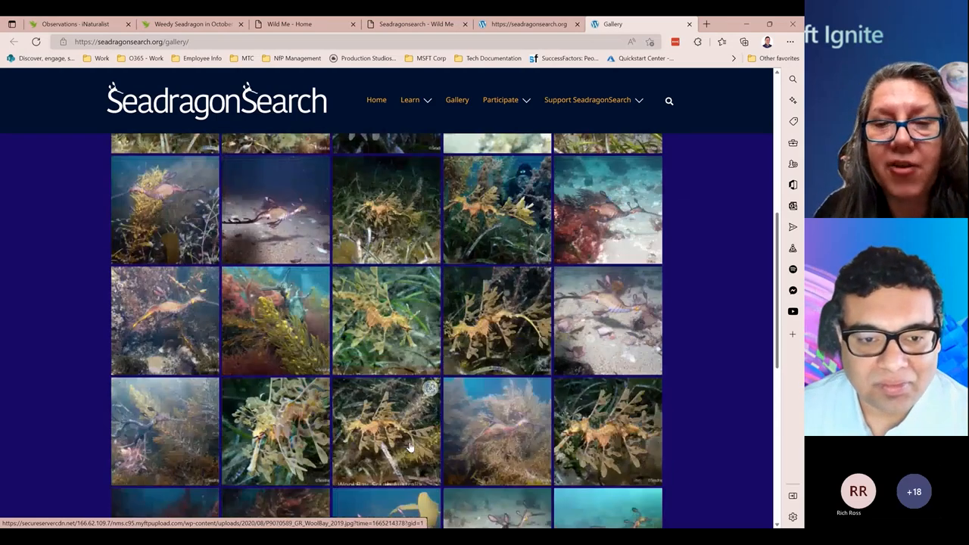
{"action": "scroll", "scroll_direction": "down", "scroll_amount": 3}
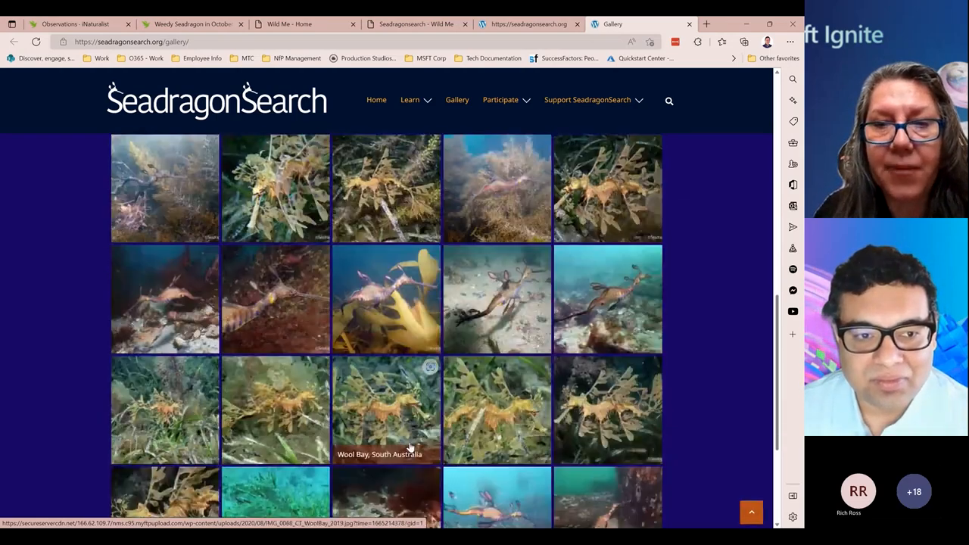
{"action": "scroll", "scroll_direction": "down", "scroll_amount": 3}
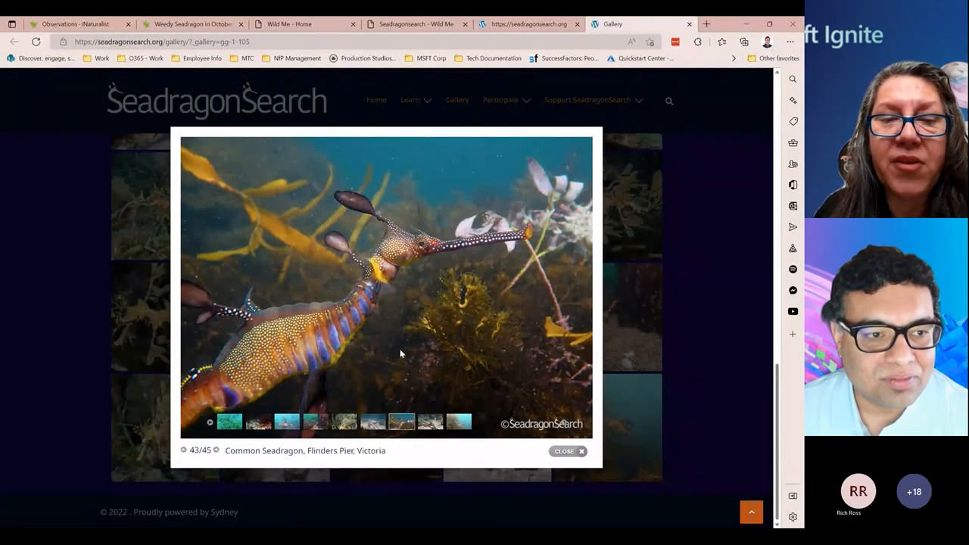
{"action": "mouse_move", "coordinate": [309, 382]}
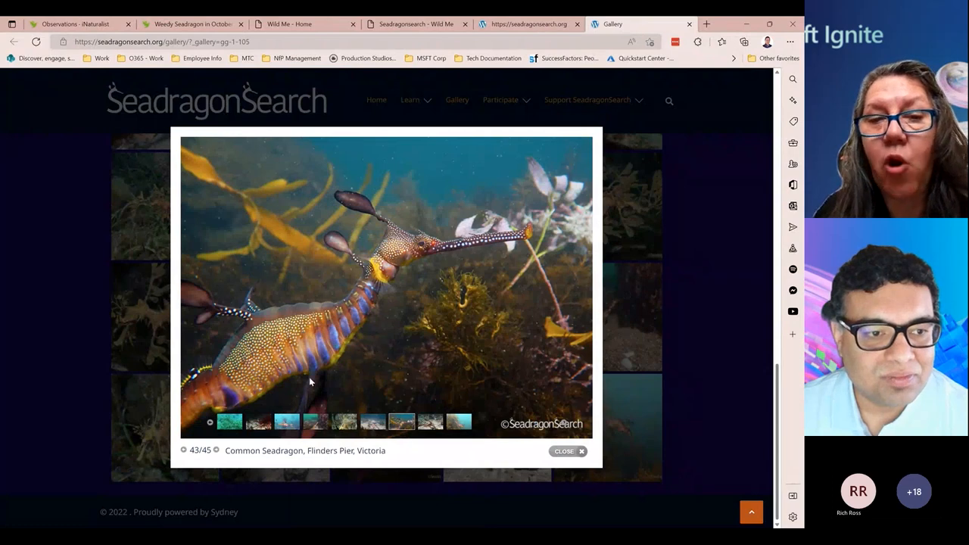
{"action": "mouse_move", "coordinate": [251, 376]}
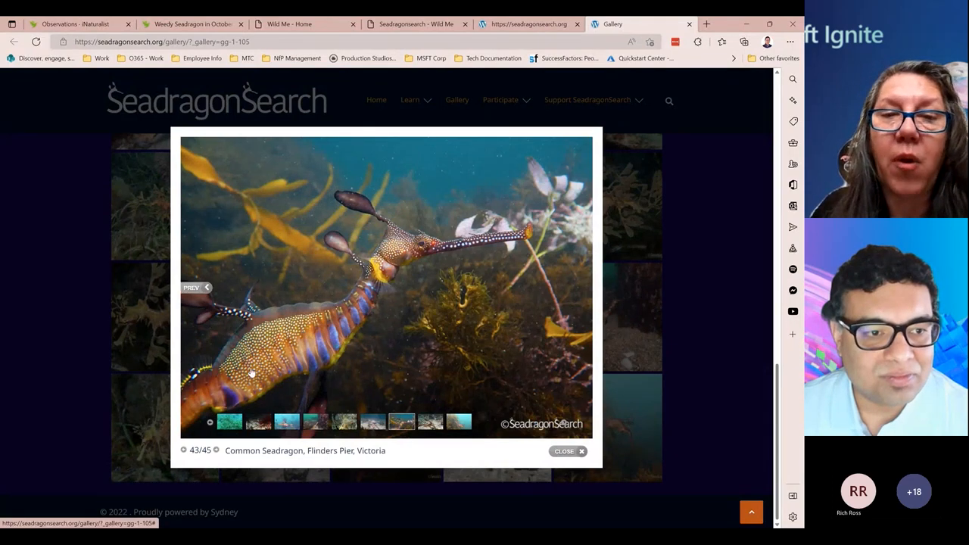
{"action": "mouse_move", "coordinate": [384, 390]}
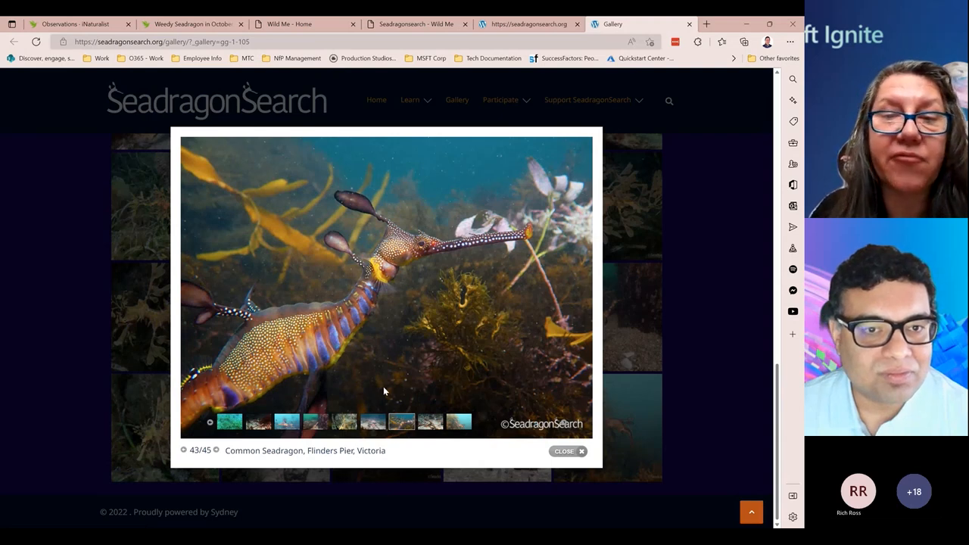
{"action": "mouse_move", "coordinate": [375, 385]}
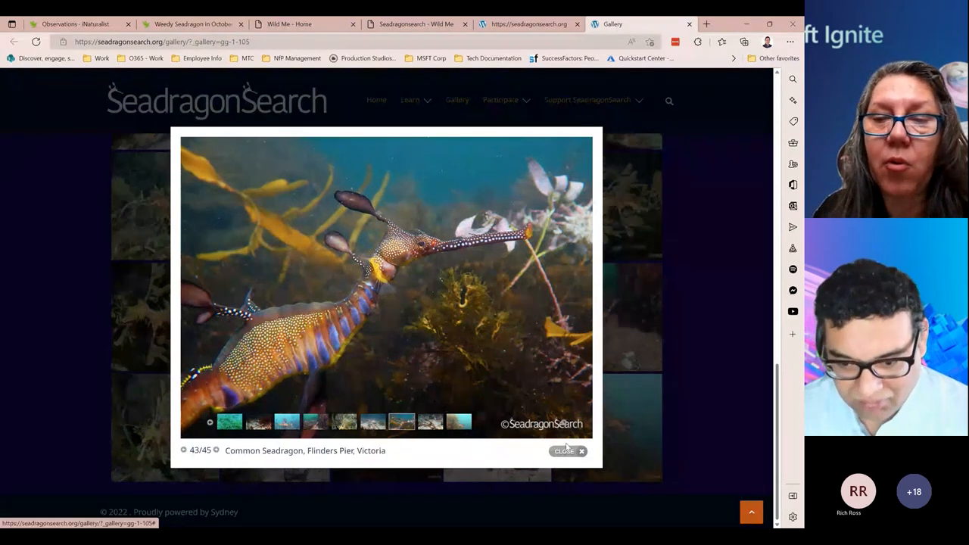
{"action": "left_click", "coordinate": [568, 452]}
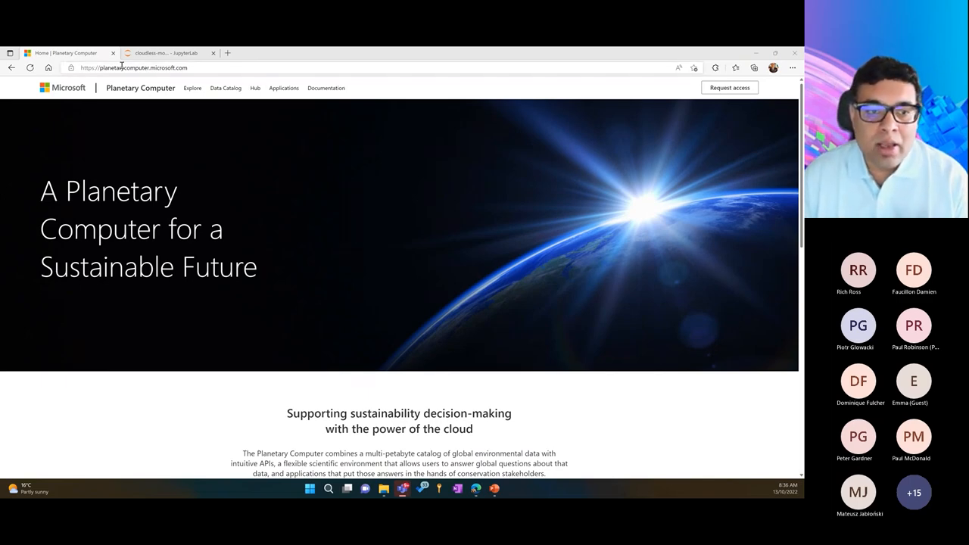
- Browse the Data Catalog's featured datasets down to Sentinel-2 Level-2A and choose it
{"action": "left_click", "coordinate": [226, 88]}
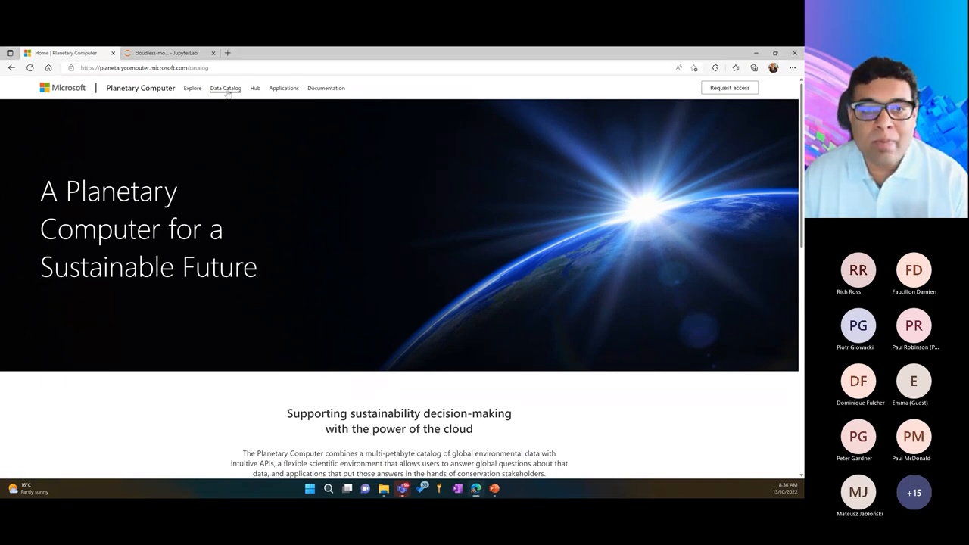
{"action": "left_click", "coordinate": [225, 88]}
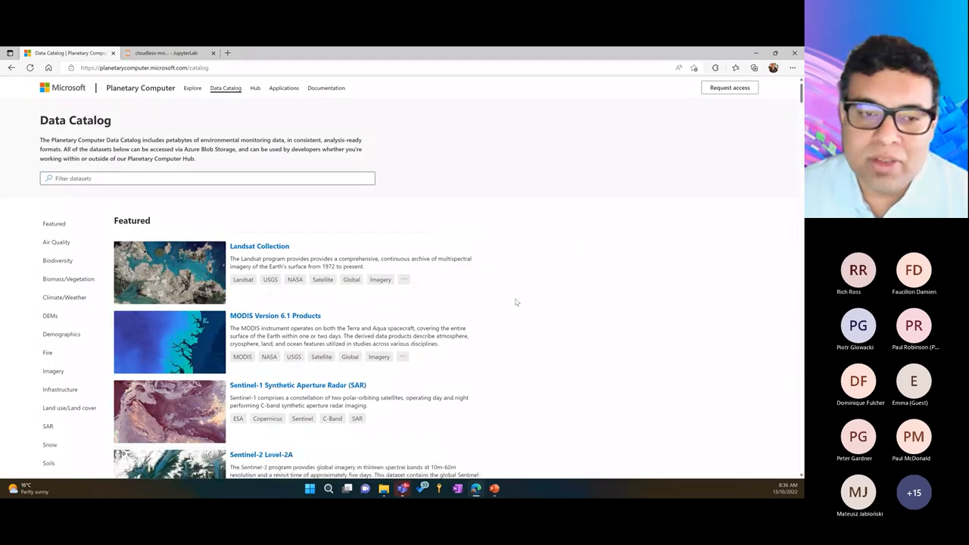
{"action": "scroll", "scroll_direction": "down", "scroll_amount": 3}
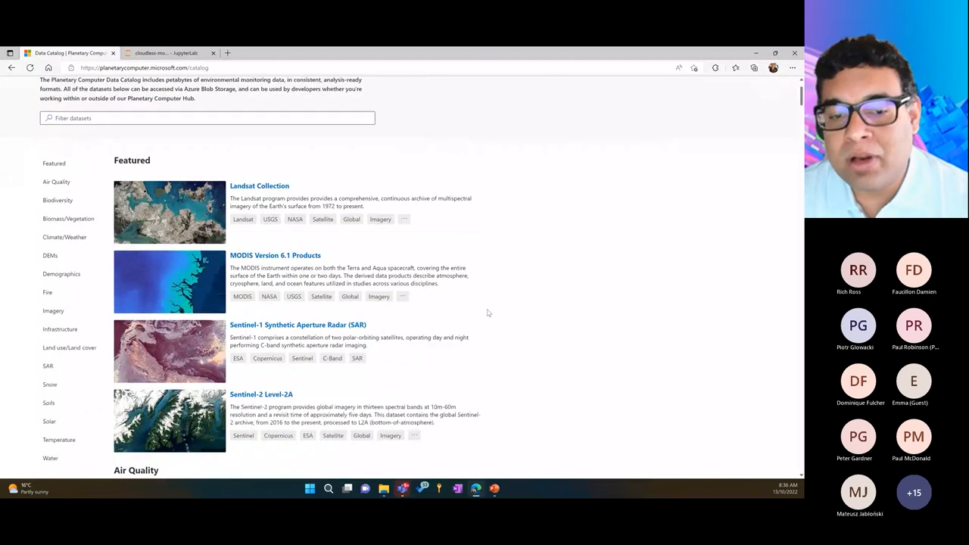
{"action": "scroll", "scroll_direction": "down", "scroll_amount": 3}
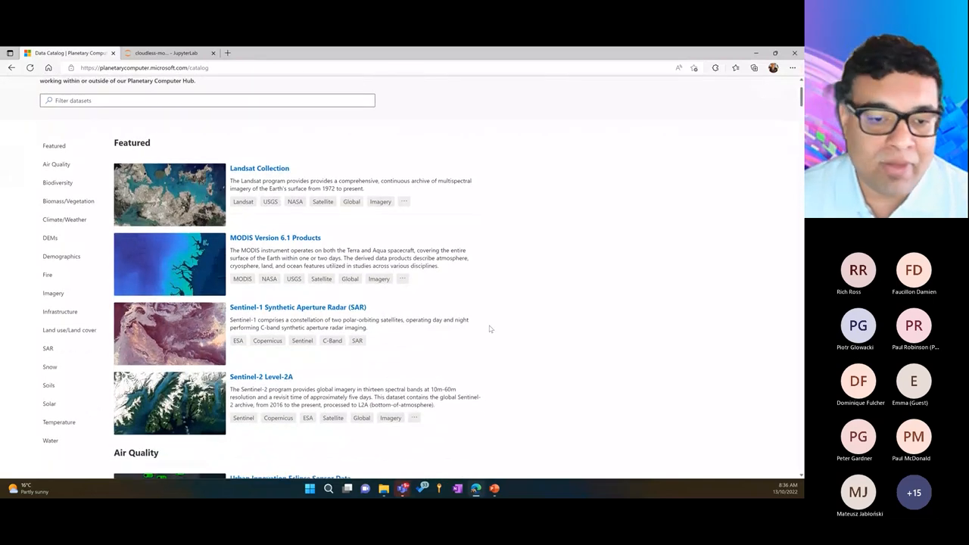
{"action": "scroll", "scroll_direction": "down", "scroll_amount": 3}
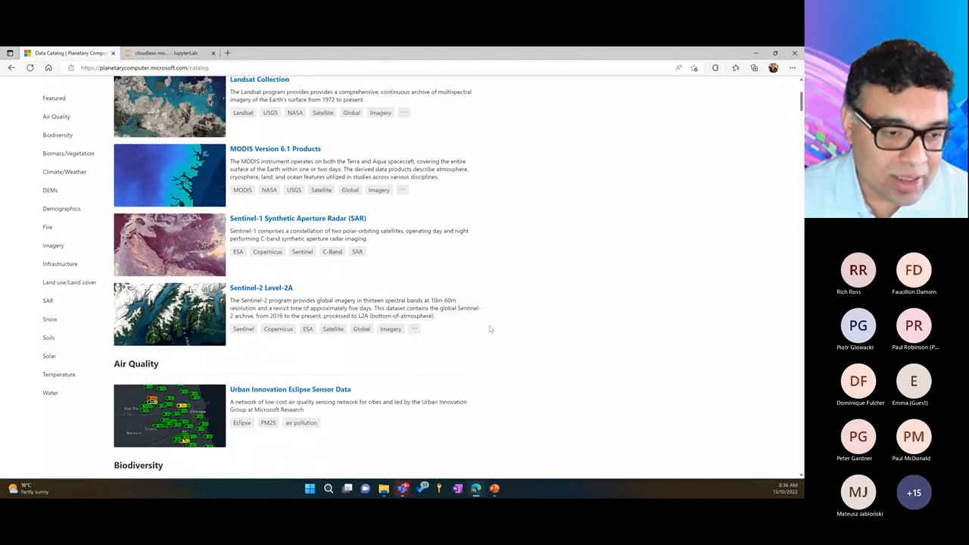
{"action": "scroll", "scroll_direction": "down", "scroll_amount": 3}
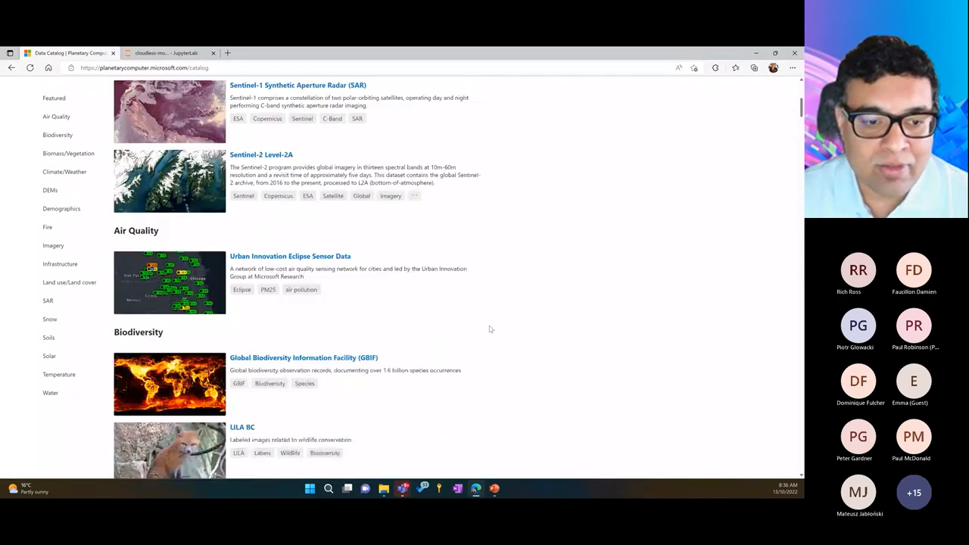
{"action": "scroll", "scroll_direction": "down", "scroll_amount": 3}
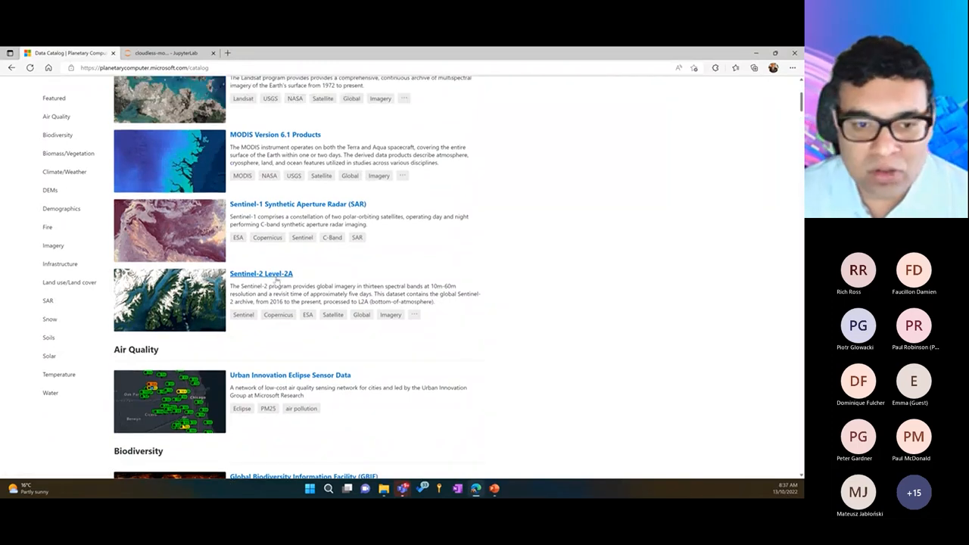
{"action": "mouse_move", "coordinate": [261, 272]}
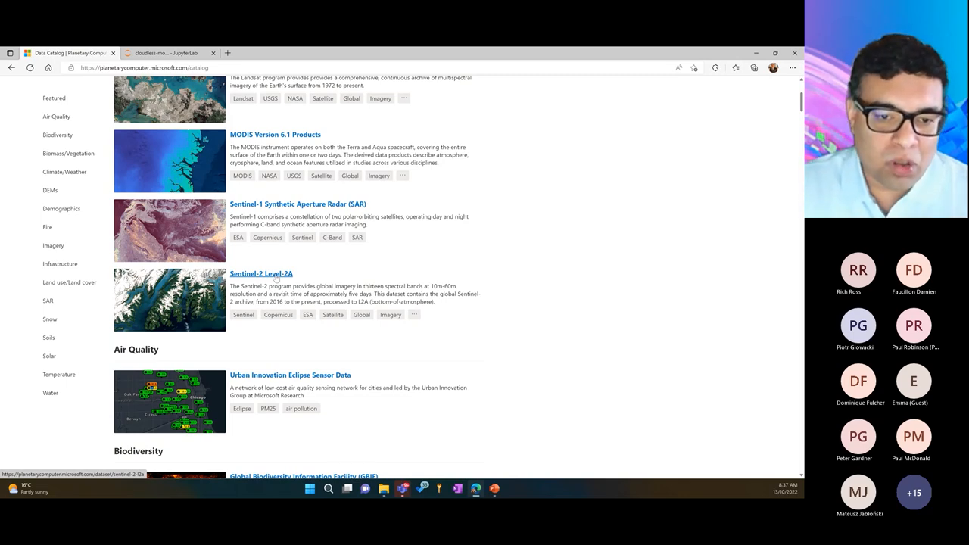
{"action": "left_click", "coordinate": [260, 272]}
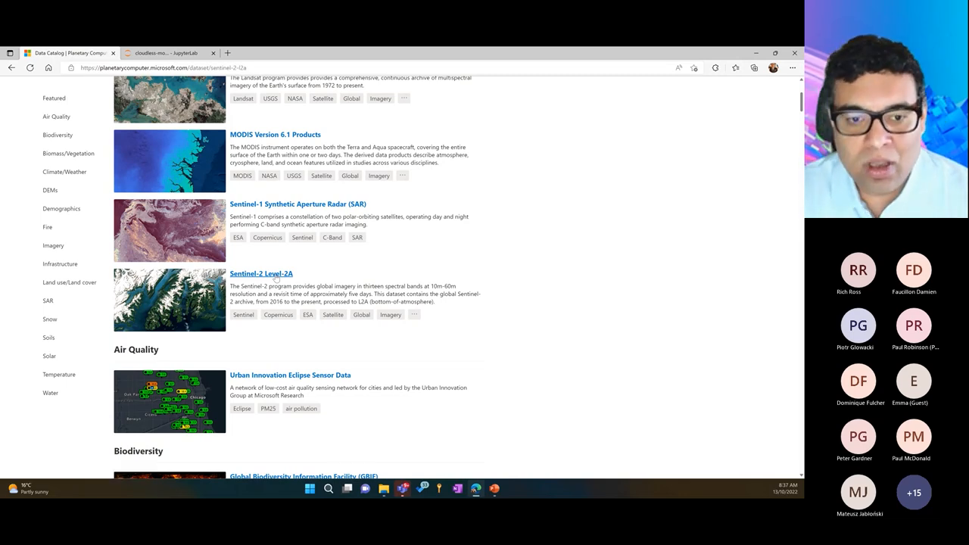
- Launch the Explorer from the Sentinel-2 Level-2A dataset page
{"action": "left_click", "coordinate": [261, 272]}
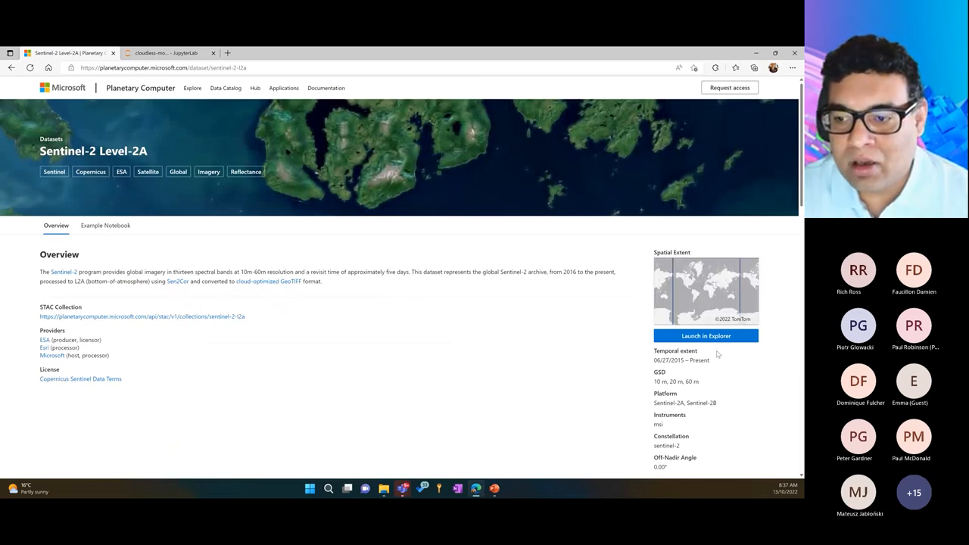
{"action": "mouse_move", "coordinate": [705, 336]}
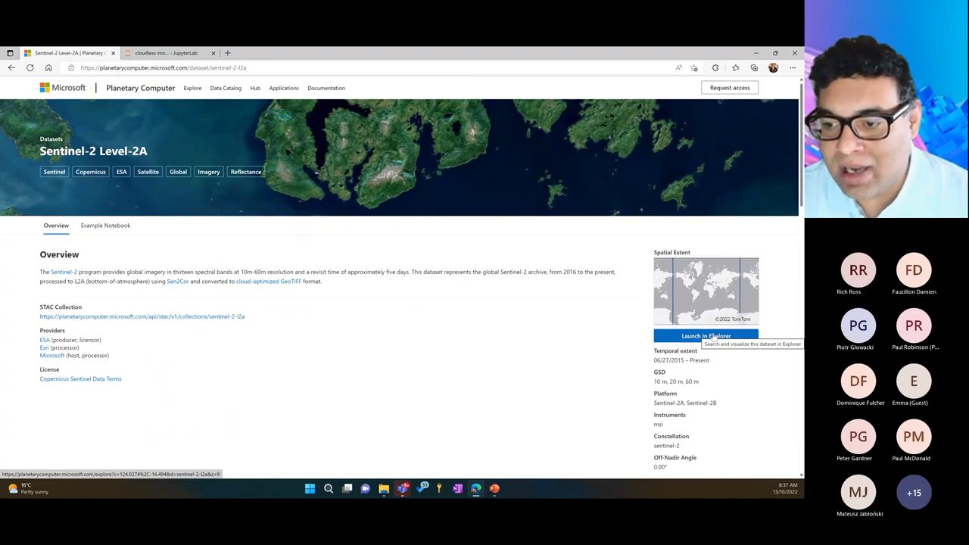
{"action": "left_click", "coordinate": [705, 336]}
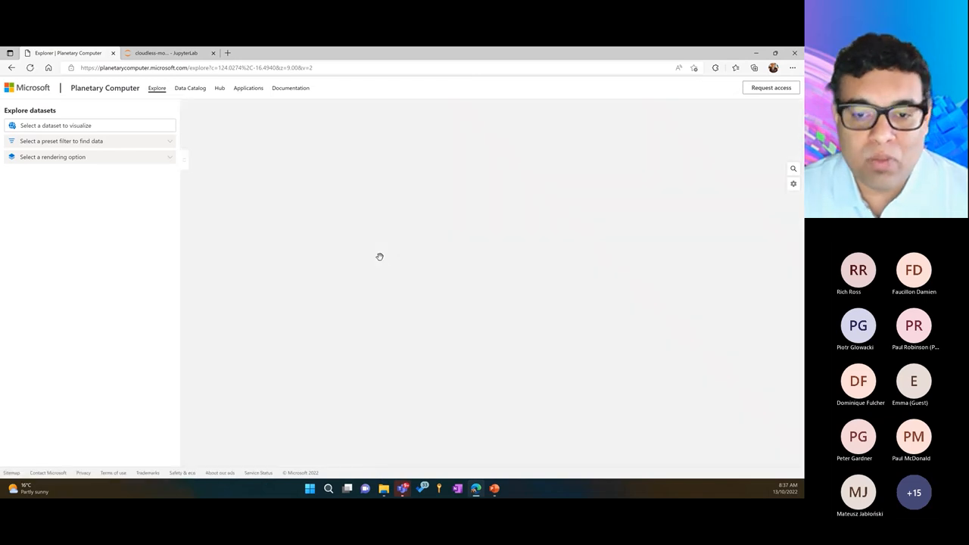
- Show Sentinel-2 Level-2A imagery in the Explorer and pan the map along the Australian coastline
{"action": "left_click", "coordinate": [90, 124]}
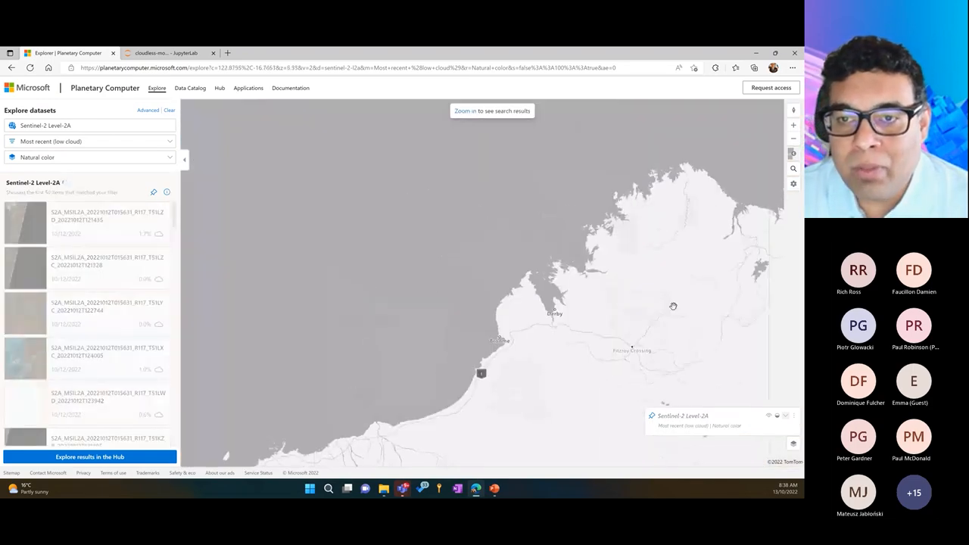
{"action": "left_click_drag", "start_coordinate": [672, 305], "coordinate": [371, 188]}
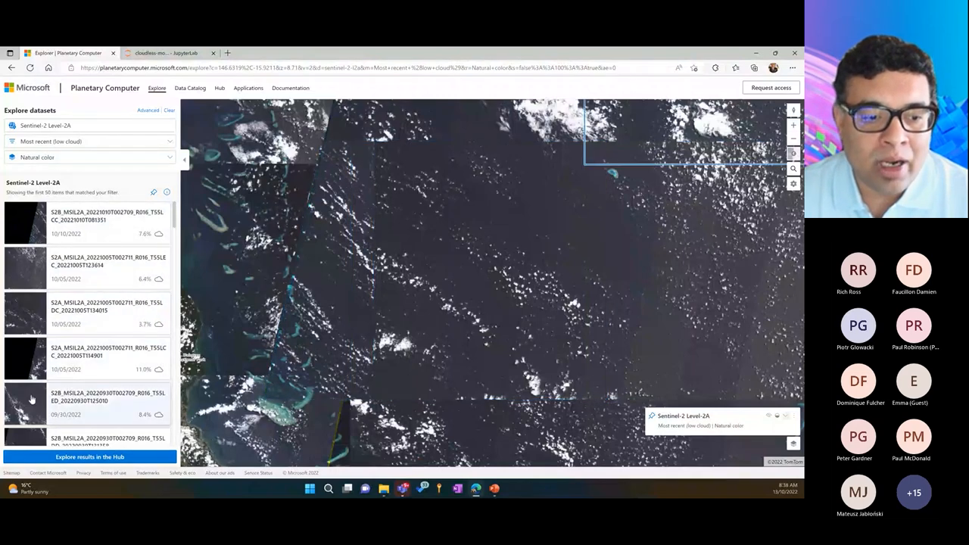
- Browse the Sentinel-2 Level-2A results list of reef scenes with cloud percentages
{"action": "scroll", "scroll_direction": "down", "scroll_amount": 3}
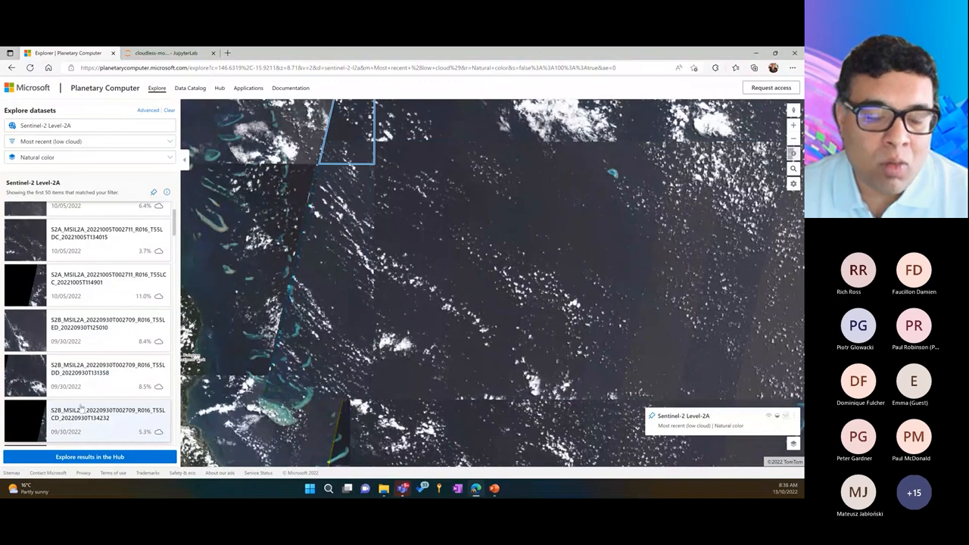
{"action": "scroll", "scroll_direction": "down", "scroll_amount": 3}
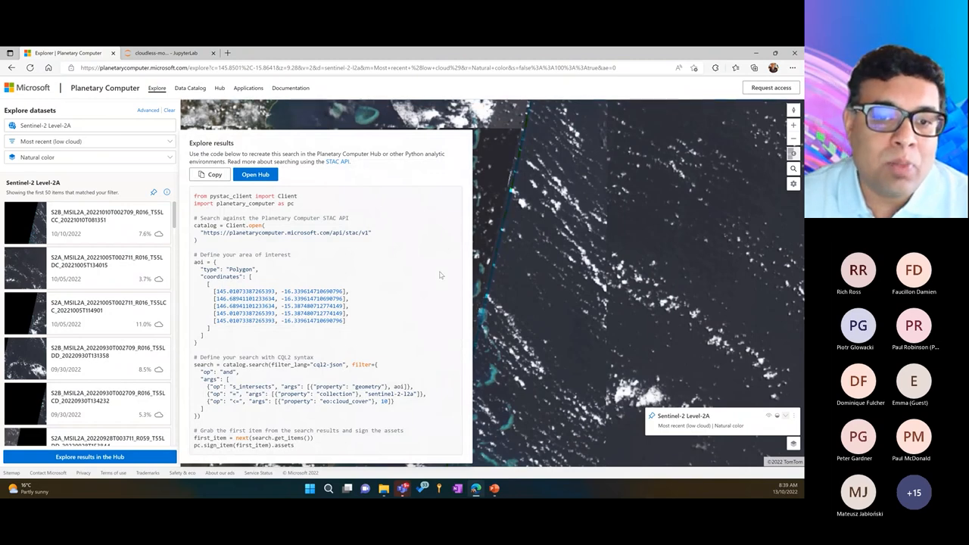
{"action": "mouse_move", "coordinate": [360, 310]}
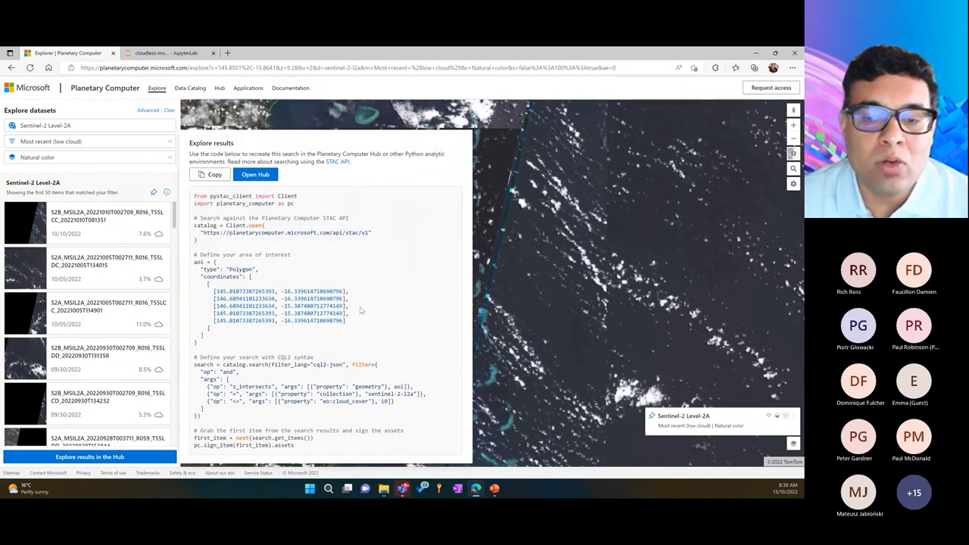
{"action": "mouse_move", "coordinate": [533, 254]}
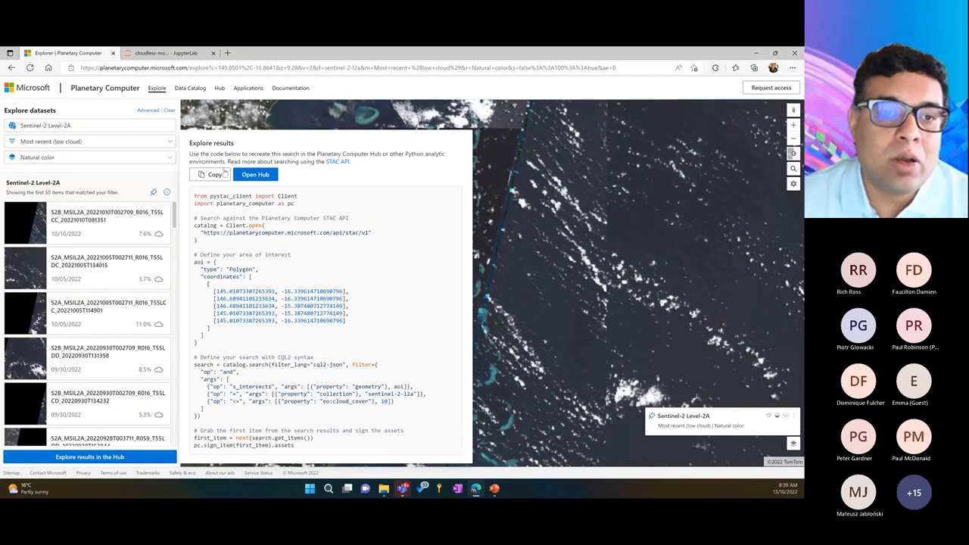
- Copy the Python STAC API search code from the Explore results panel
{"action": "left_click", "coordinate": [163, 53]}
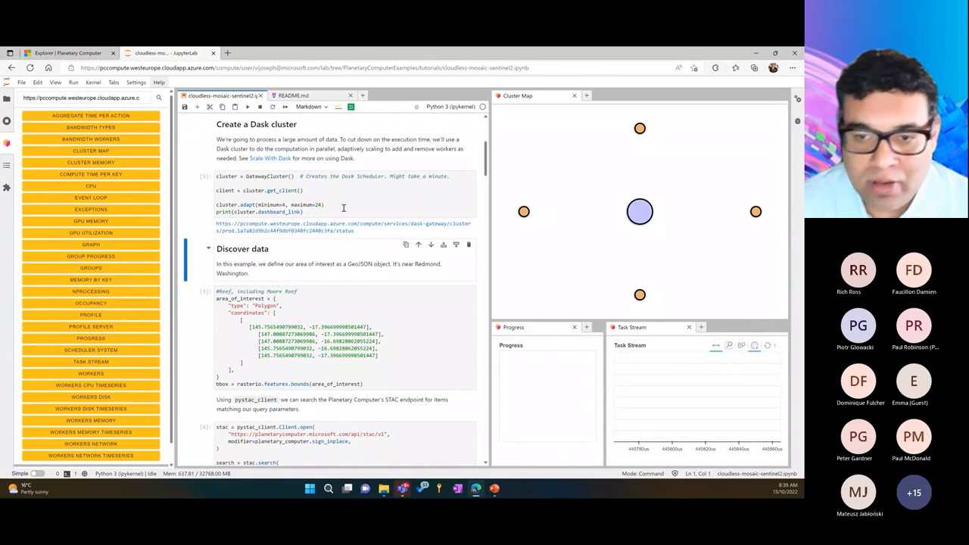
{"action": "mouse_move", "coordinate": [336, 234]}
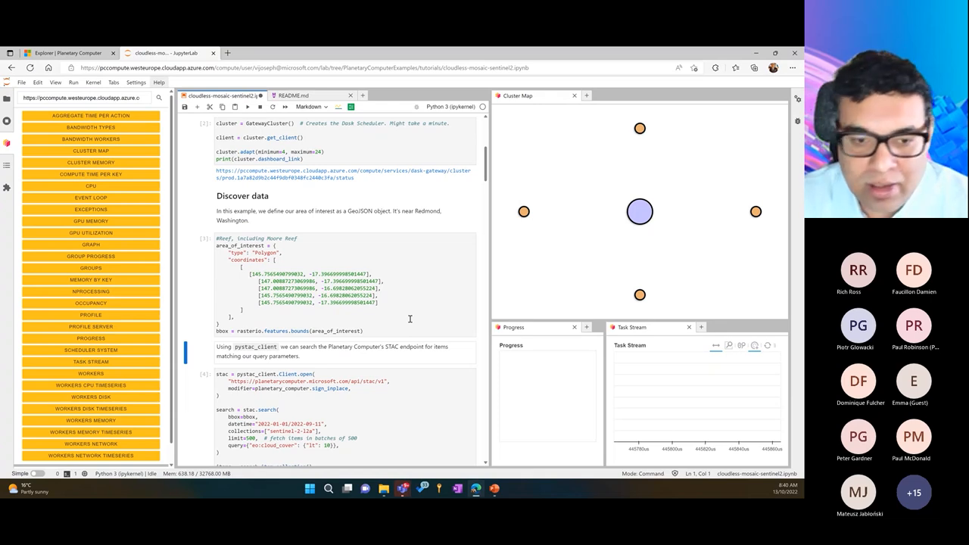
{"action": "scroll", "scroll_direction": "down", "scroll_amount": 3}
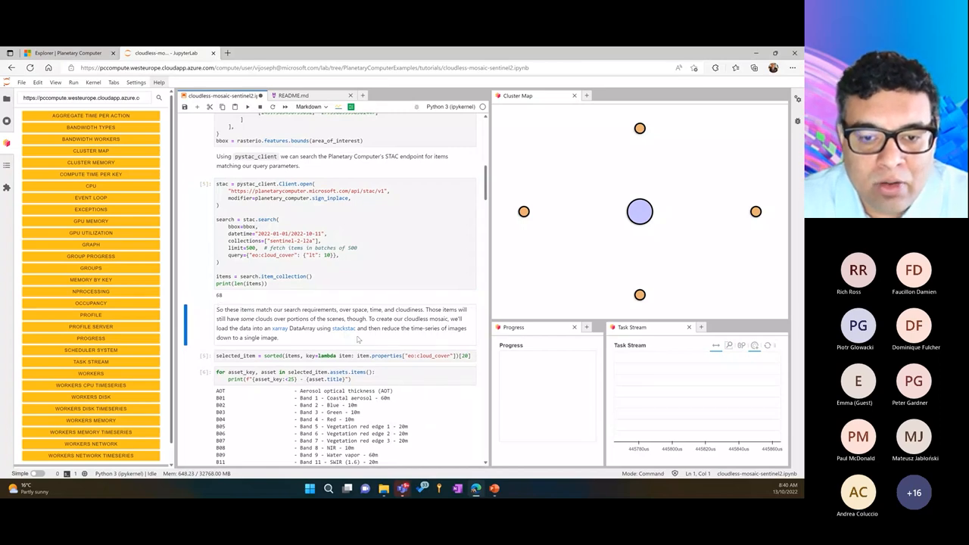
{"action": "scroll", "scroll_direction": "down", "scroll_amount": 3}
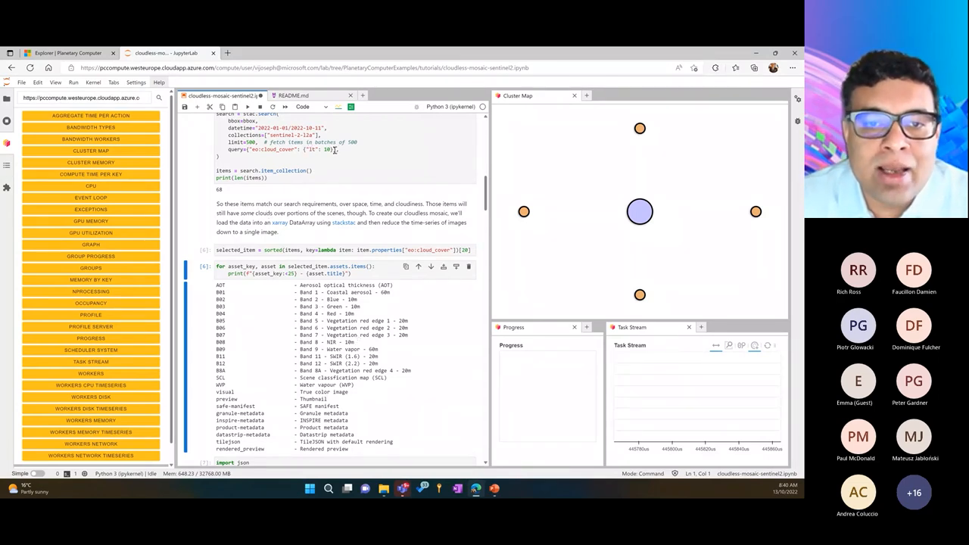
{"action": "left_click", "coordinate": [230, 150]}
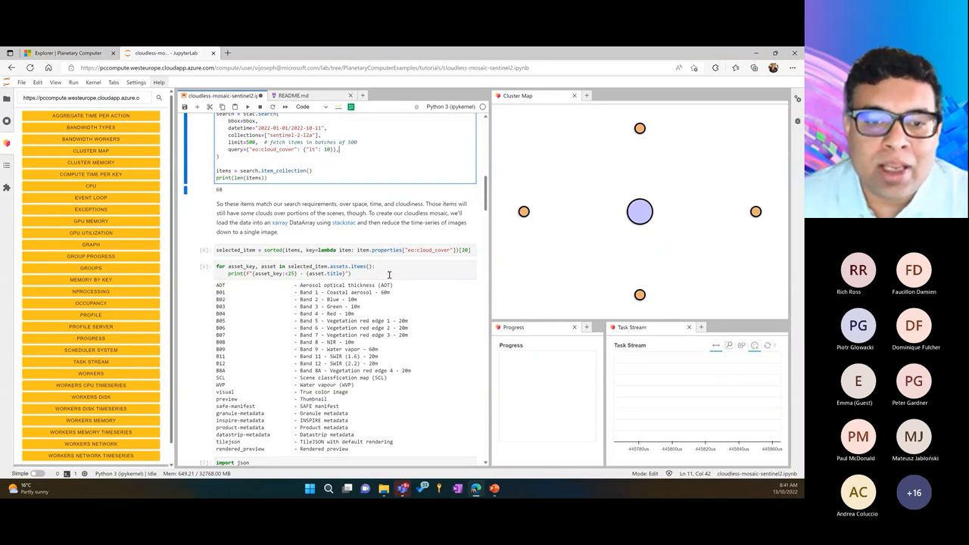
{"action": "mouse_move", "coordinate": [445, 312]}
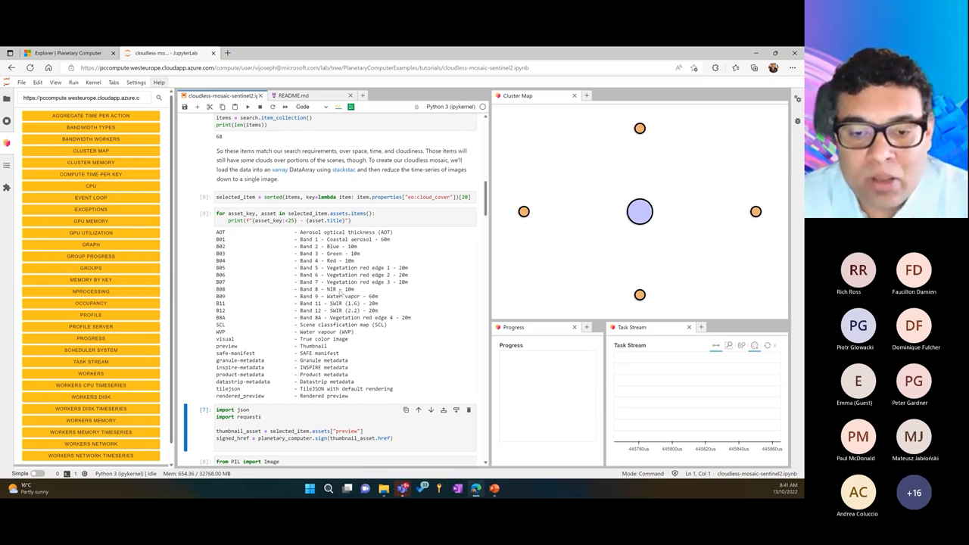
{"action": "scroll", "scroll_direction": "down", "scroll_amount": 3}
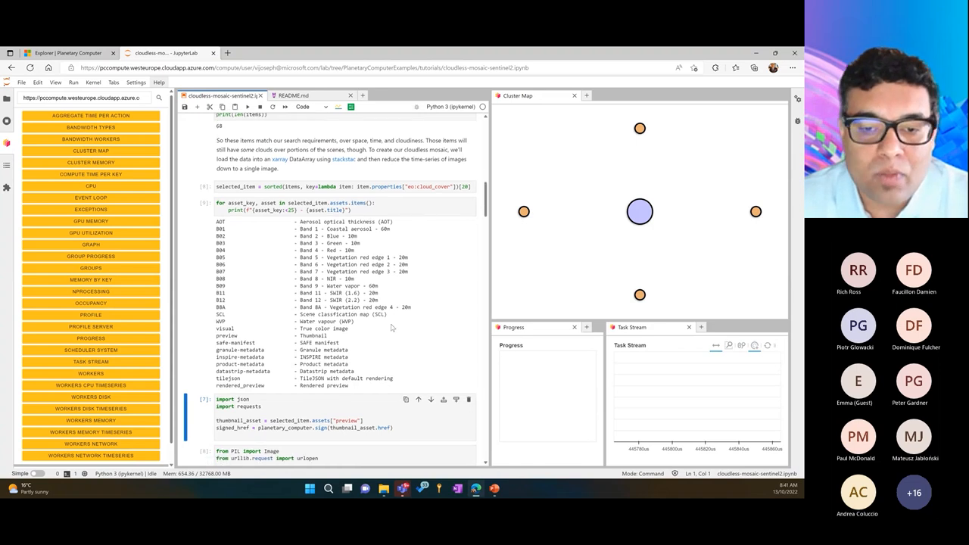
- View the least-cloudy scene's thumbnail output from the Image.open(urlopen(signed_href)) cell
{"action": "scroll", "scroll_direction": "down", "scroll_amount": 3}
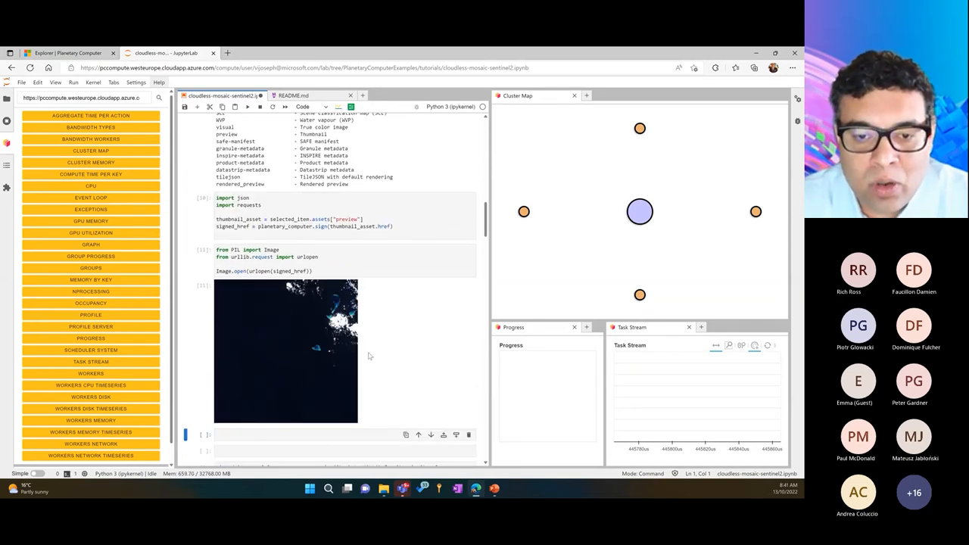
{"action": "mouse_move", "coordinate": [430, 354]}
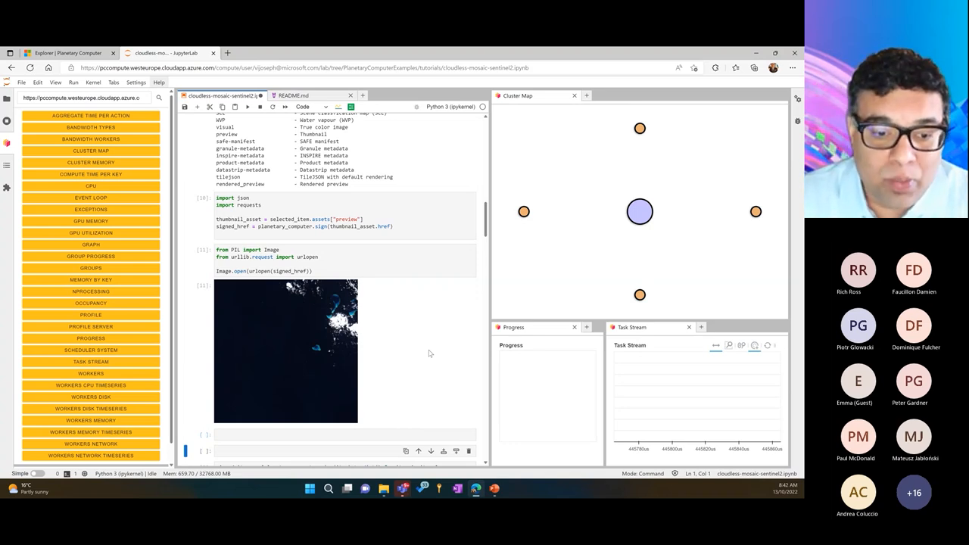
- Review the Median composite section and Dask Task Stream, then return to the Explorer page
{"action": "scroll", "scroll_direction": "down", "scroll_amount": 3}
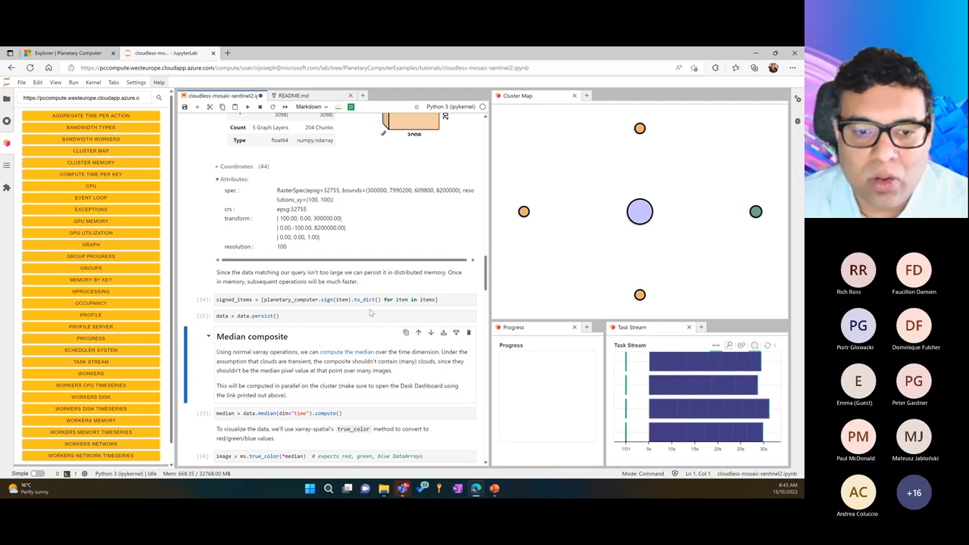
{"action": "scroll", "scroll_direction": "down", "scroll_amount": 3}
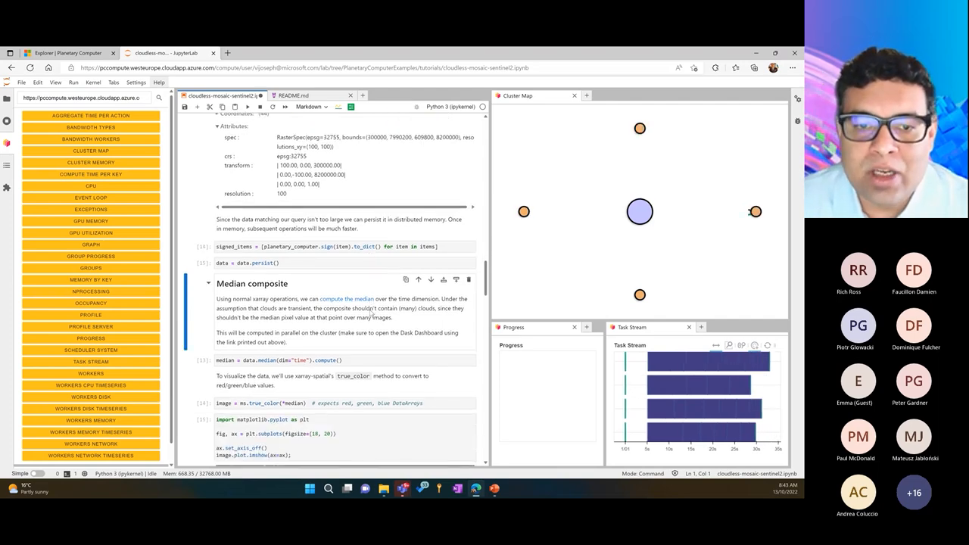
{"action": "scroll", "scroll_direction": "down", "scroll_amount": 3}
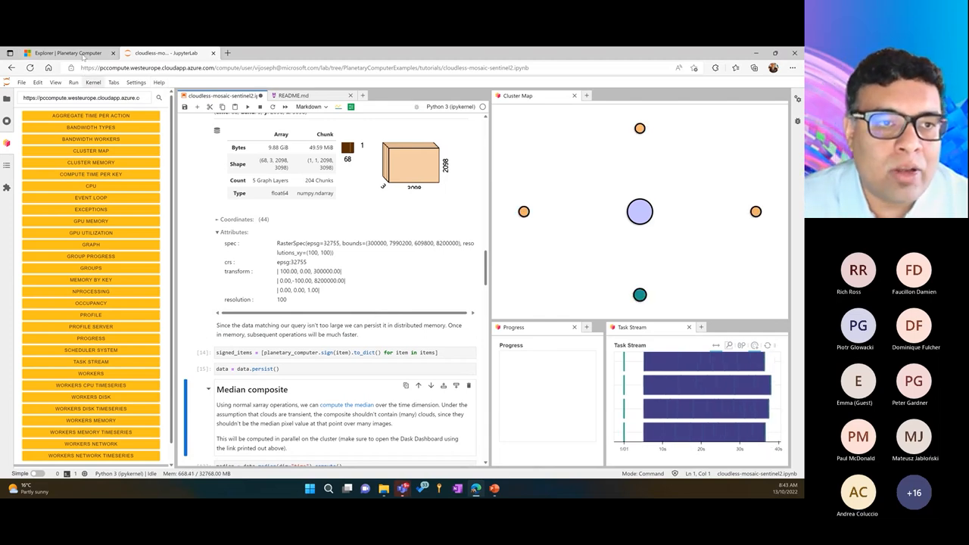
{"action": "left_click", "coordinate": [66, 52]}
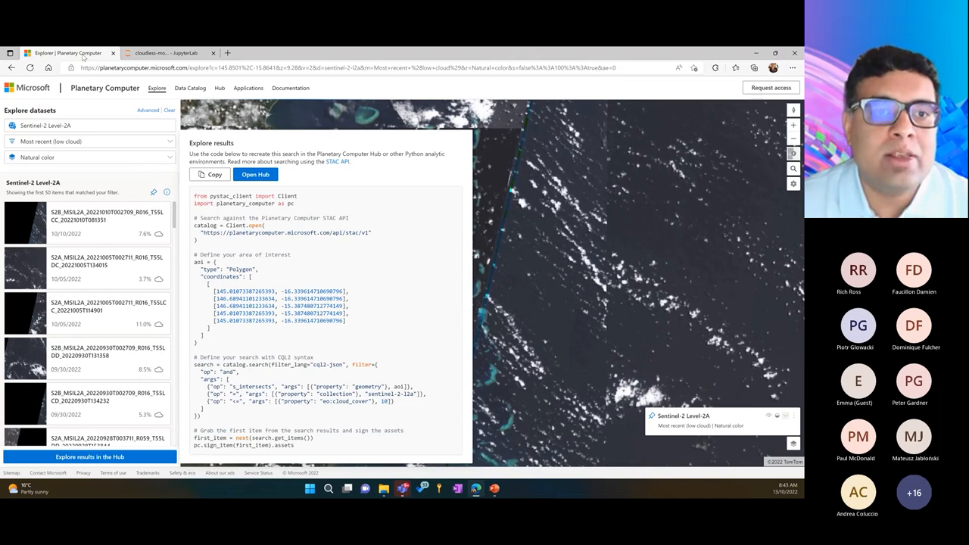
- Browse the Data Catalog's featured datasets such as Landsat Collection and Sentinel-2 Level-2A
{"action": "left_click", "coordinate": [190, 88]}
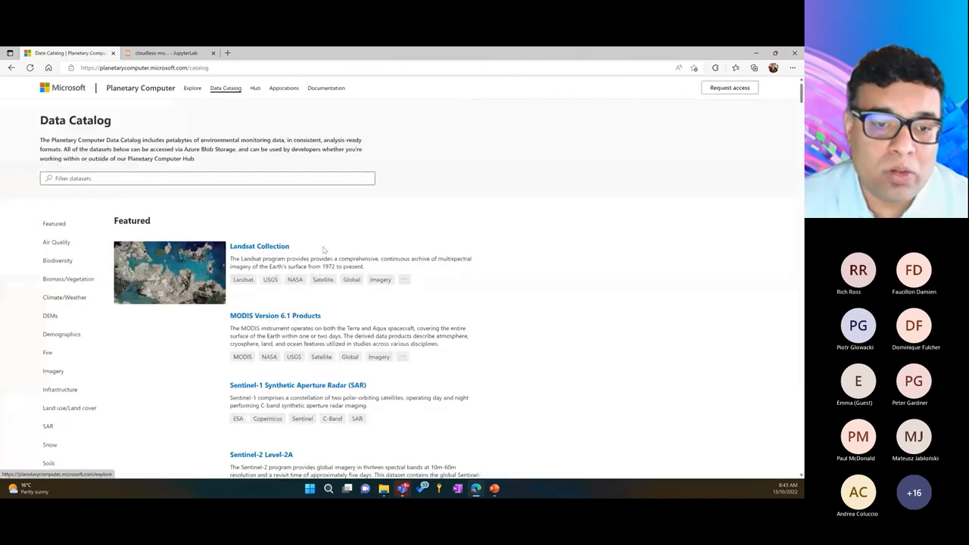
{"action": "scroll", "scroll_direction": "down", "scroll_amount": 3}
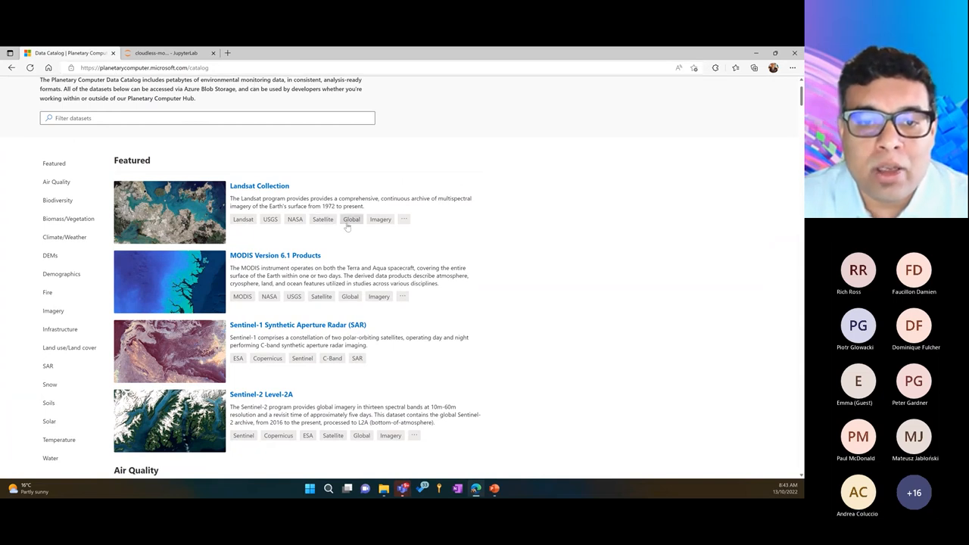
- Filter the catalog to datasets tagged Global and browse the matching list
{"action": "left_click", "coordinate": [351, 218]}
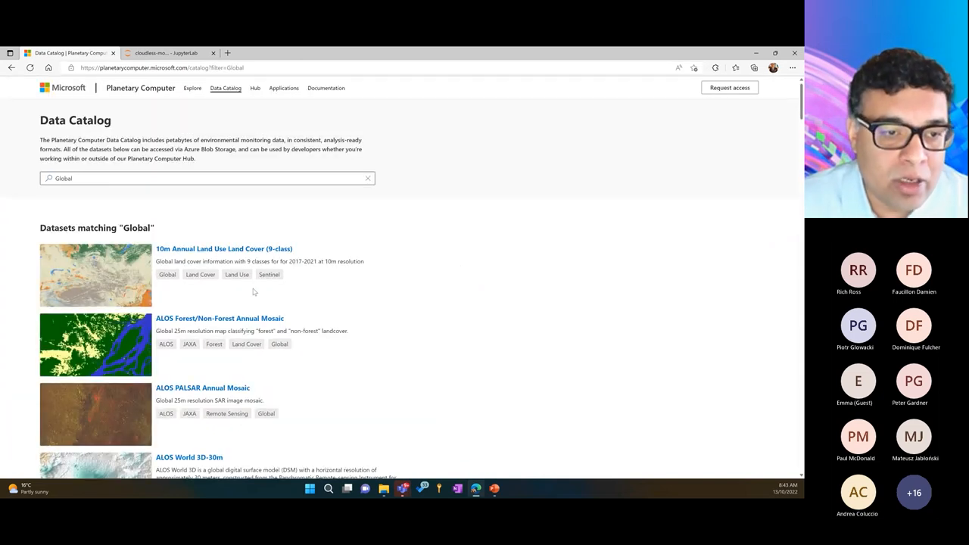
{"action": "scroll", "scroll_direction": "down", "scroll_amount": 3}
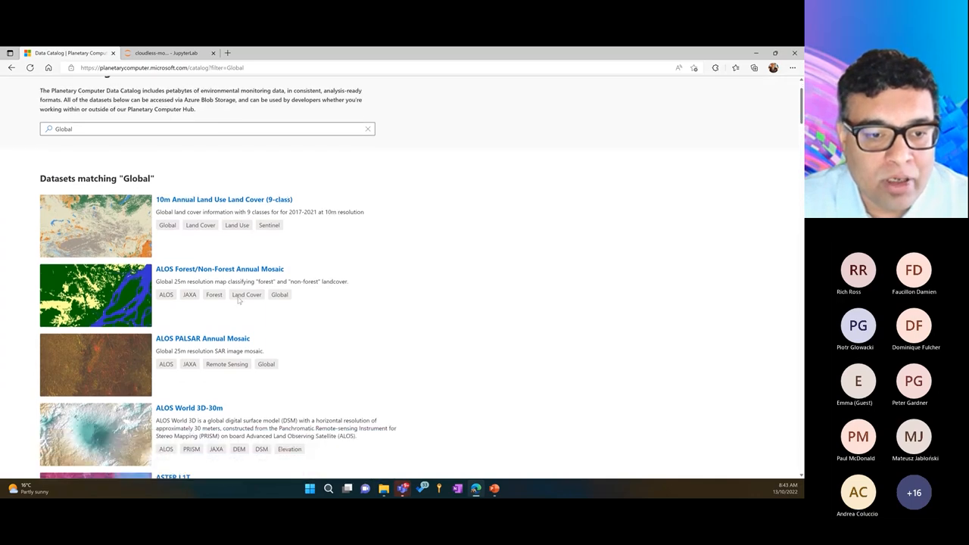
{"action": "scroll", "scroll_direction": "down", "scroll_amount": 3}
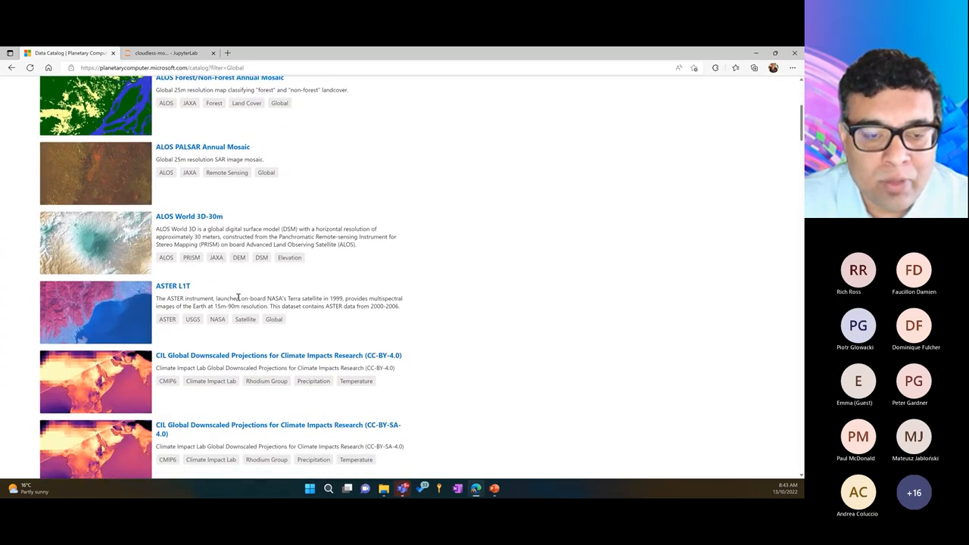
{"action": "scroll", "scroll_direction": "down", "scroll_amount": 3}
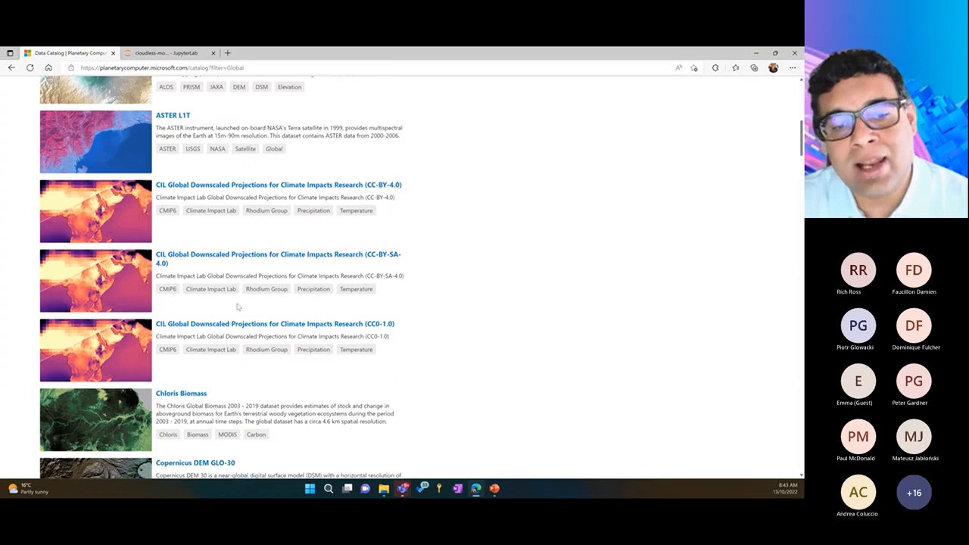
{"action": "scroll", "scroll_direction": "down", "scroll_amount": 3}
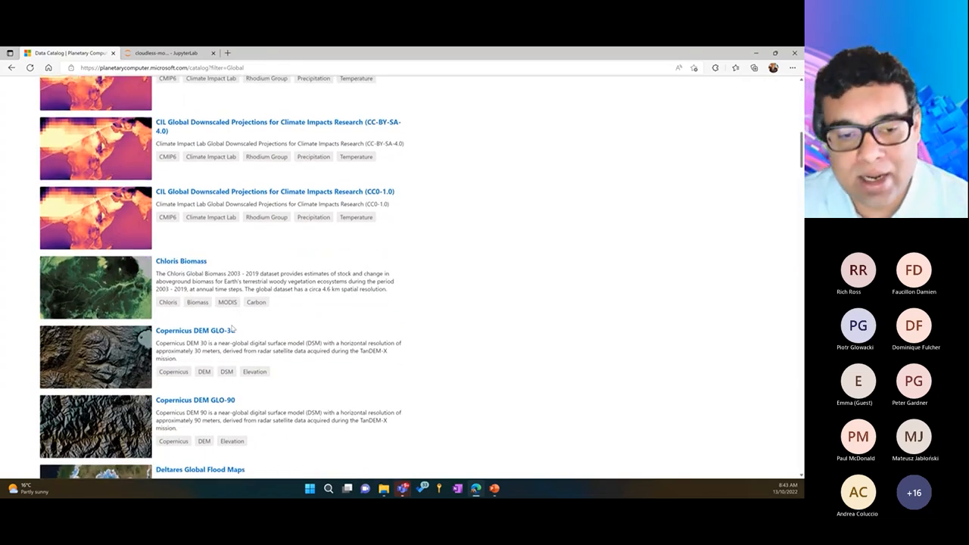
{"action": "scroll", "scroll_direction": "down", "scroll_amount": 3}
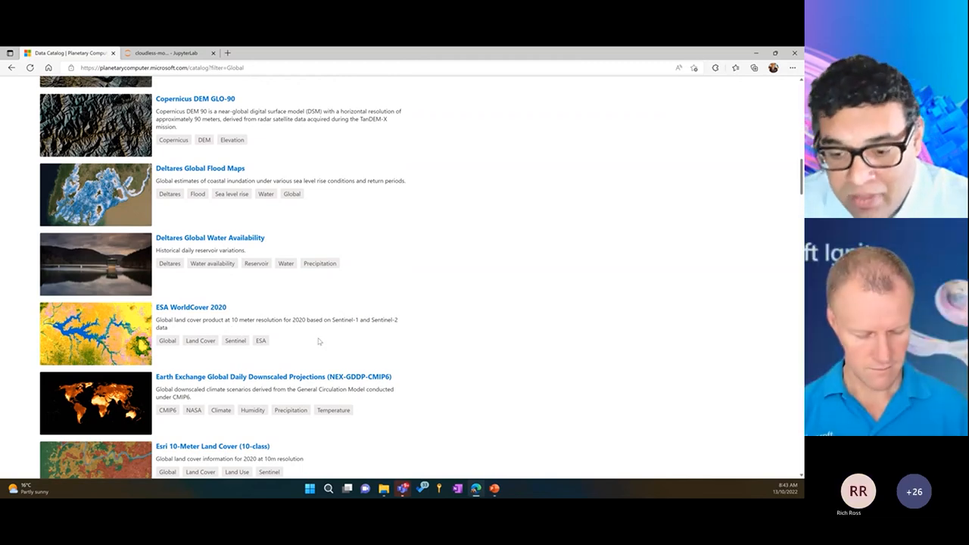
- Return to the JupyterLab notebook and review the Median composite section
{"action": "left_click", "coordinate": [165, 53]}
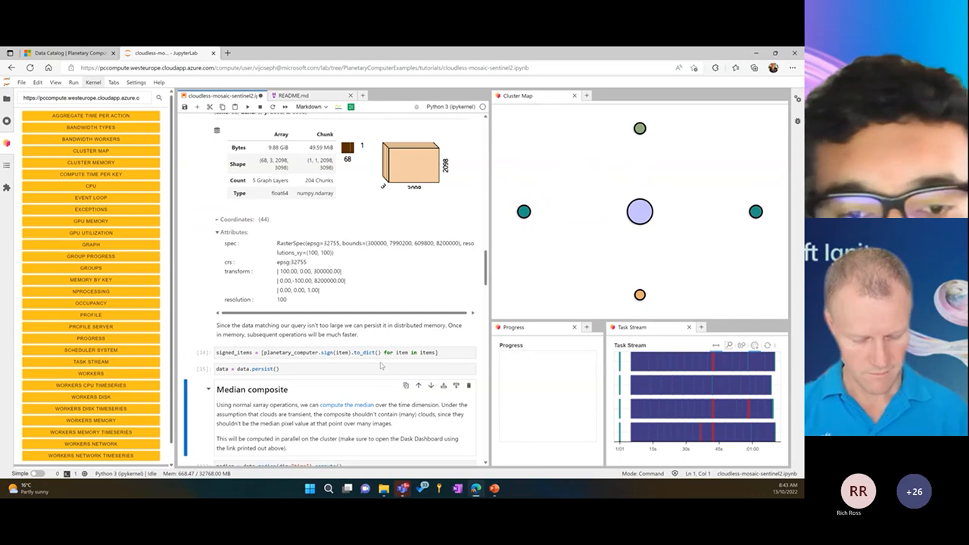
{"action": "scroll", "scroll_direction": "down", "scroll_amount": 3}
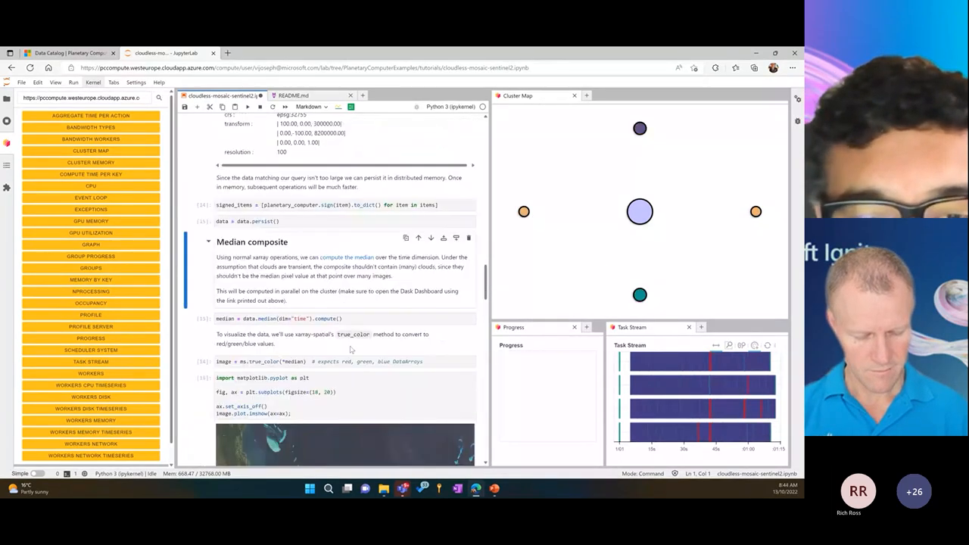